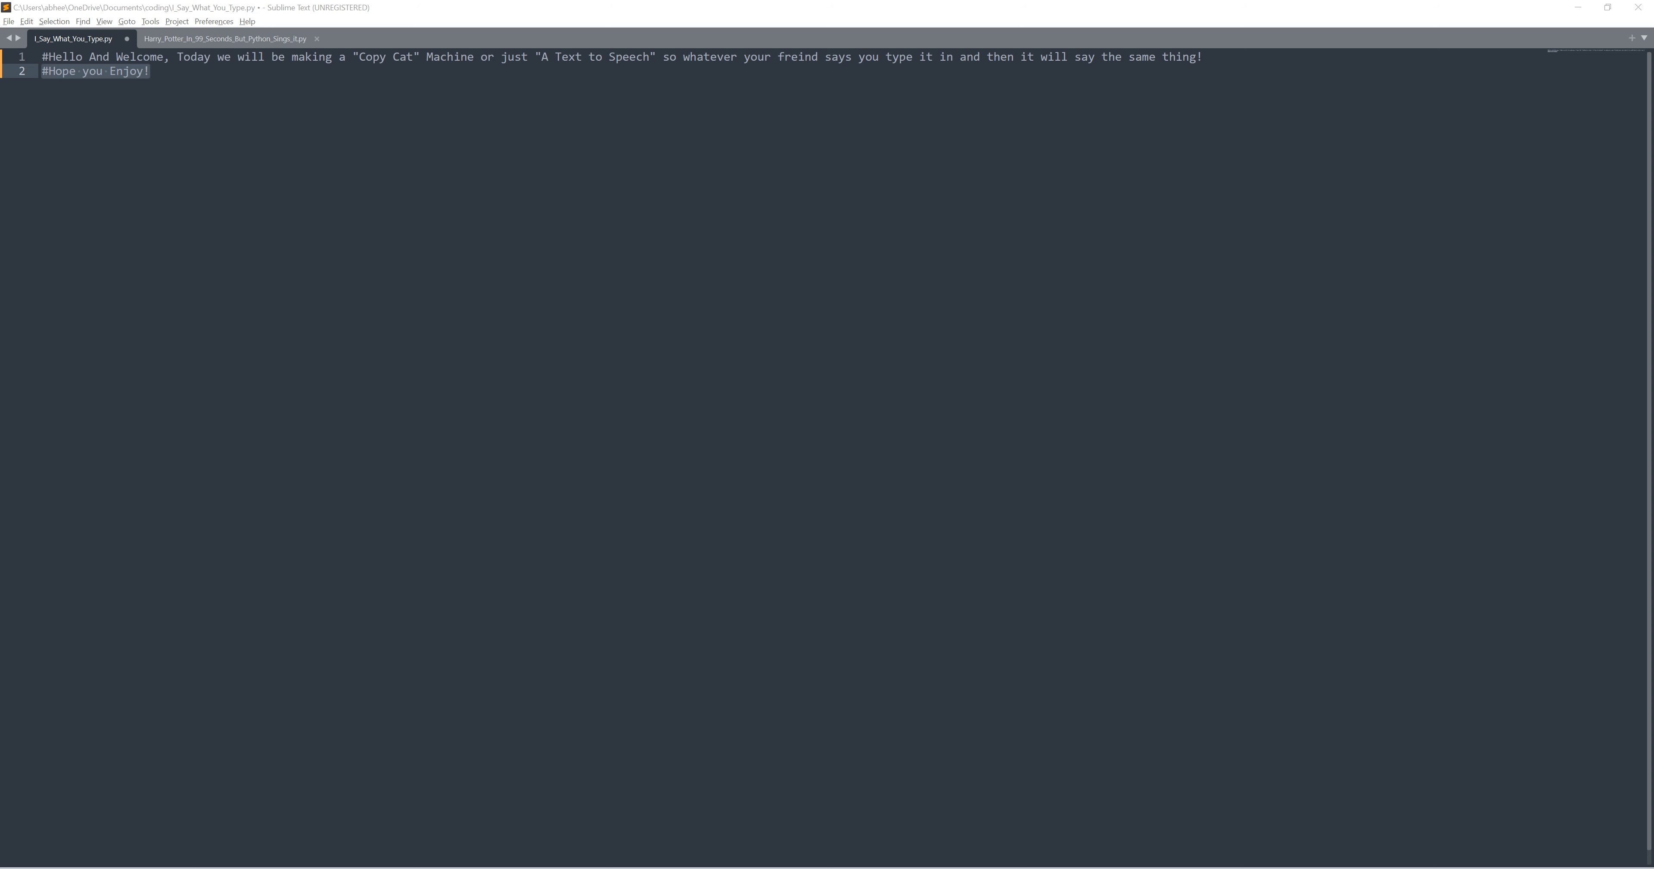
pyautogui.moveTo(747, 466)
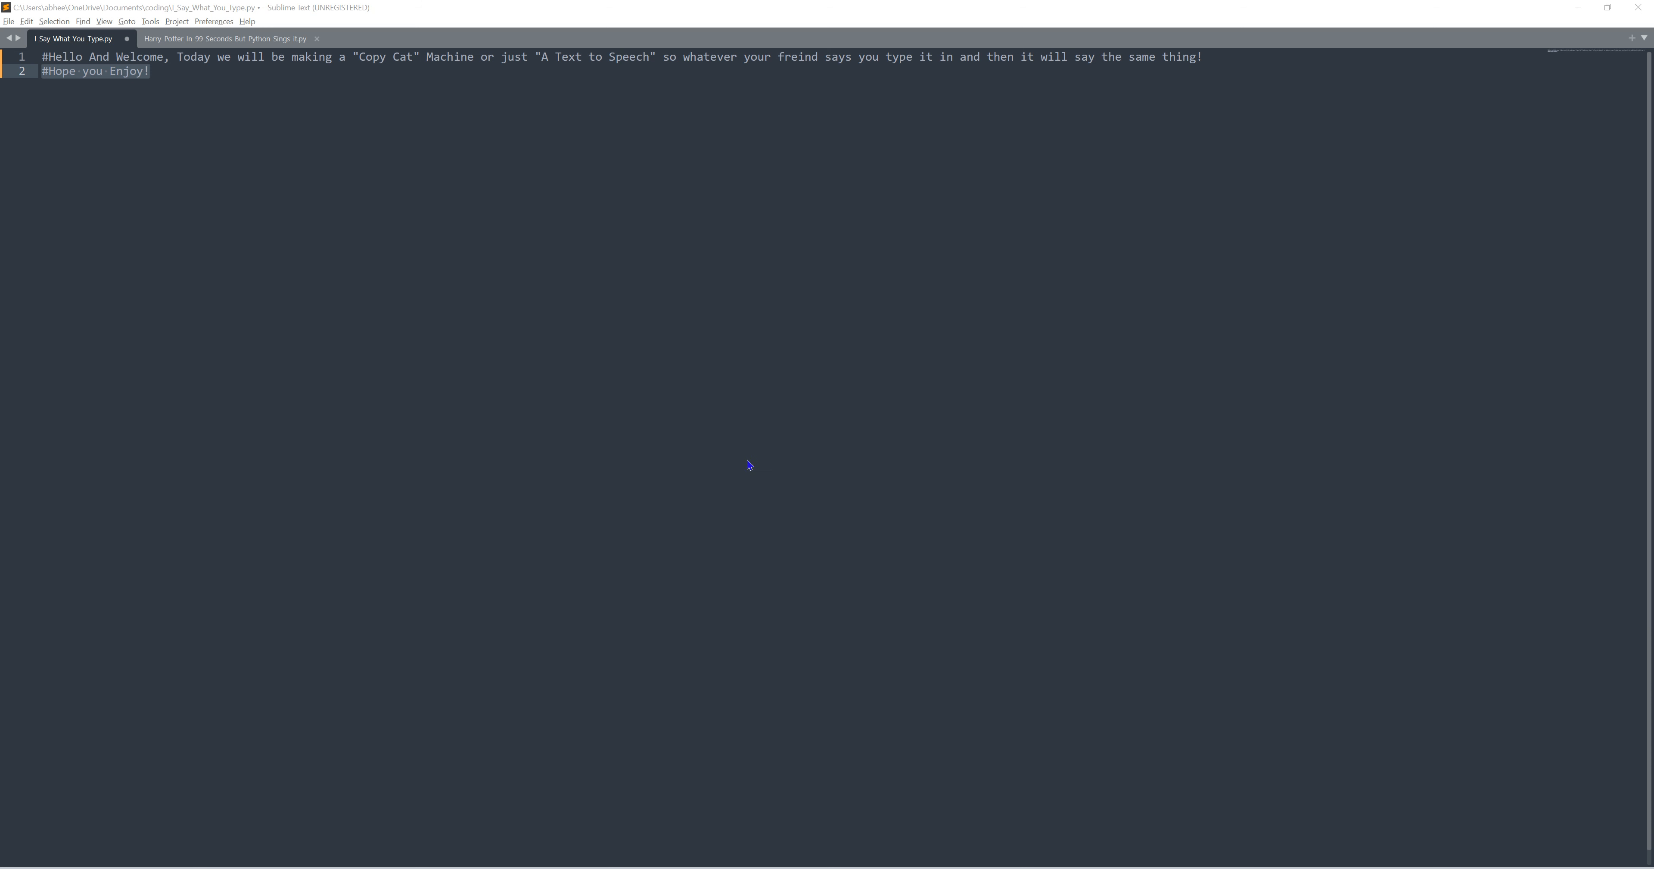
# Clear the intro comments and stray while-loop suggestion, leaving an empty script
pyautogui.click(189, 56)
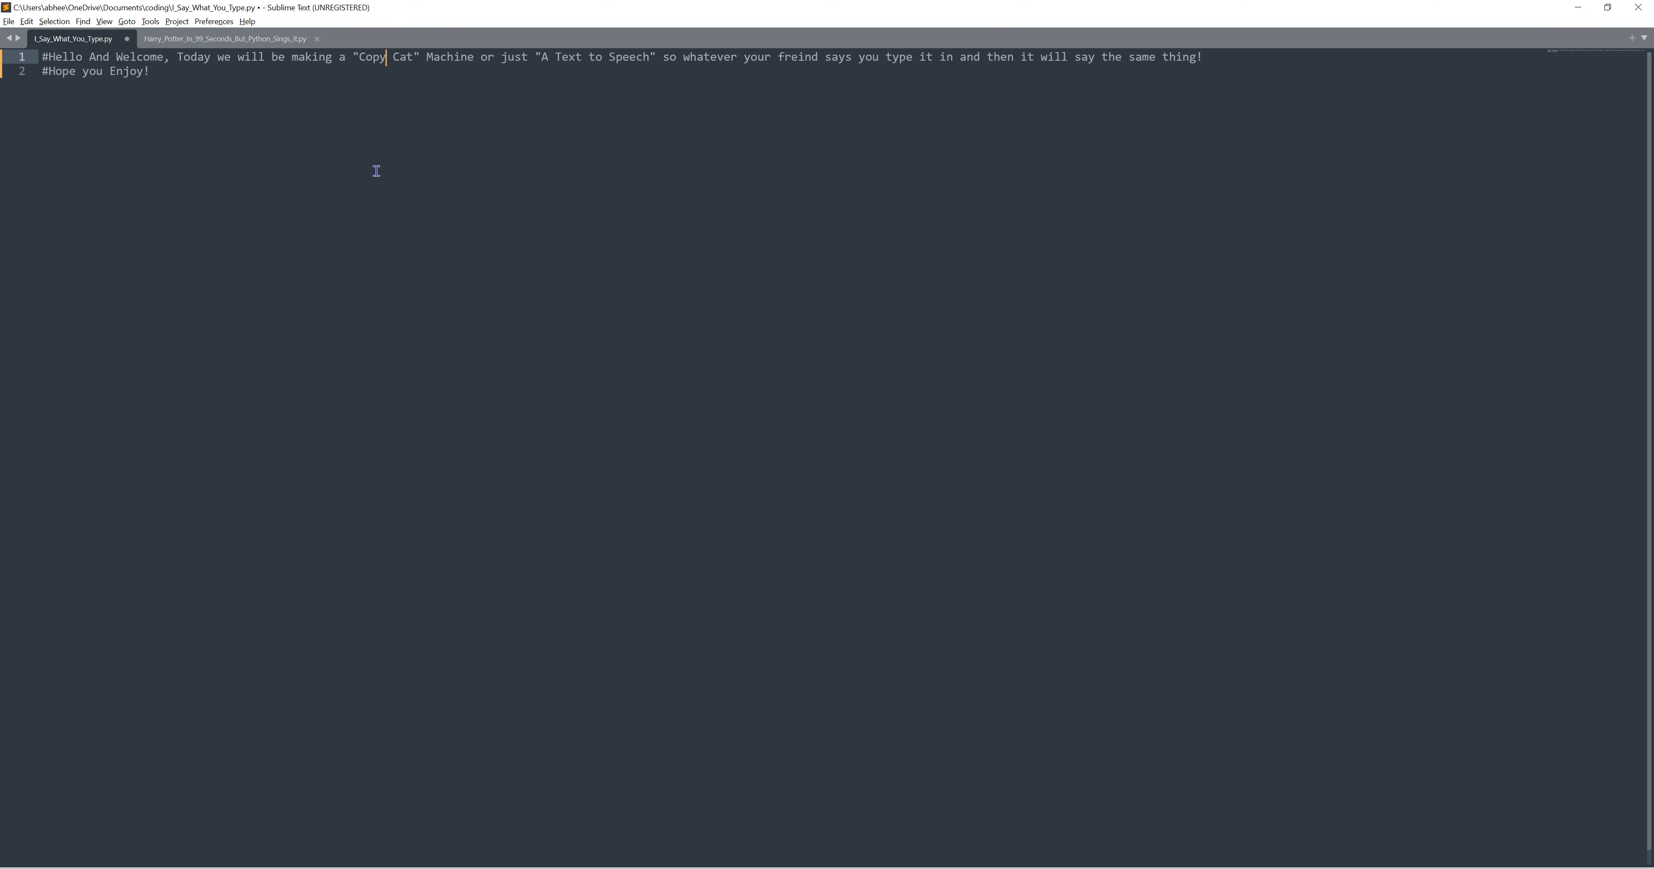
pyautogui.press('Enter')
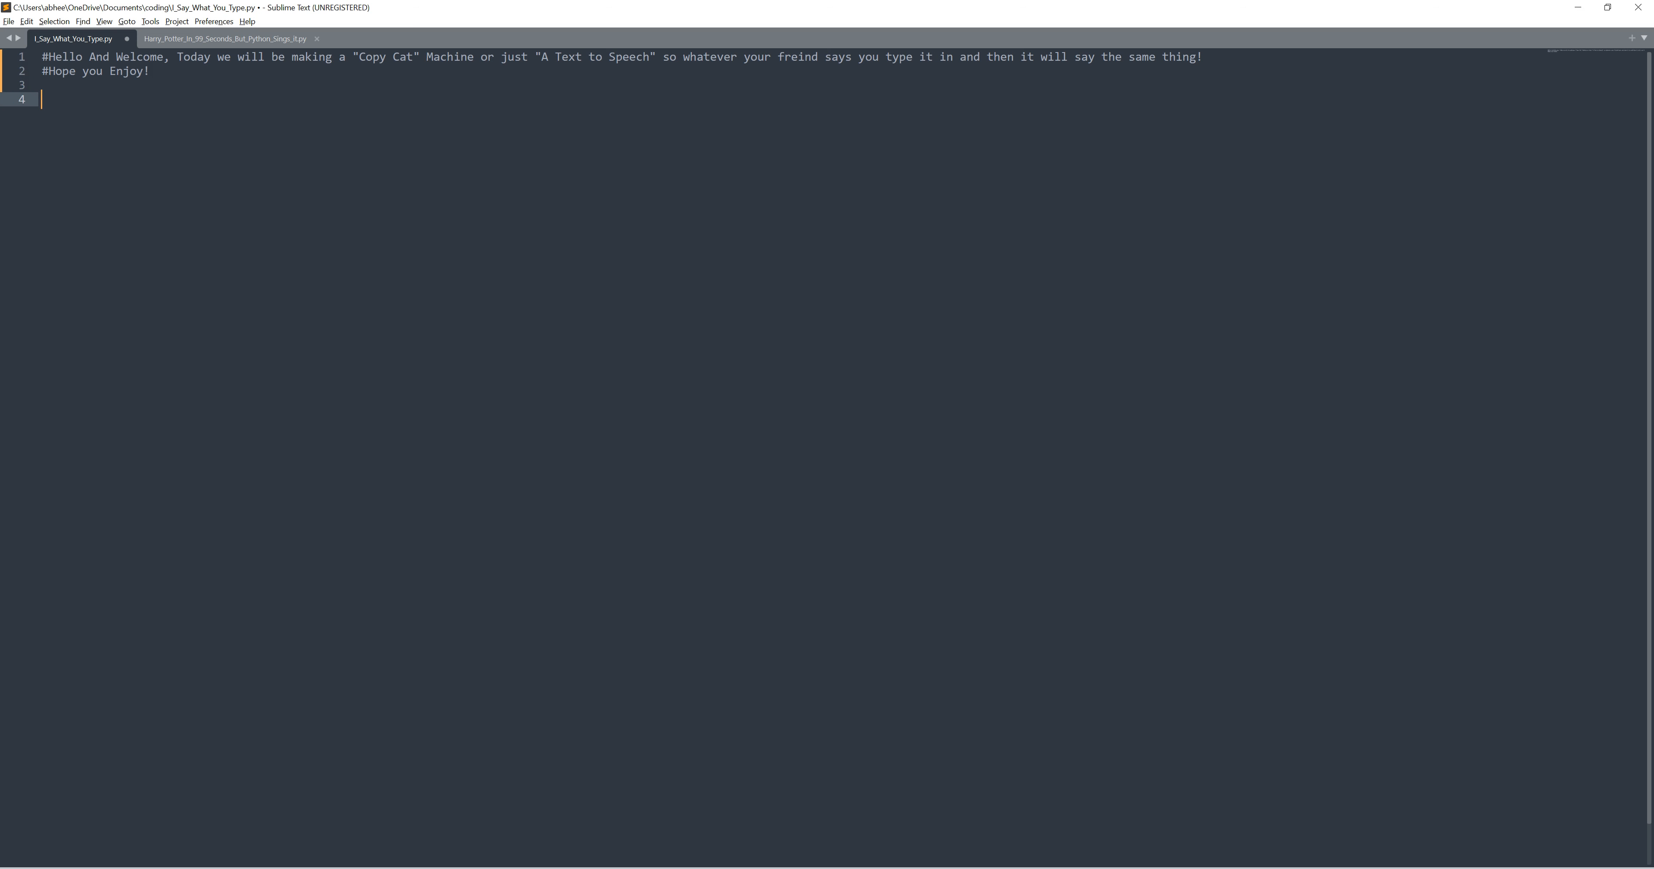
pyautogui.write('H')
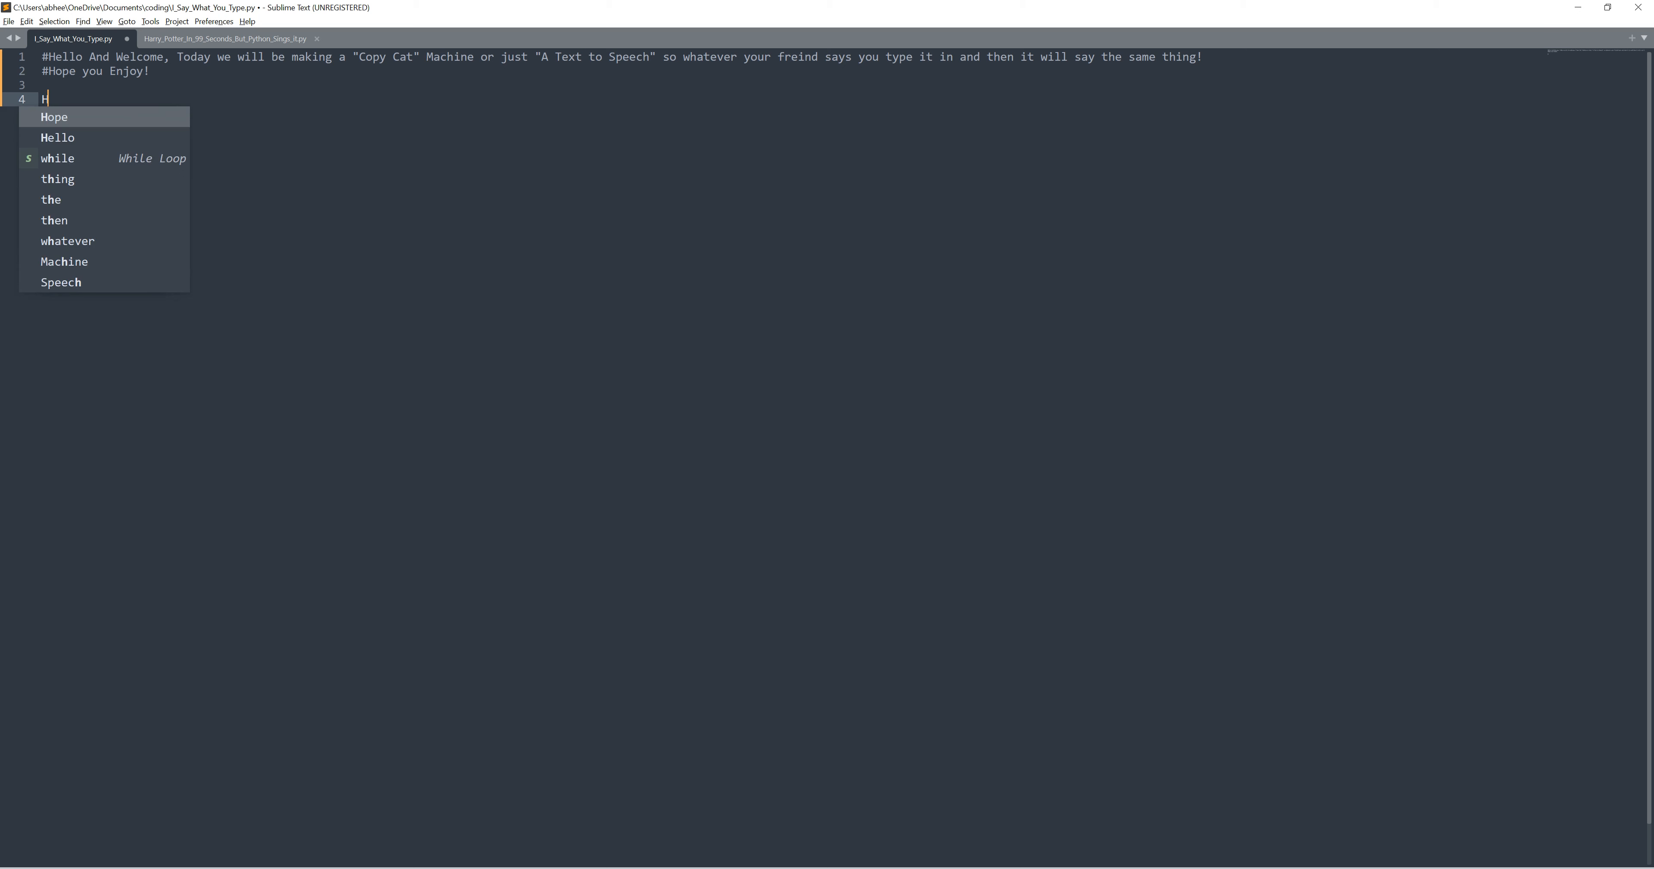
pyautogui.press('Tab')
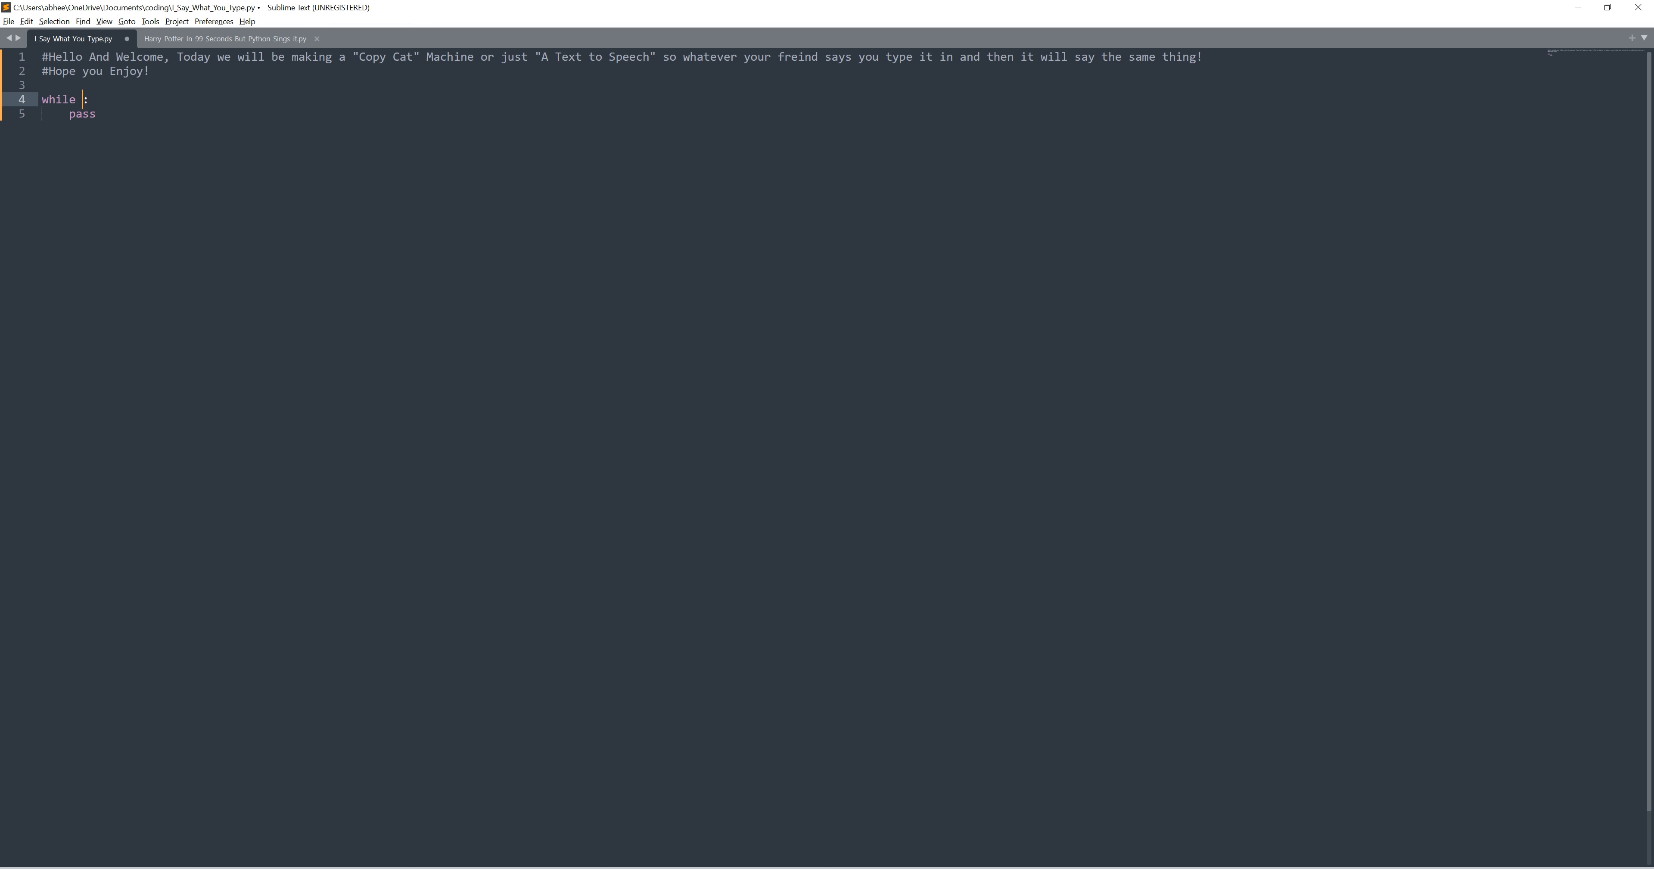
pyautogui.press('ctrl+a')
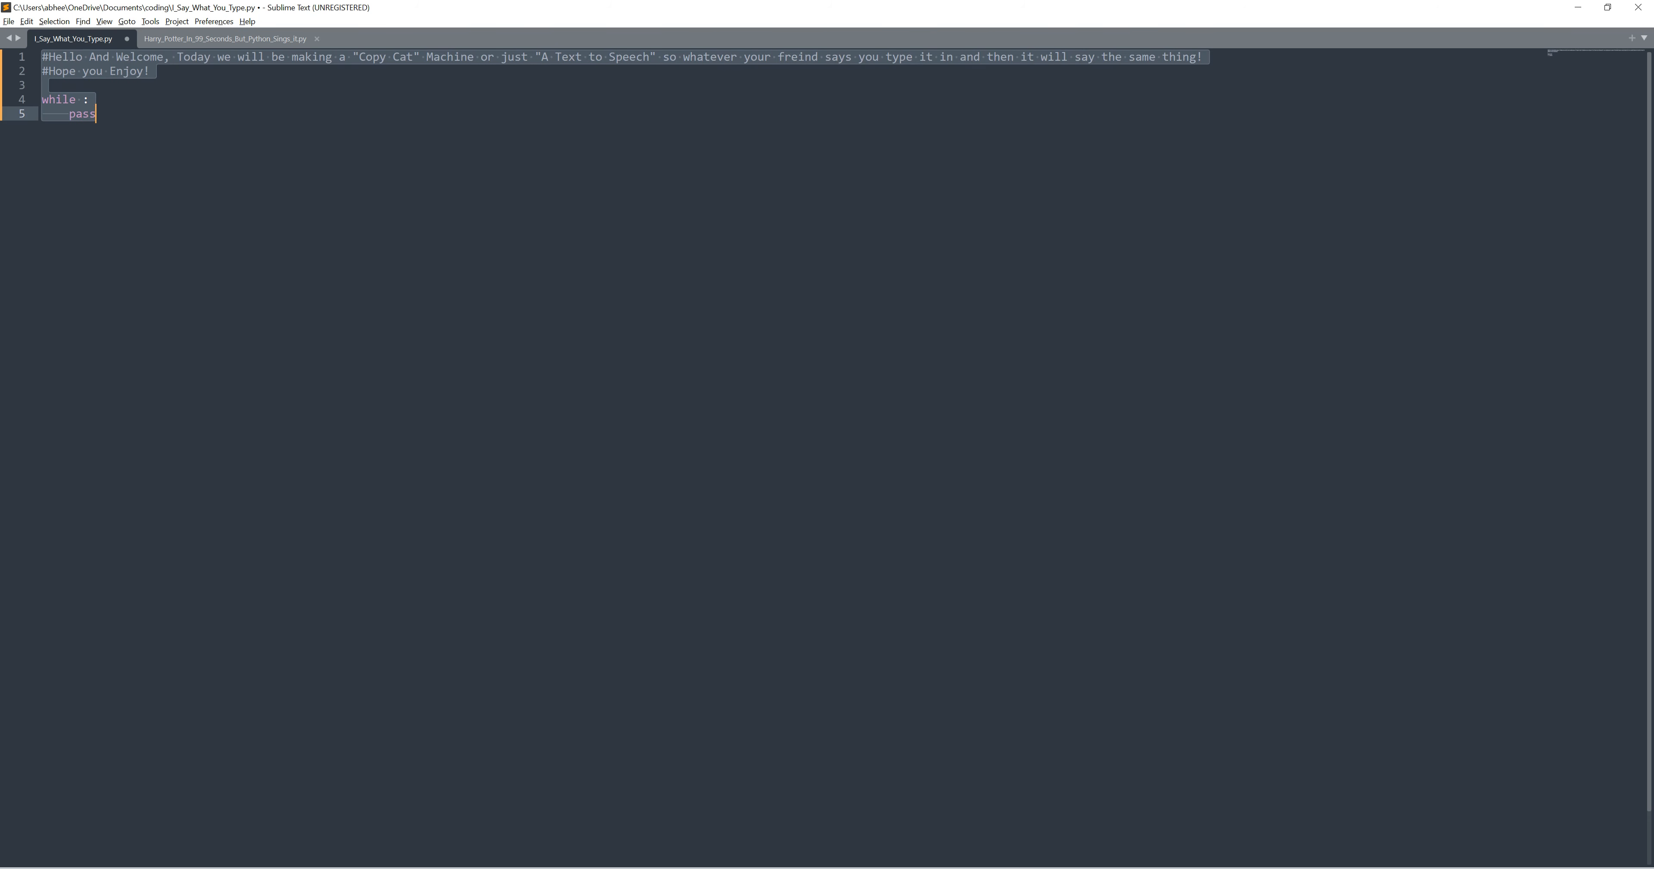
pyautogui.click(62, 99)
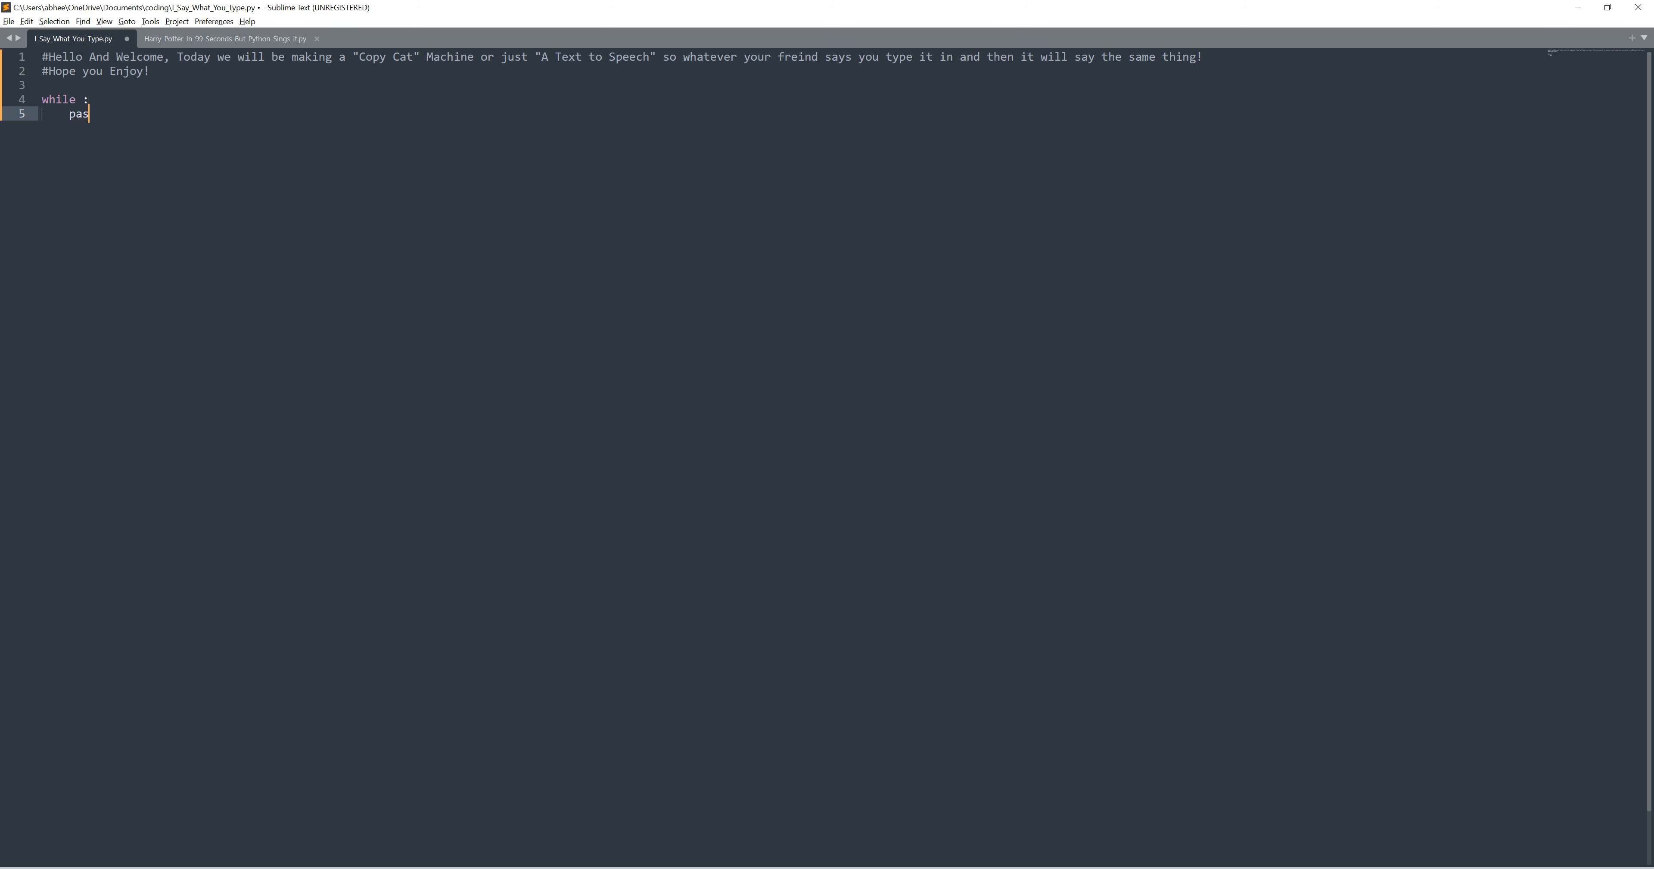
pyautogui.press('ctrl+z')
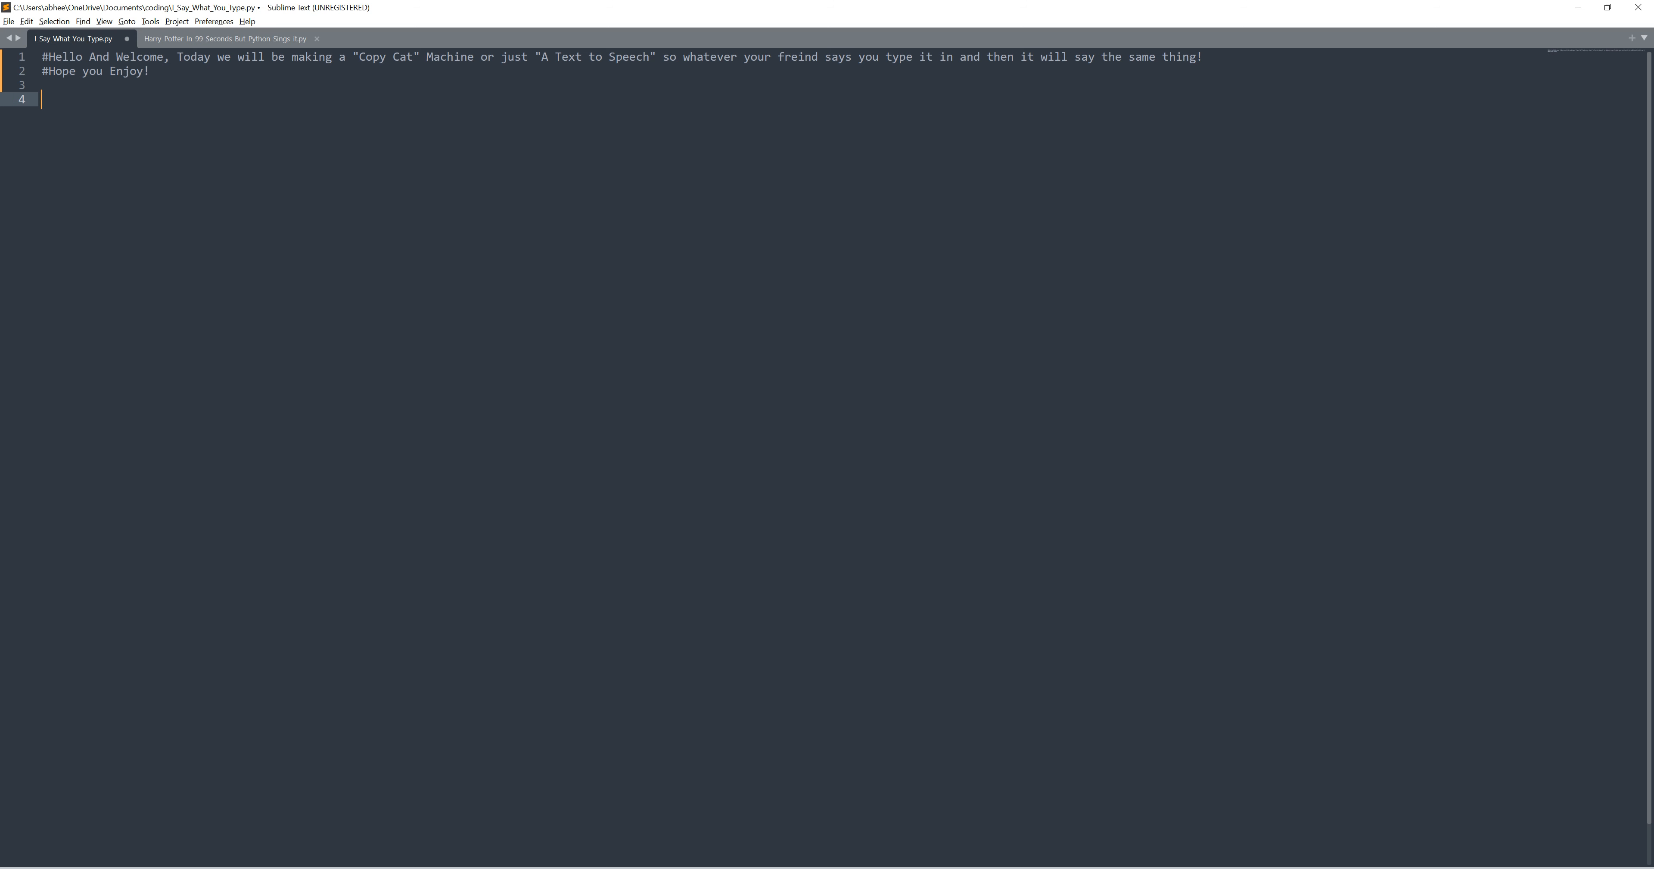
pyautogui.write('Hi')
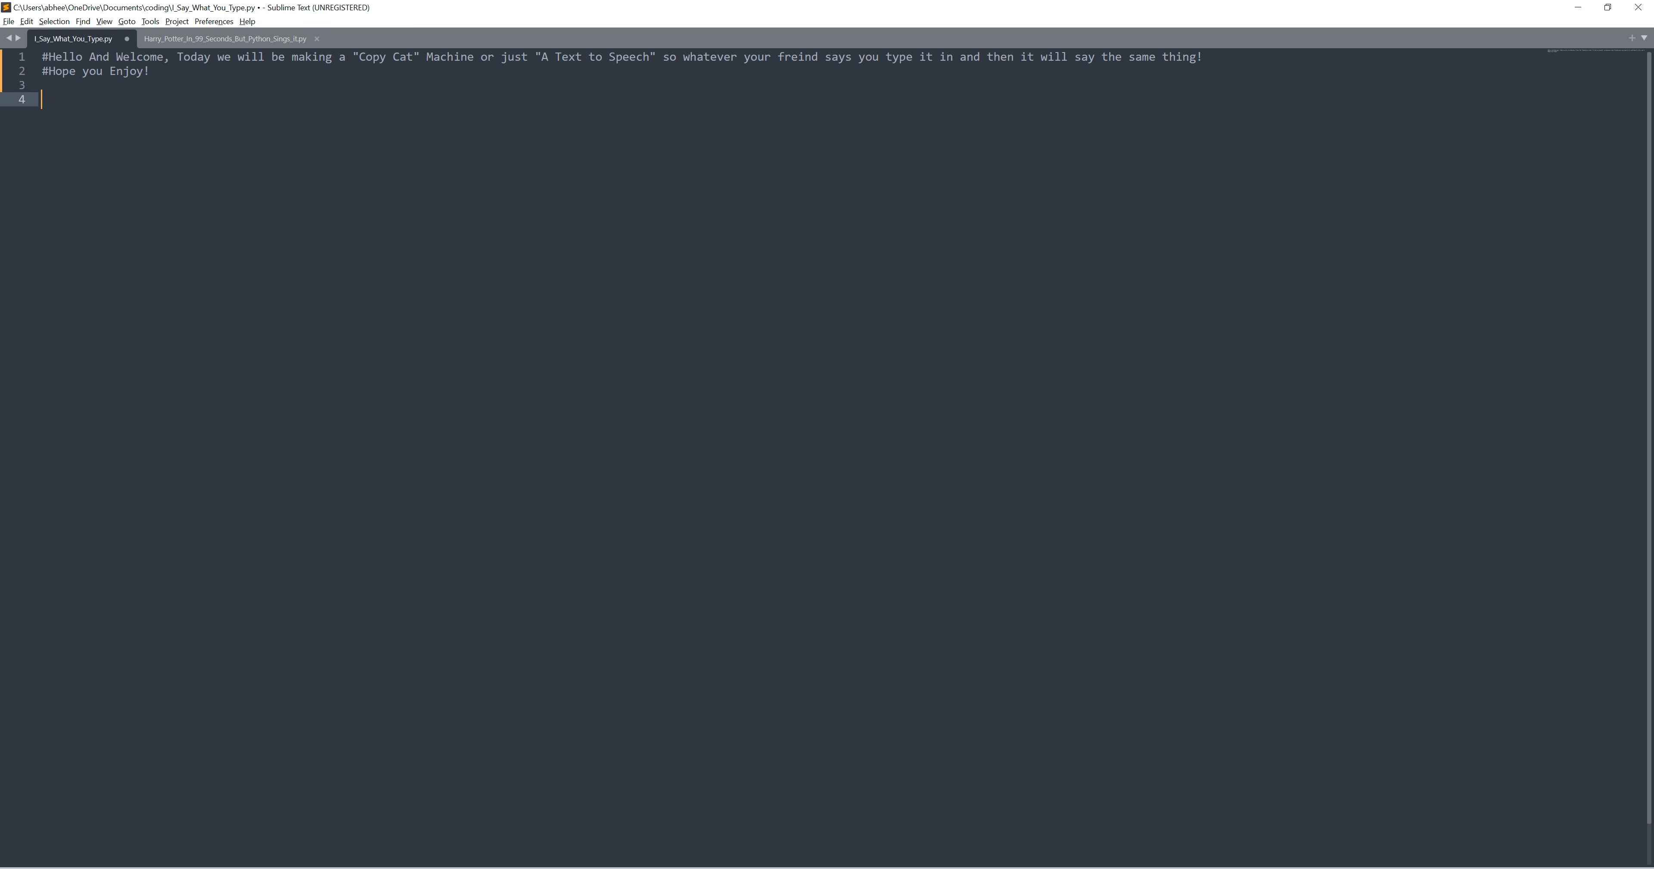
pyautogui.moveTo(342, 151)
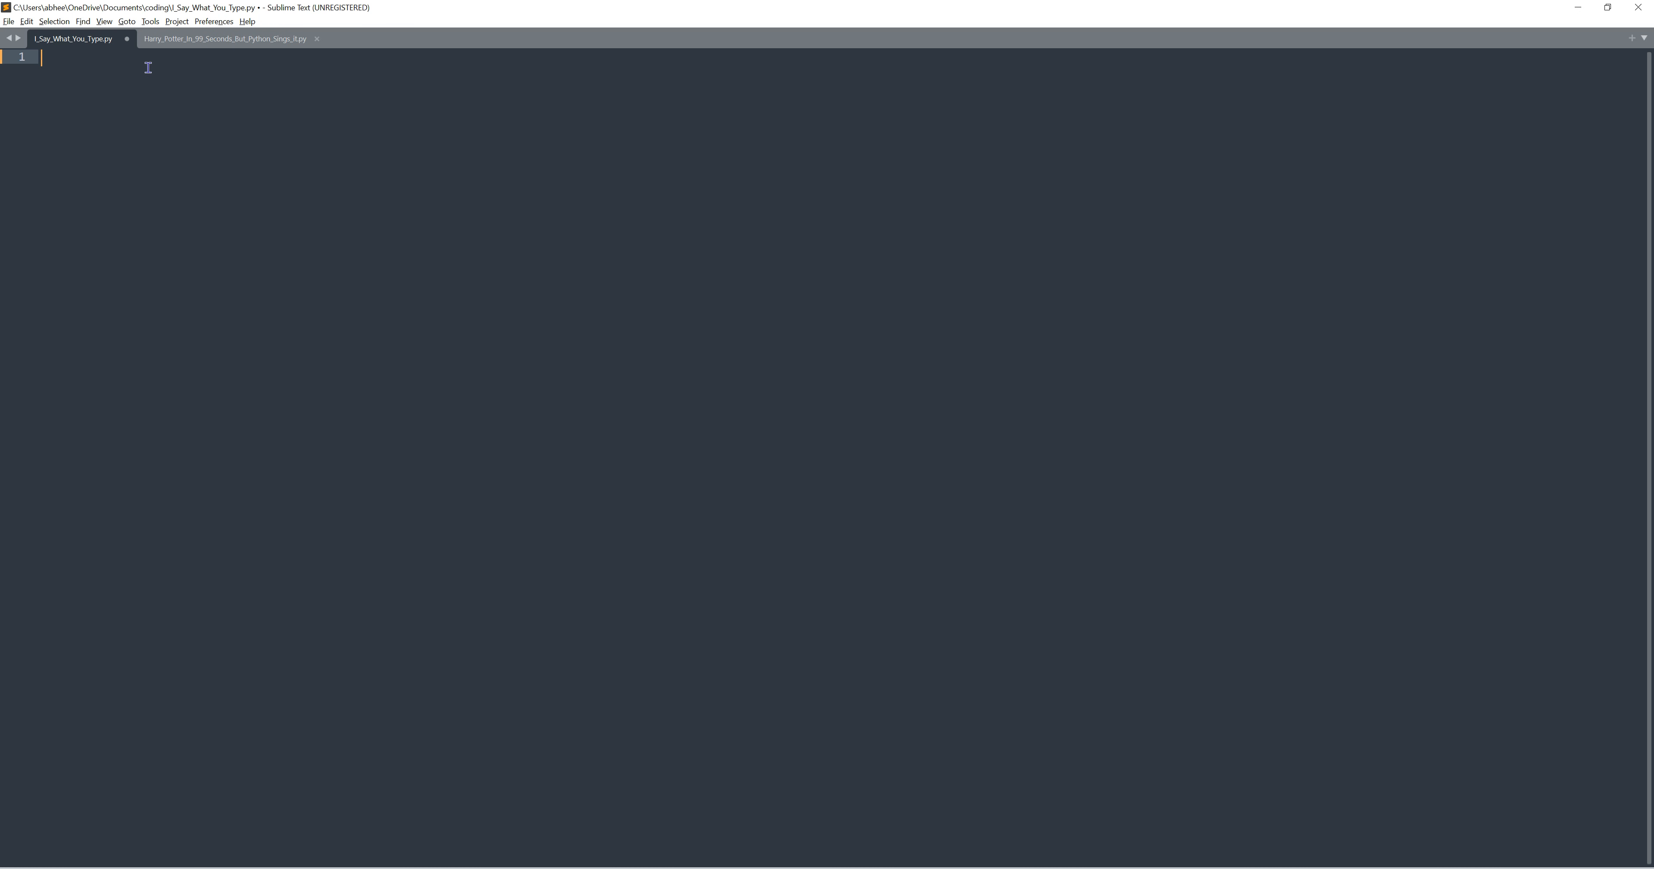
pyautogui.moveTo(213, 113)
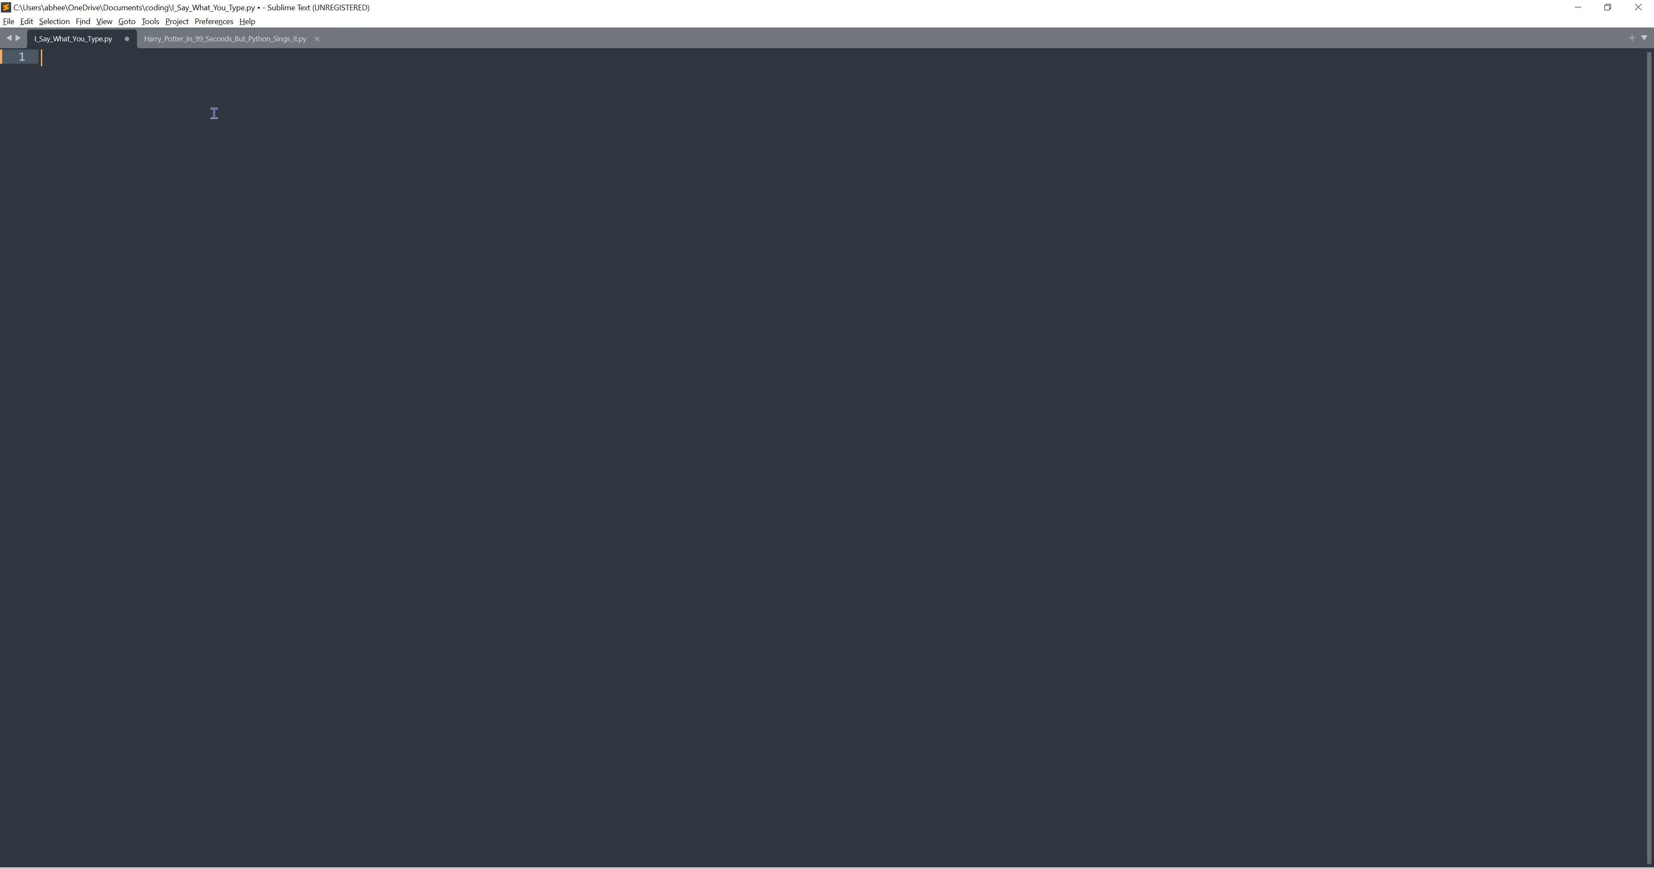
pyautogui.moveTo(212, 105)
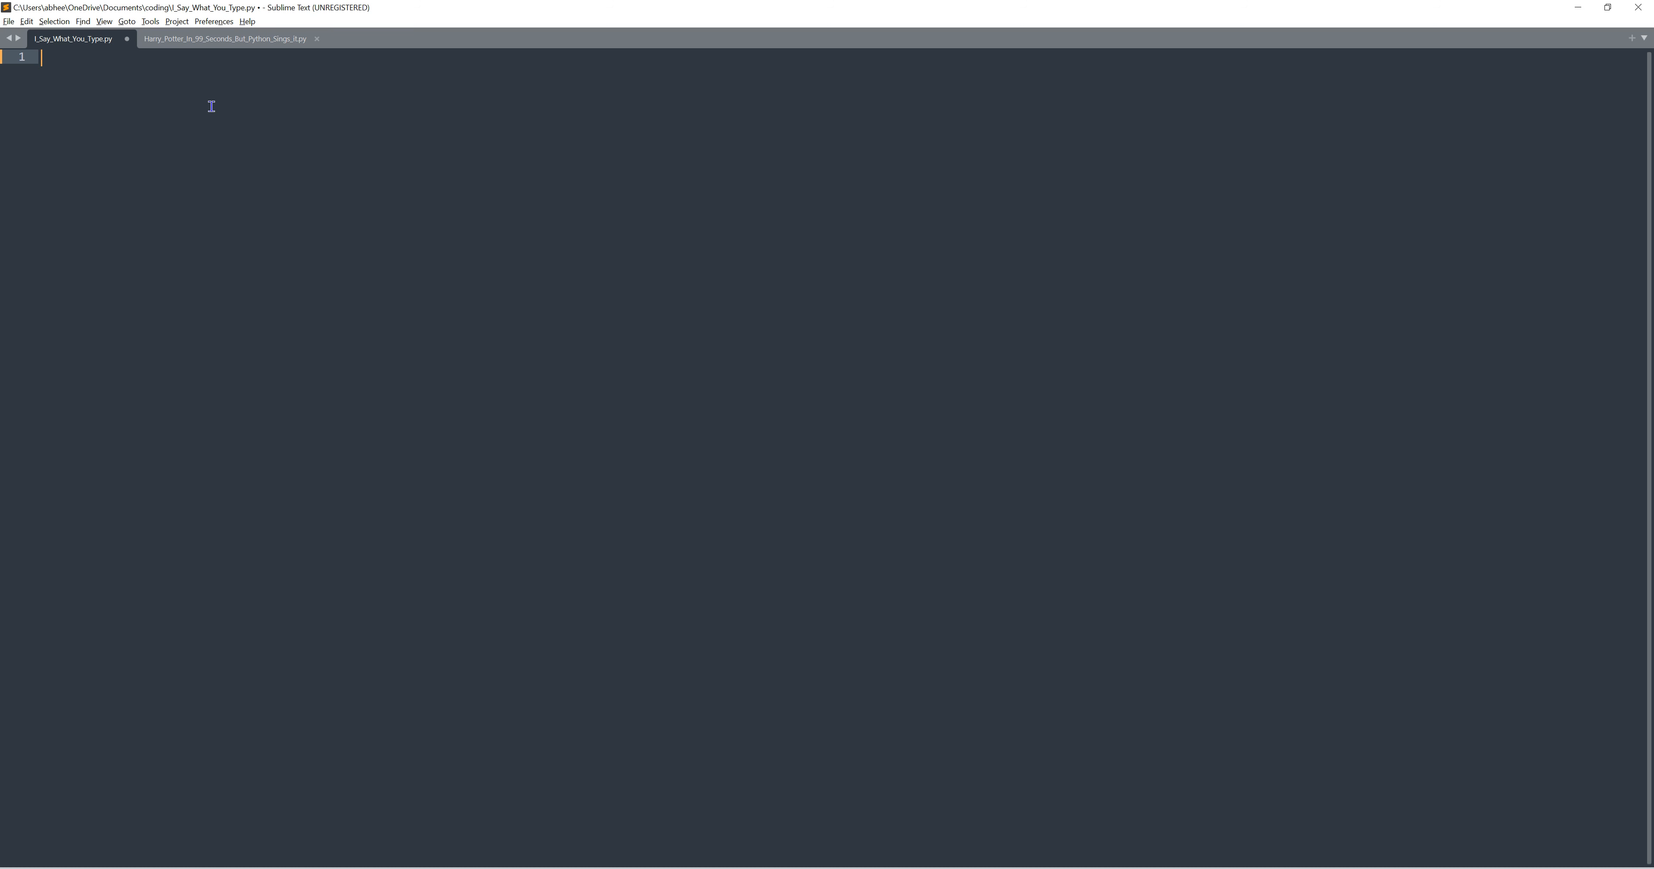
# Write import pyttsx3 as the script's only line
pyautogui.write('import')
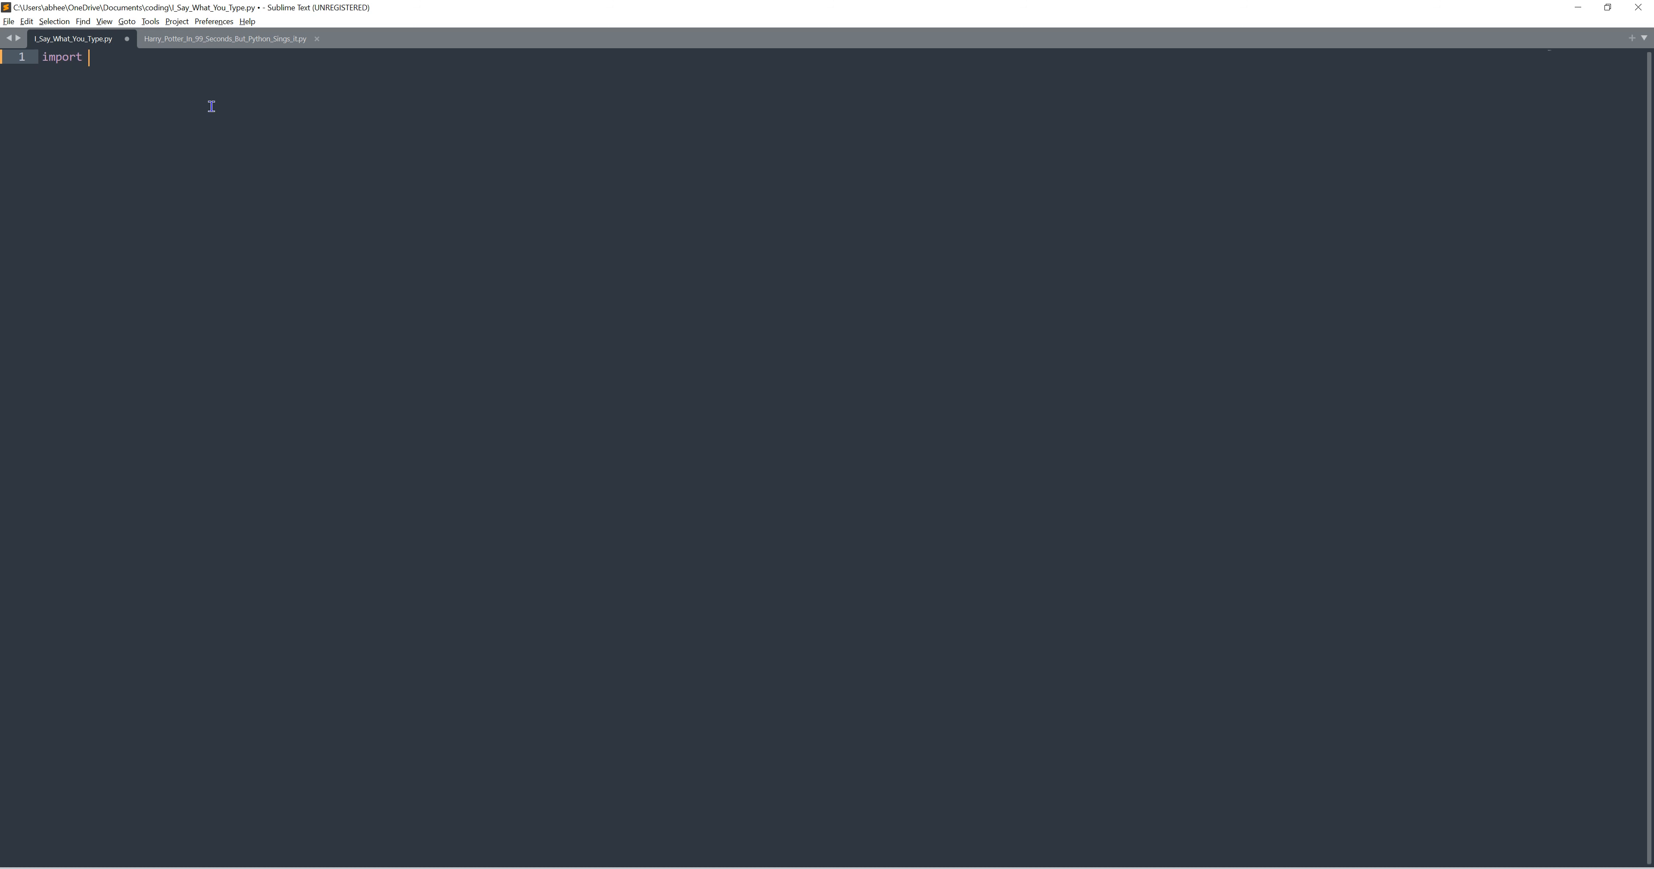
pyautogui.write('pyt')
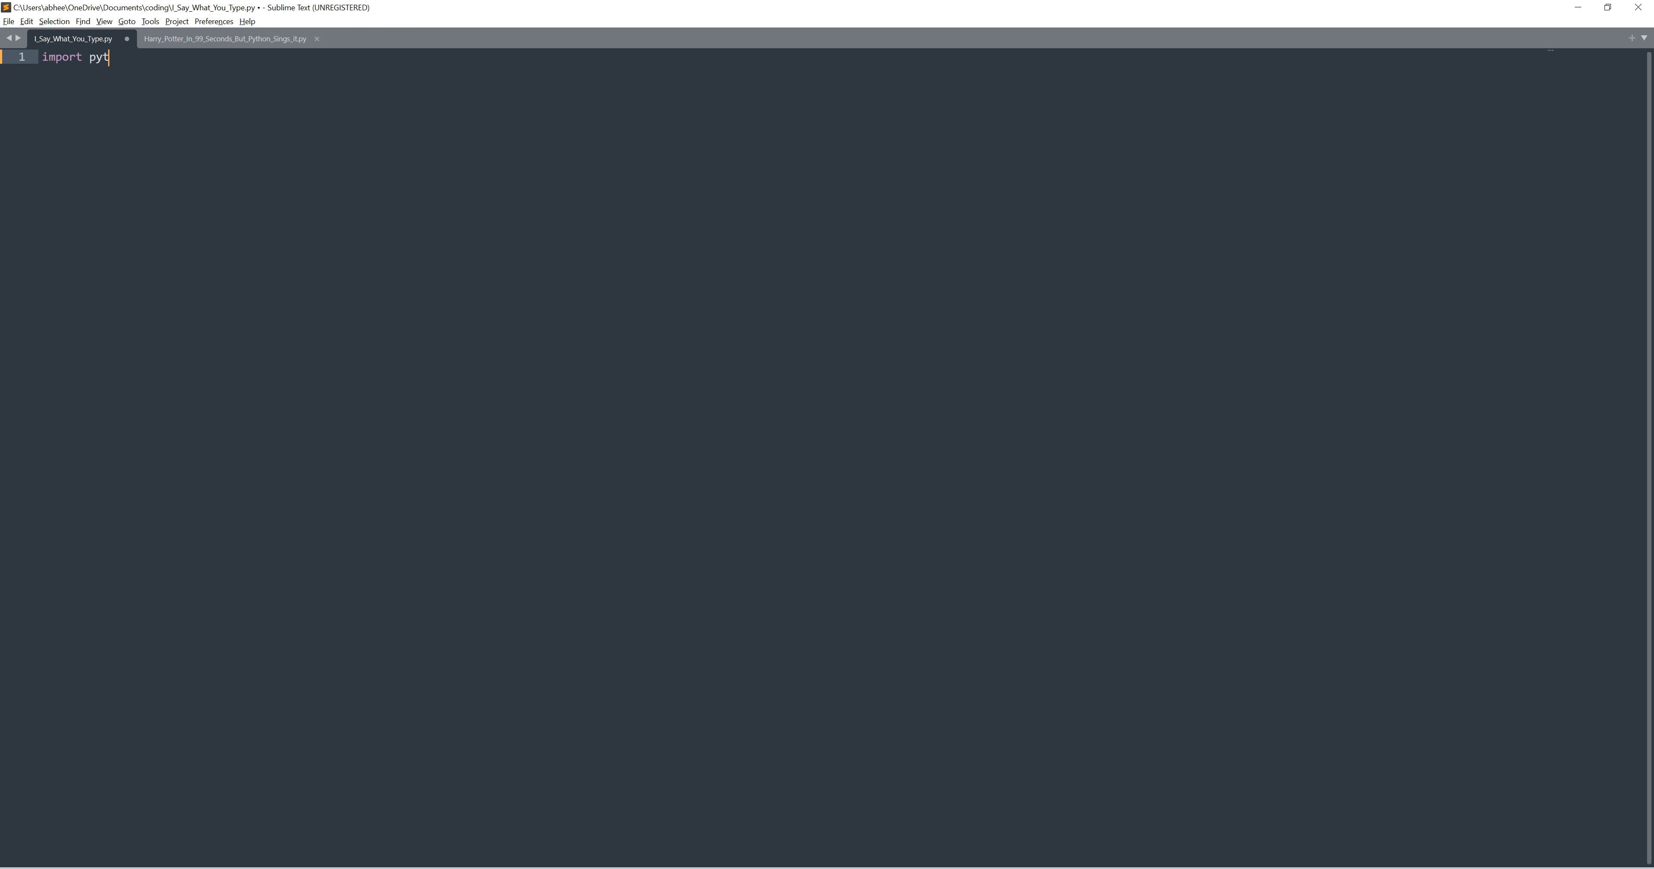
pyautogui.write('tsx3')
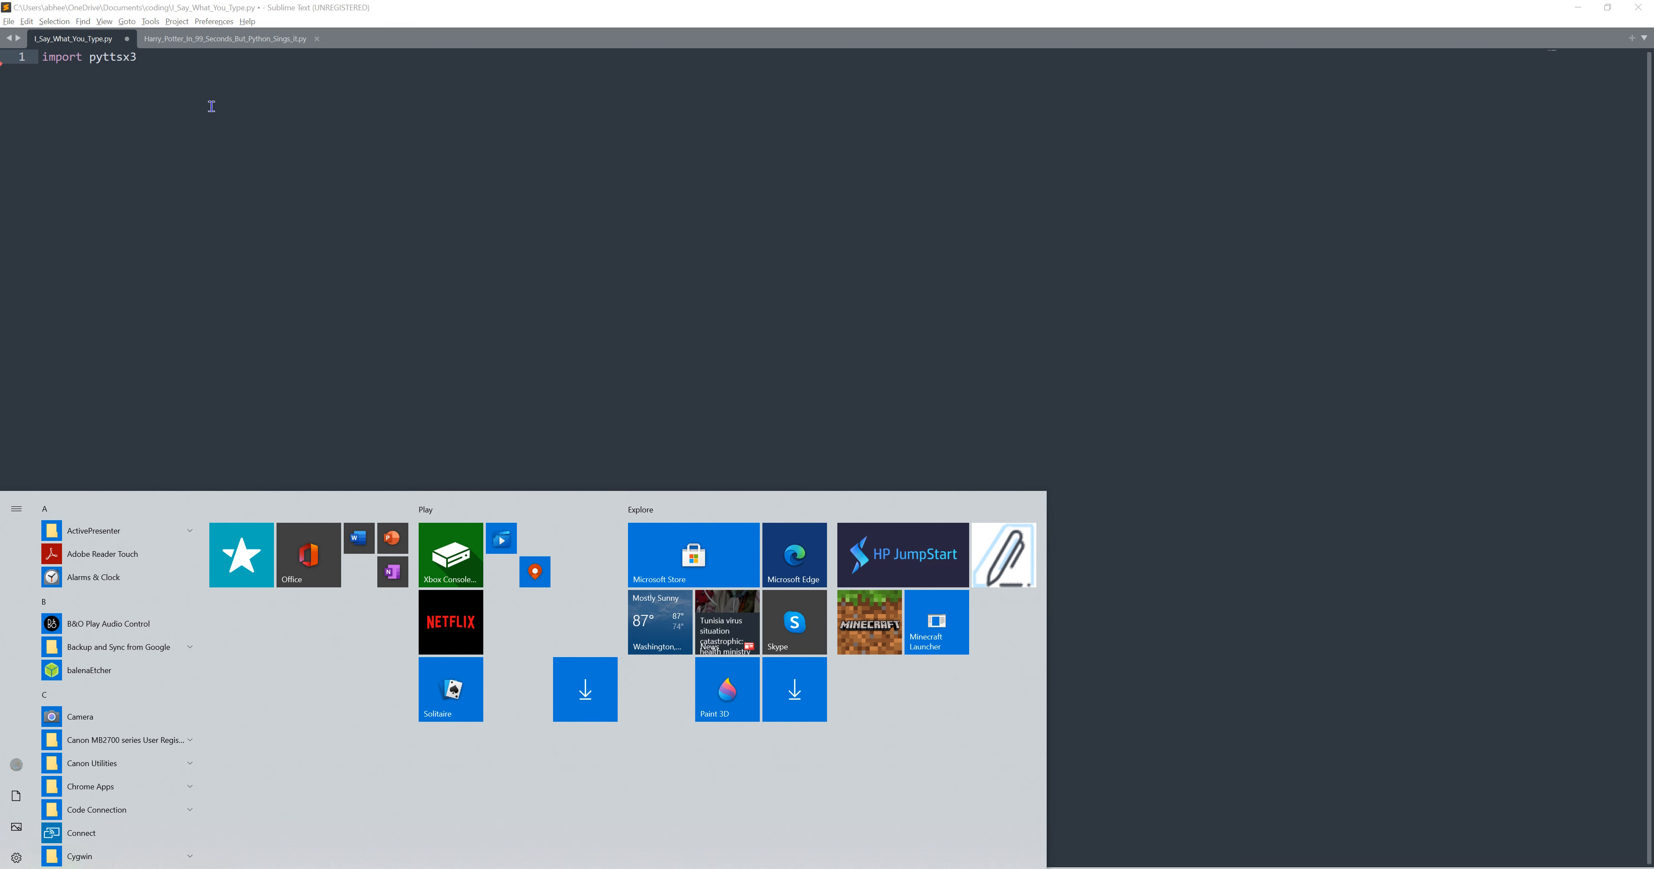
# Search the Start menu for 'cp' to bring up Command Prompt
pyautogui.write('c')
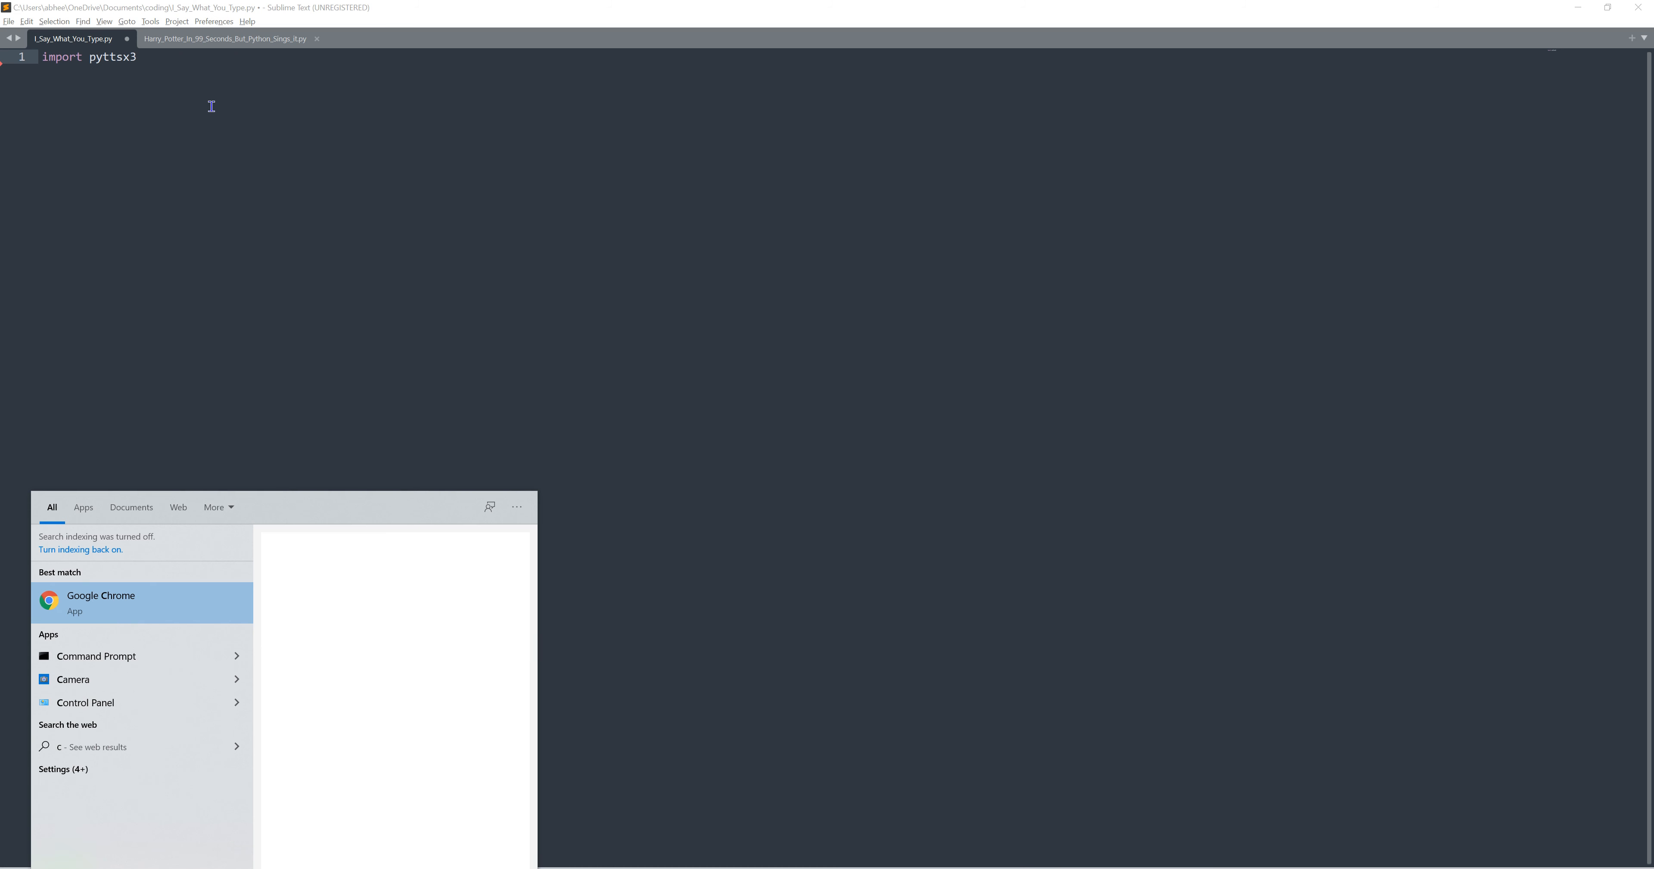
pyautogui.write('p')
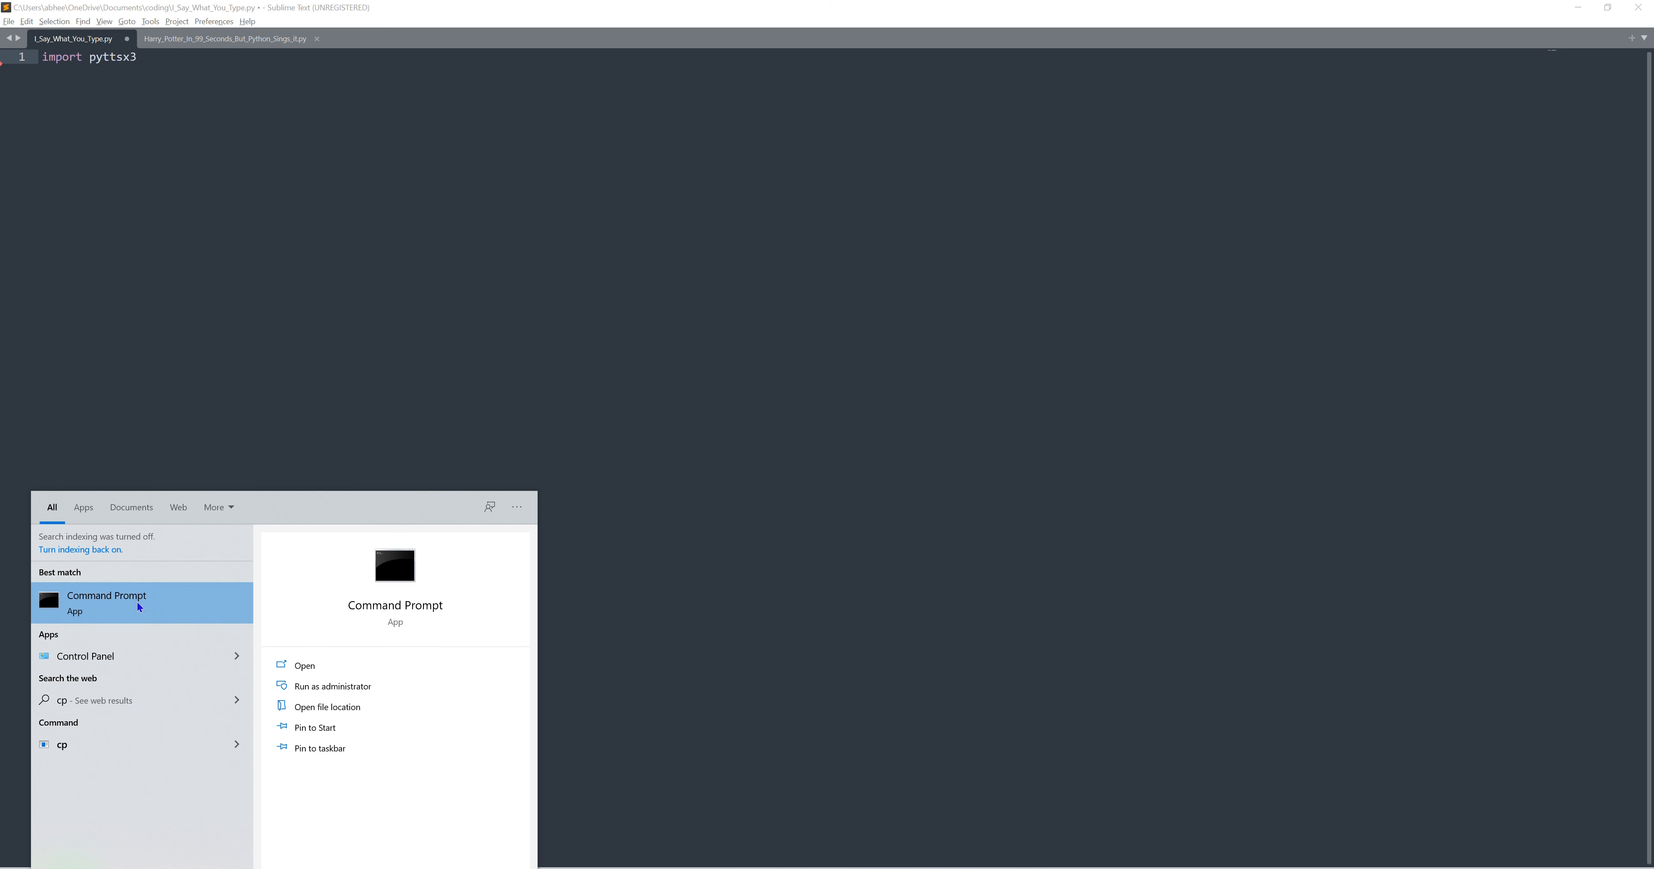
pyautogui.moveTo(170, 622)
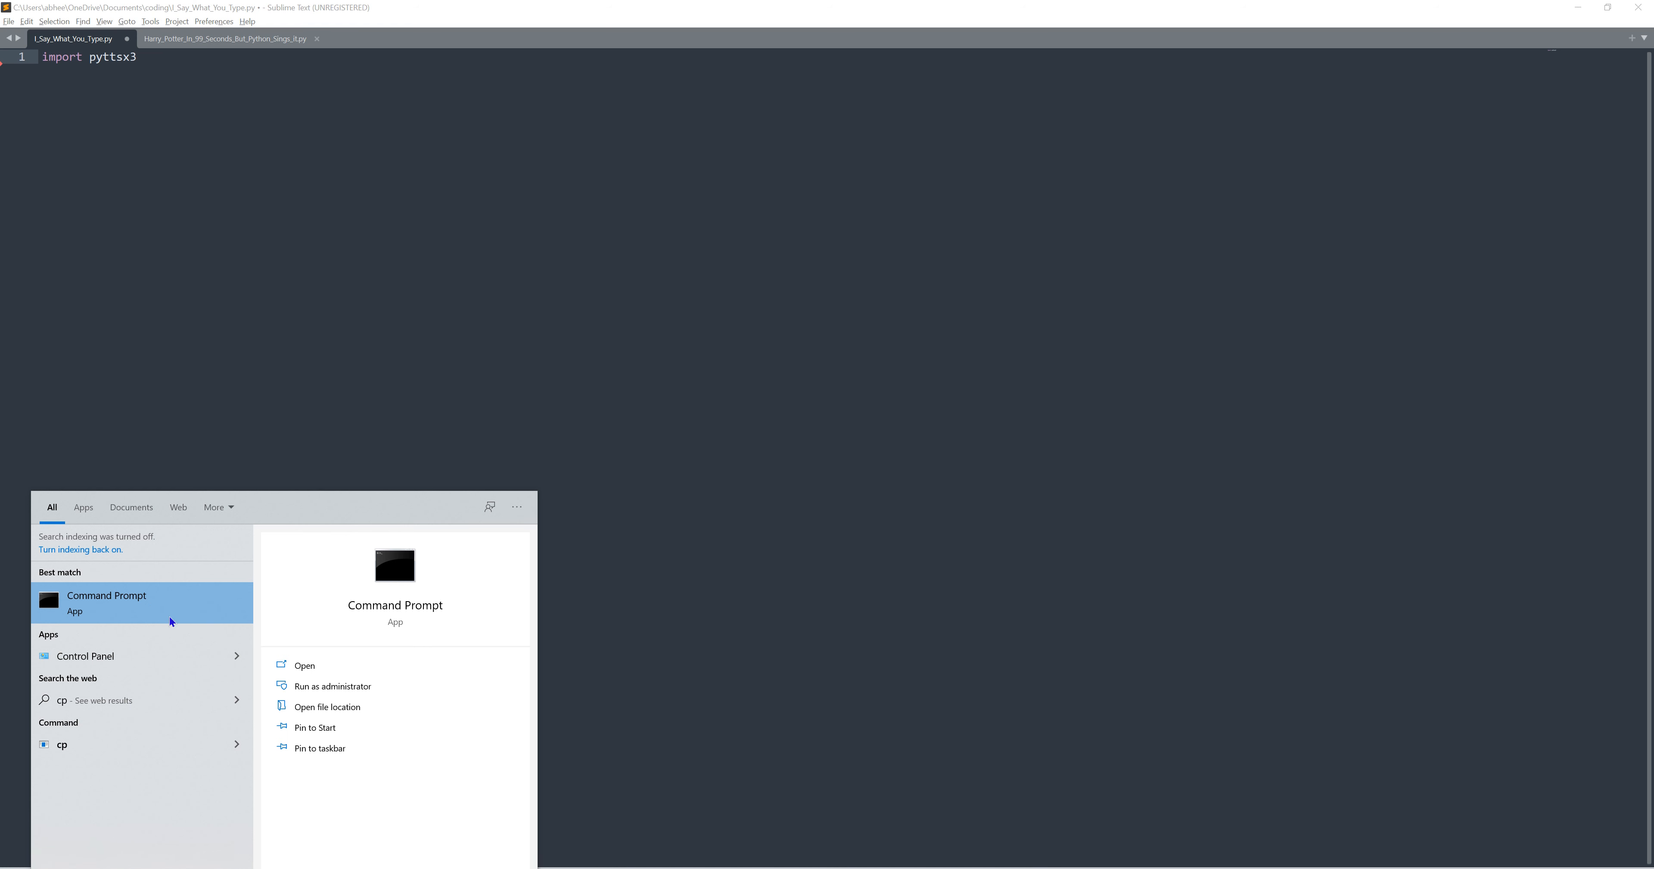
pyautogui.moveTo(118, 603)
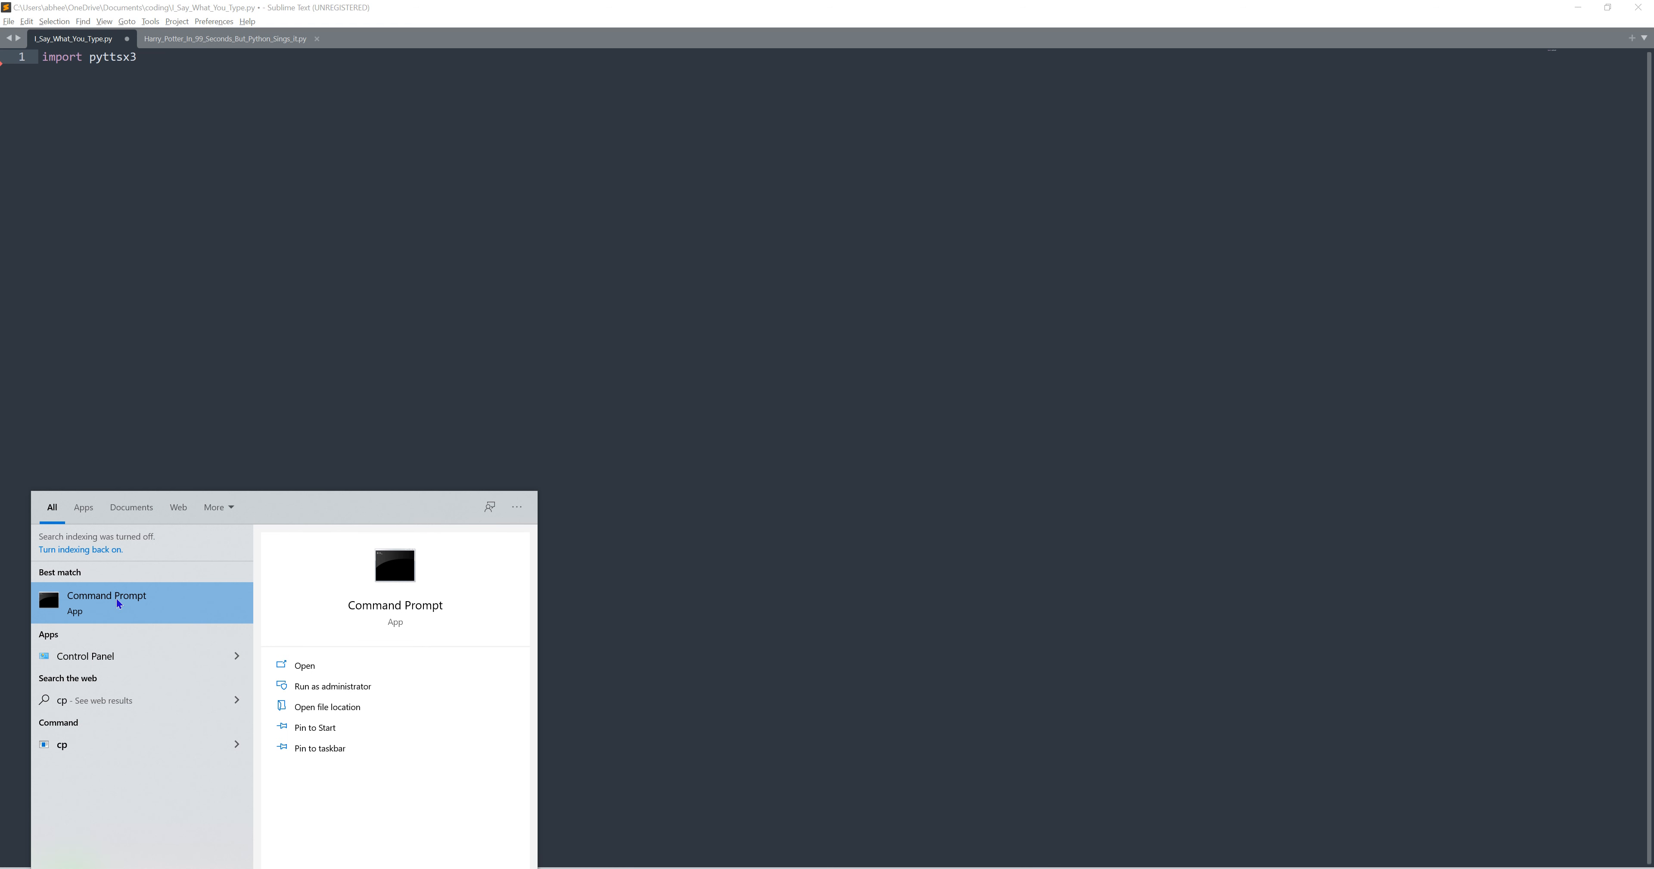
pyautogui.moveTo(86, 593)
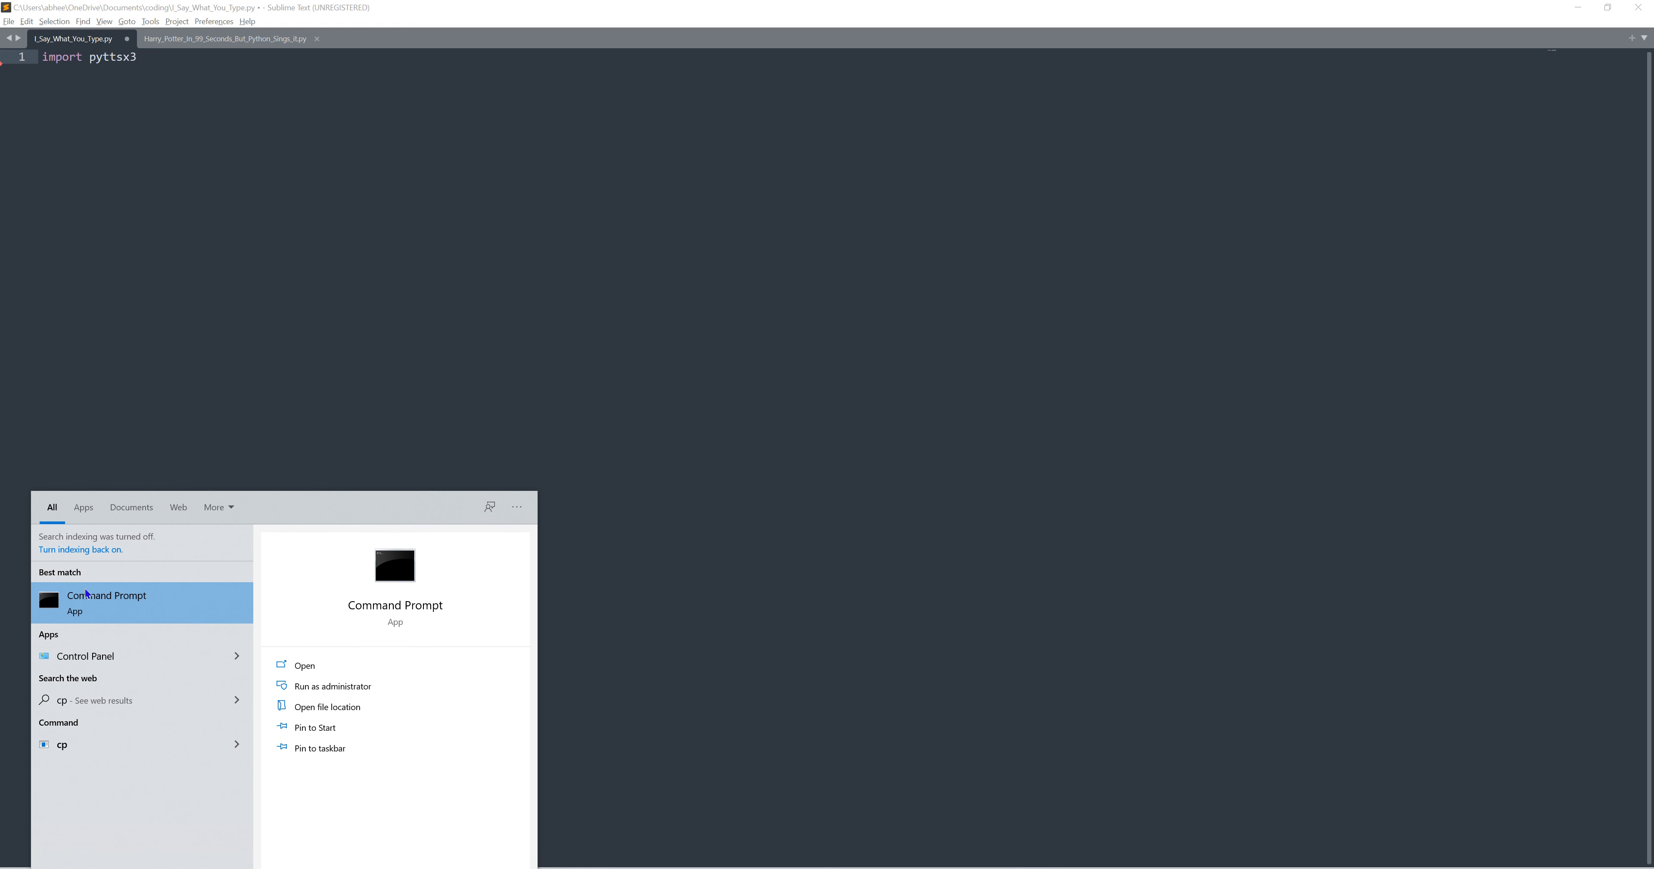
pyautogui.moveTo(78, 608)
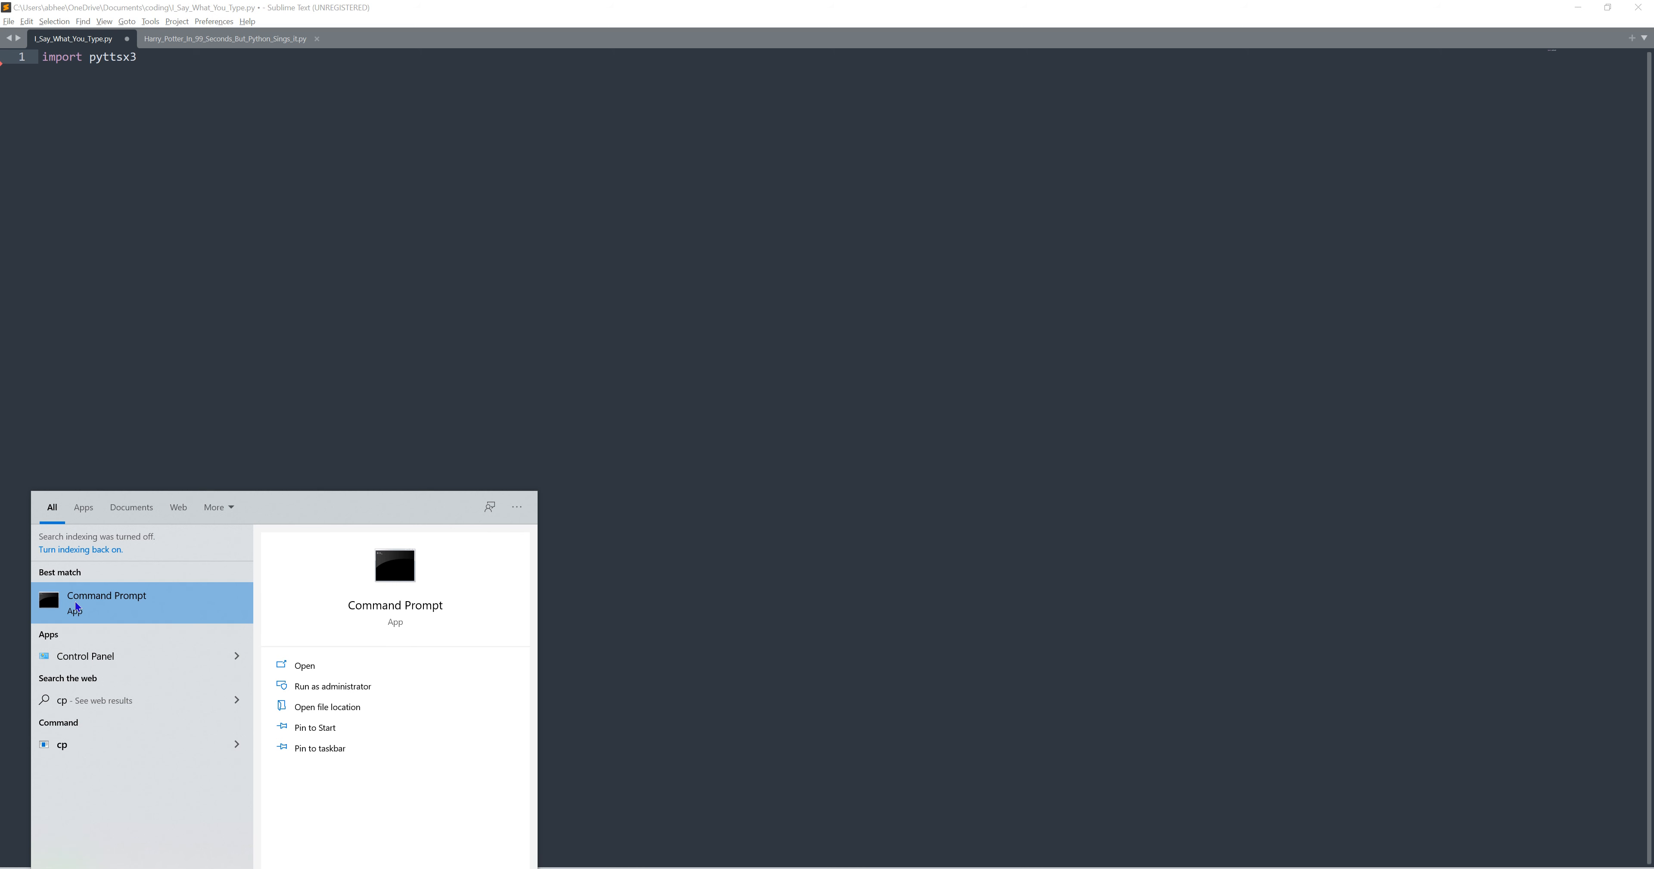
pyautogui.moveTo(60, 610)
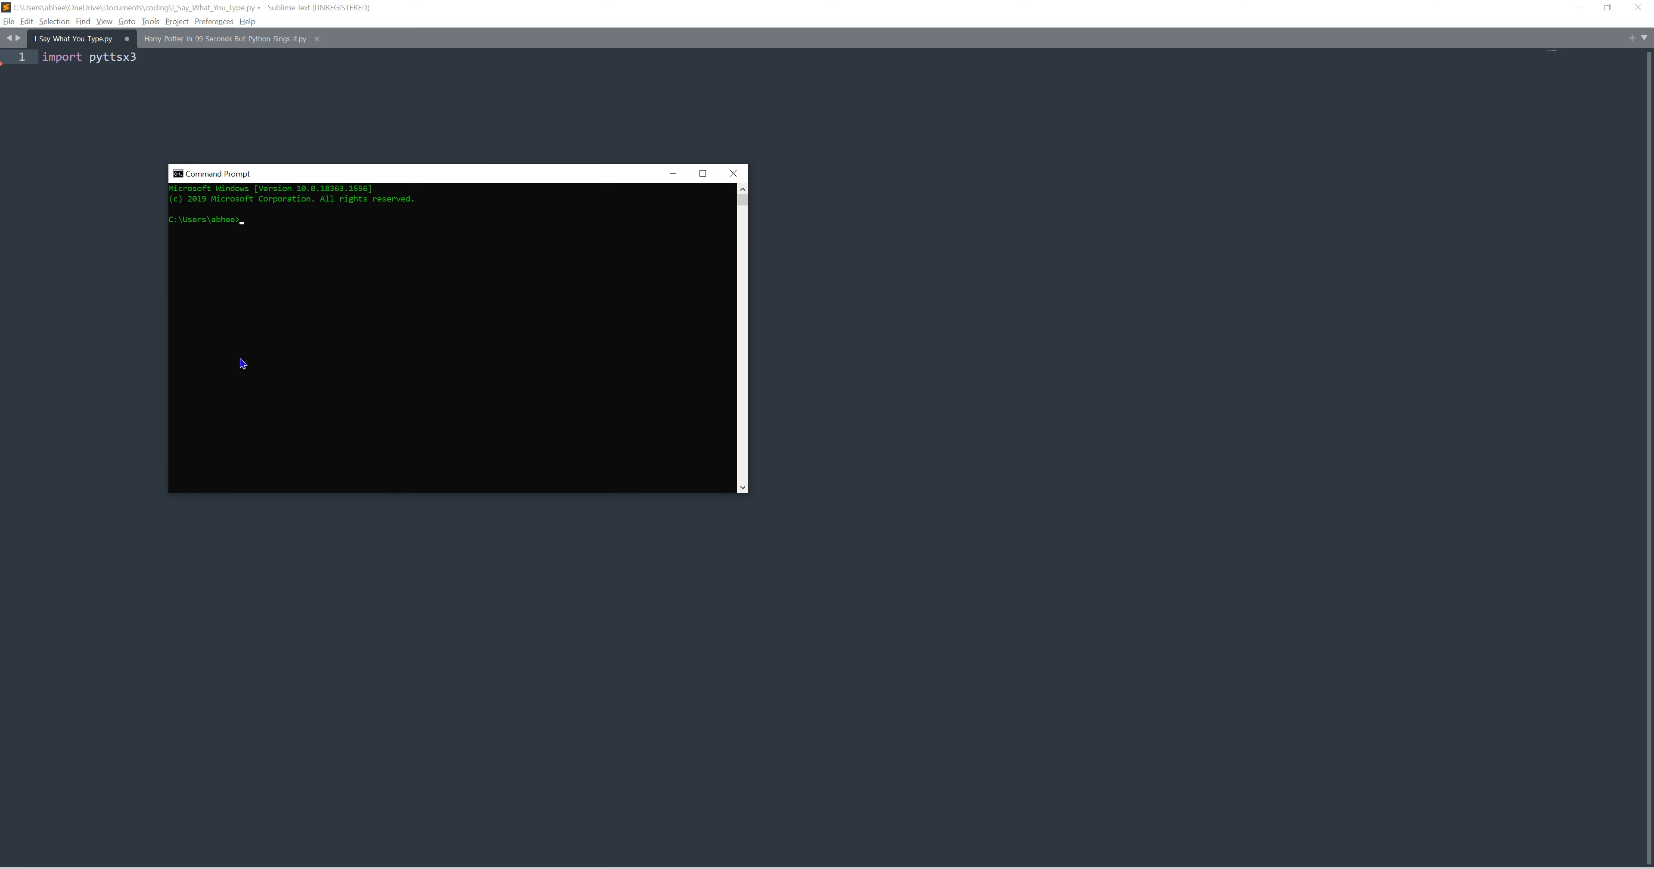
pyautogui.moveTo(317, 288)
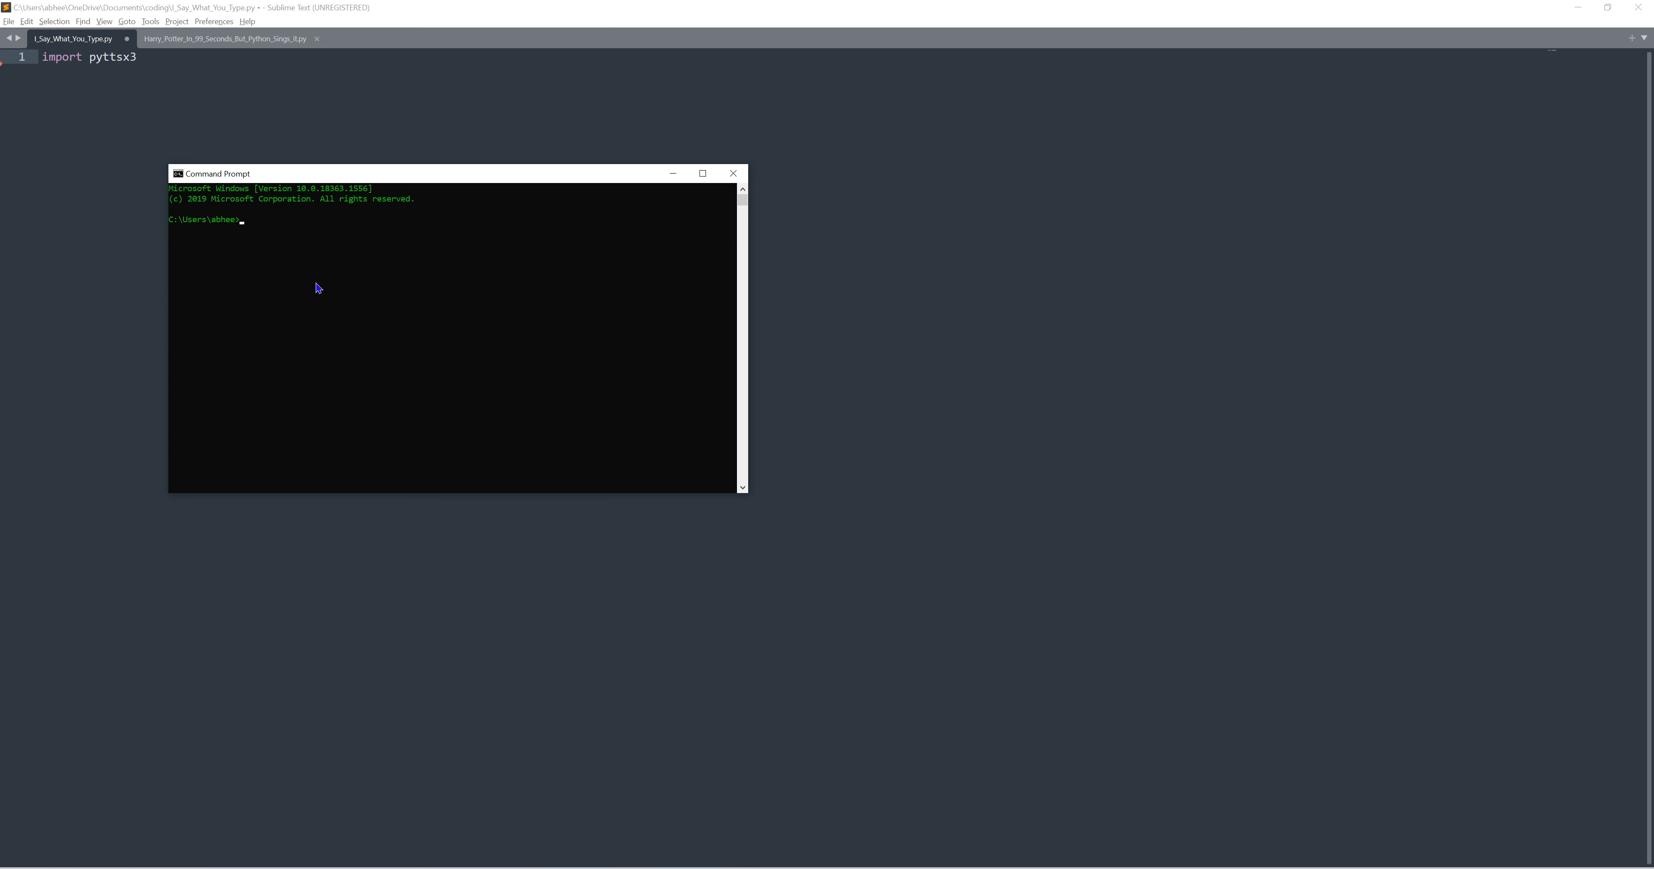
pyautogui.moveTo(342, 320)
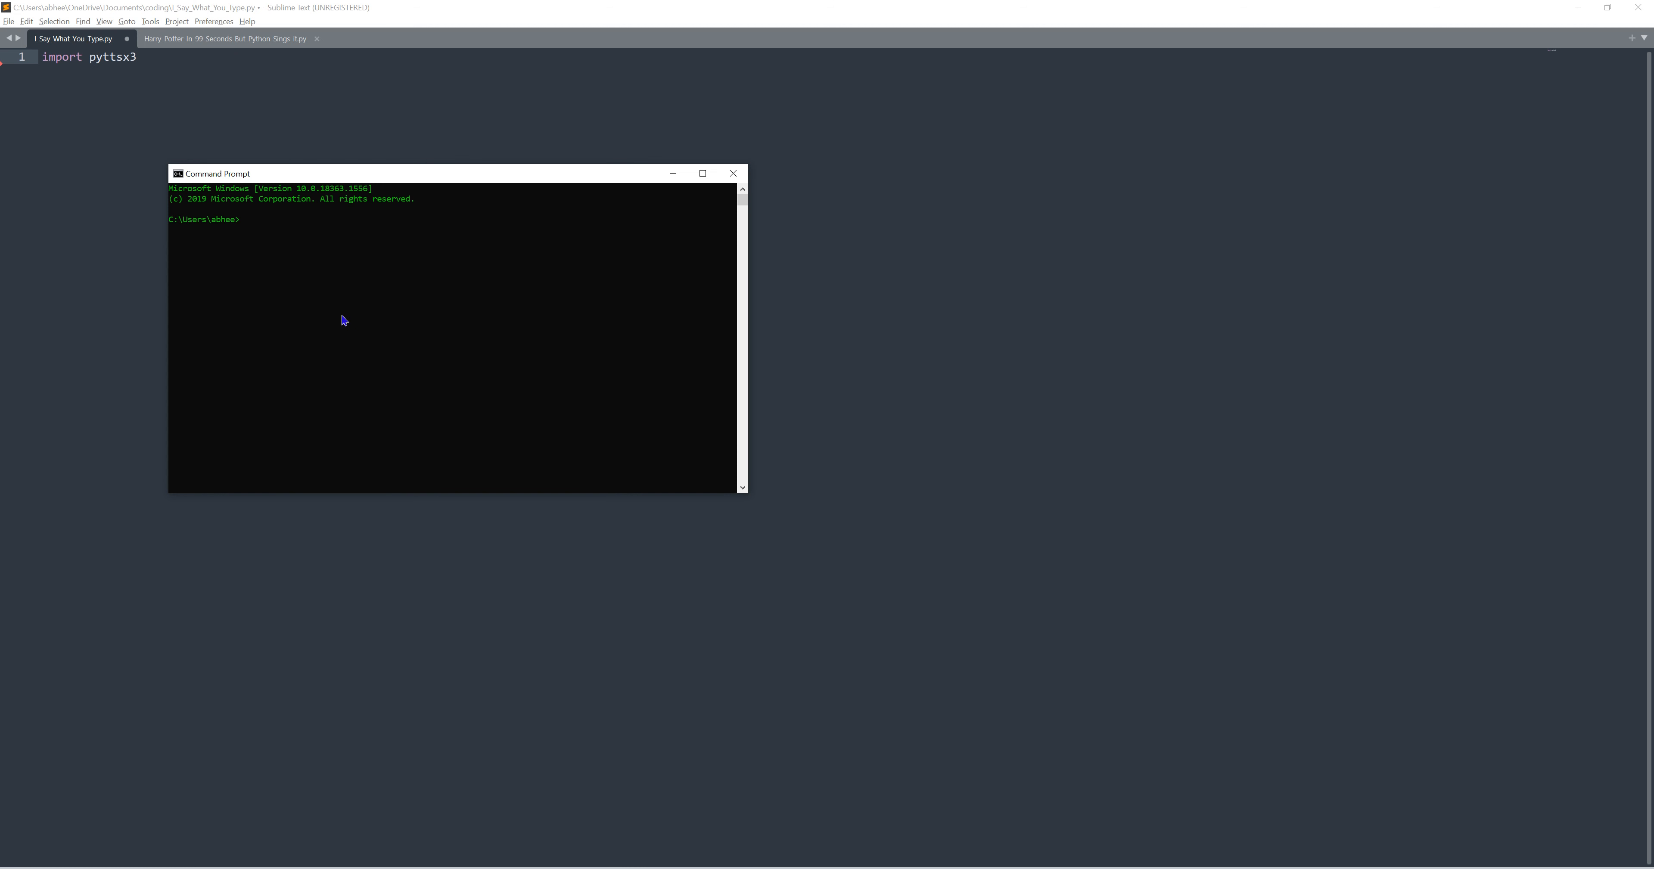
# Run pip install pyttsx3, which reports the package already satisfied
pyautogui.write('pip')
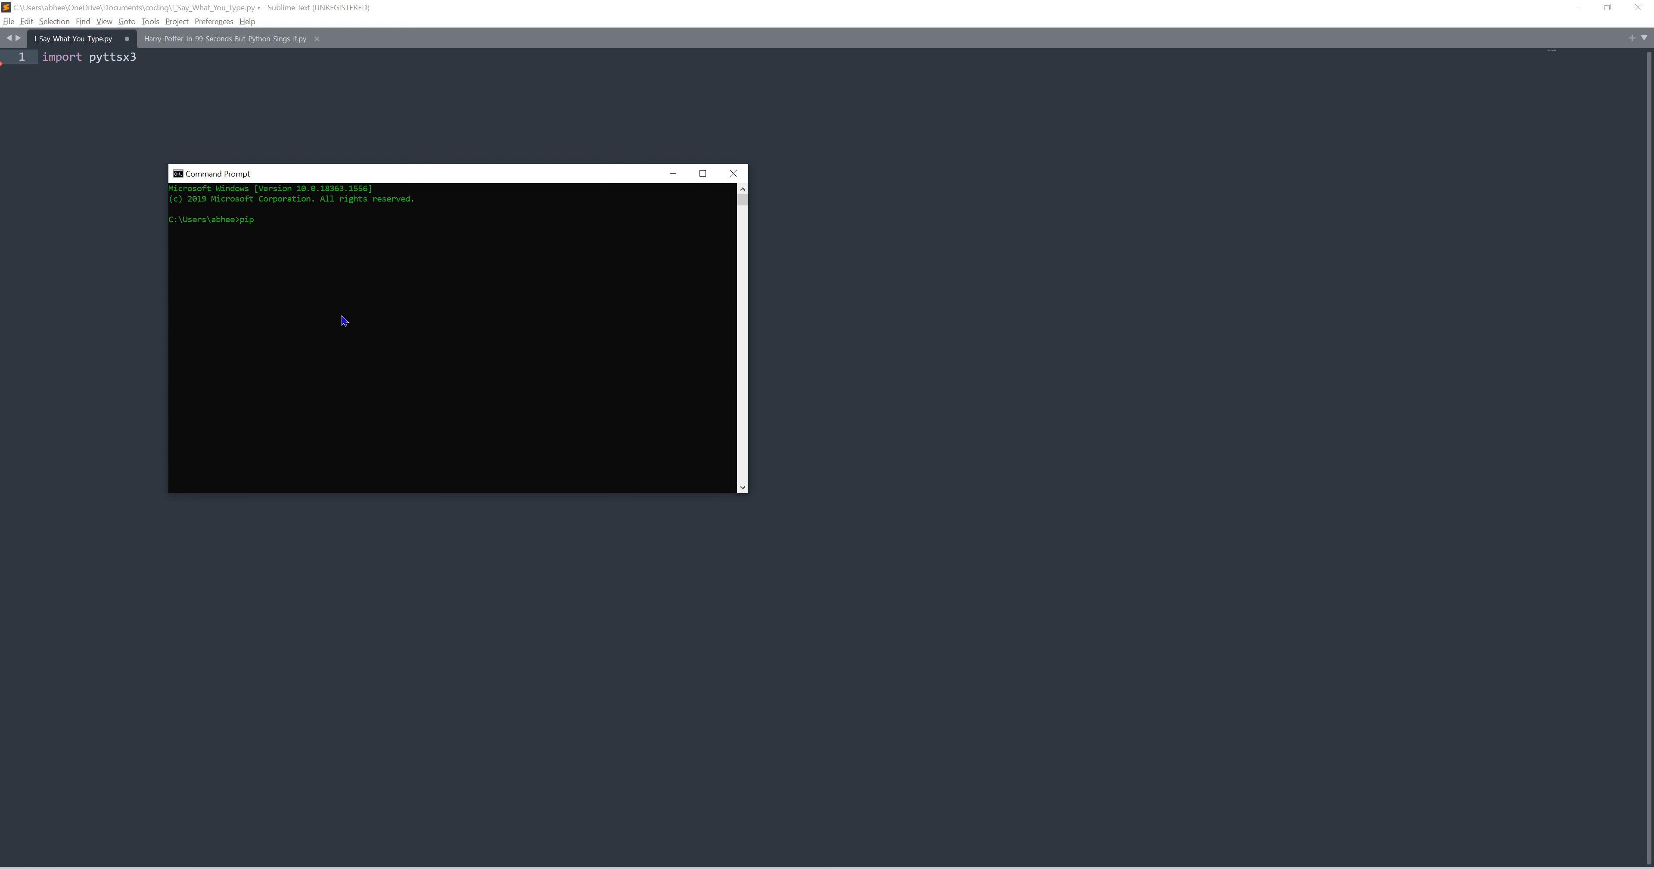
pyautogui.write('install')
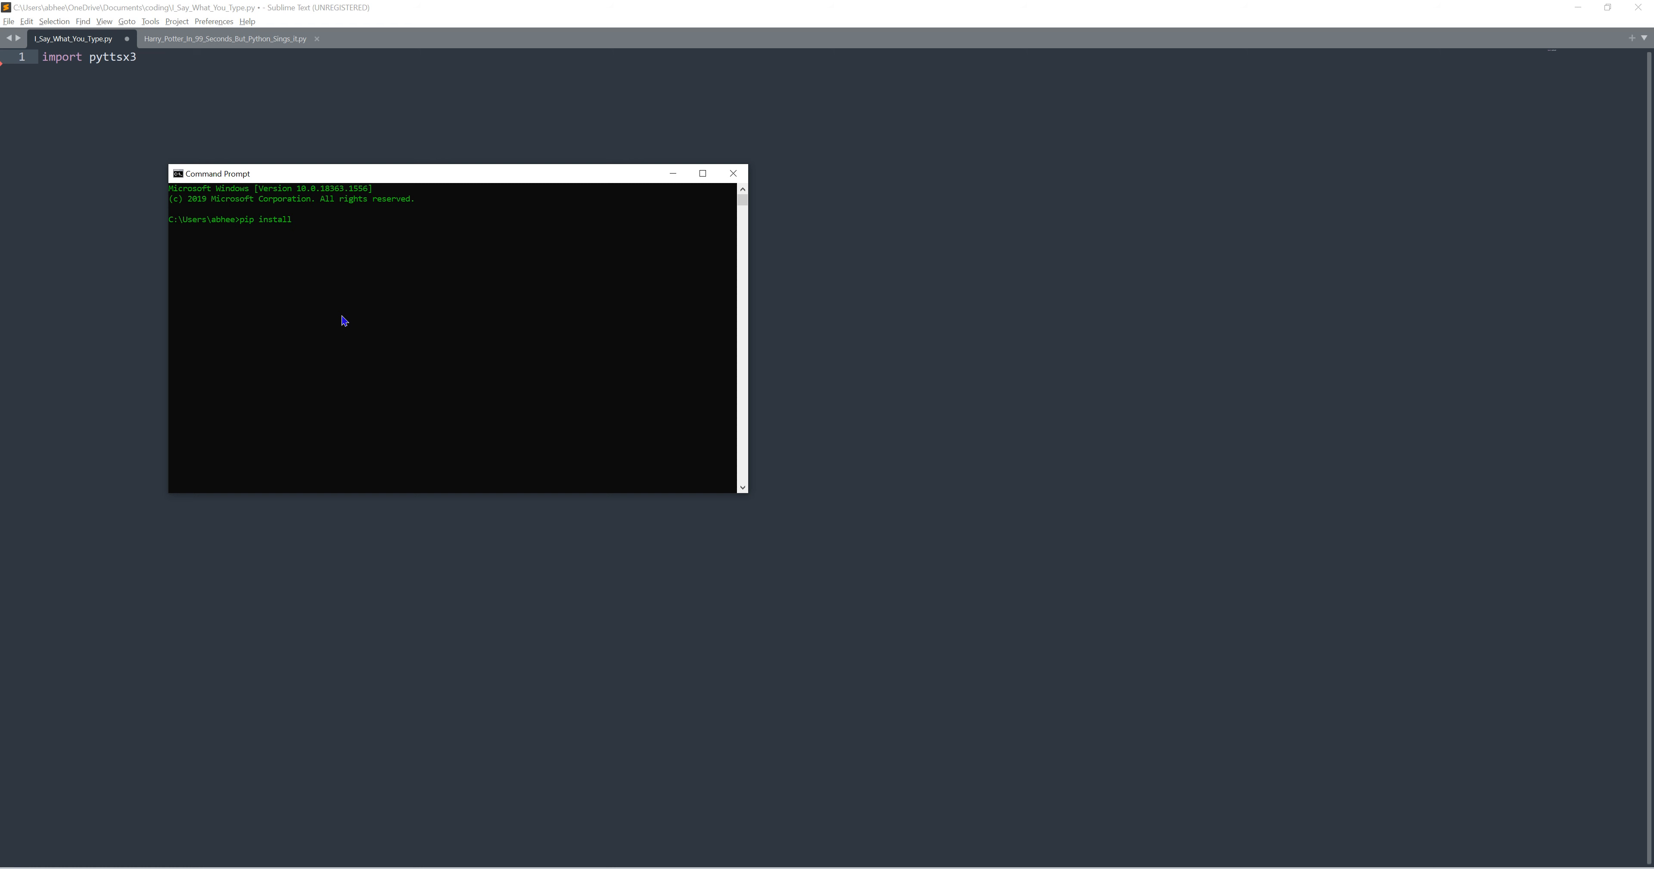
pyautogui.write('pytts')
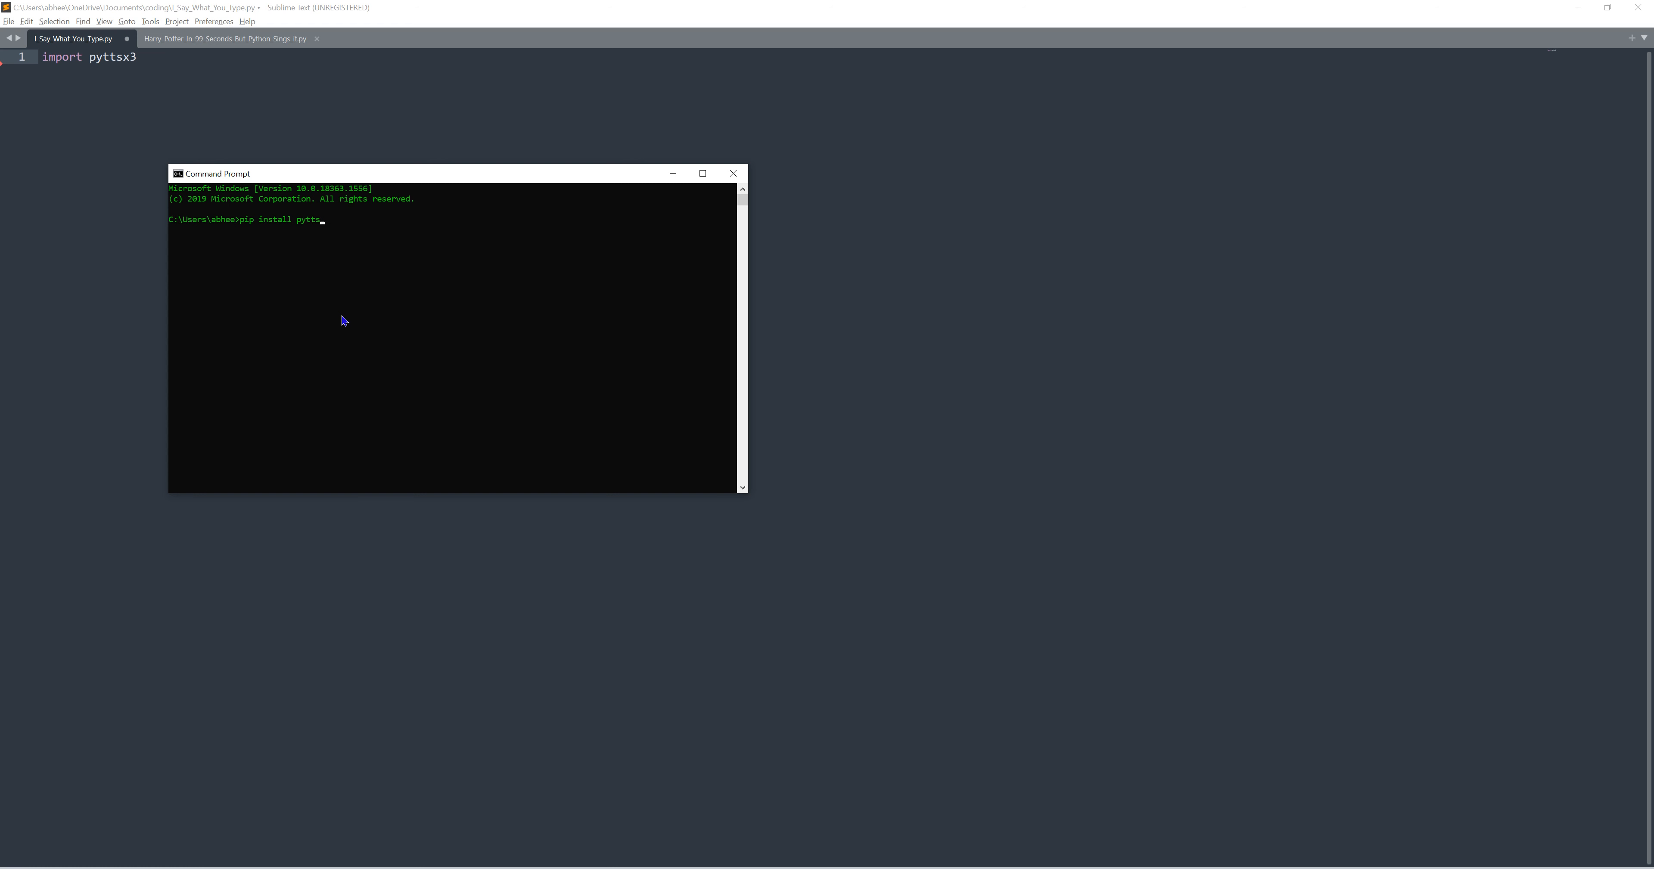
pyautogui.write('x3')
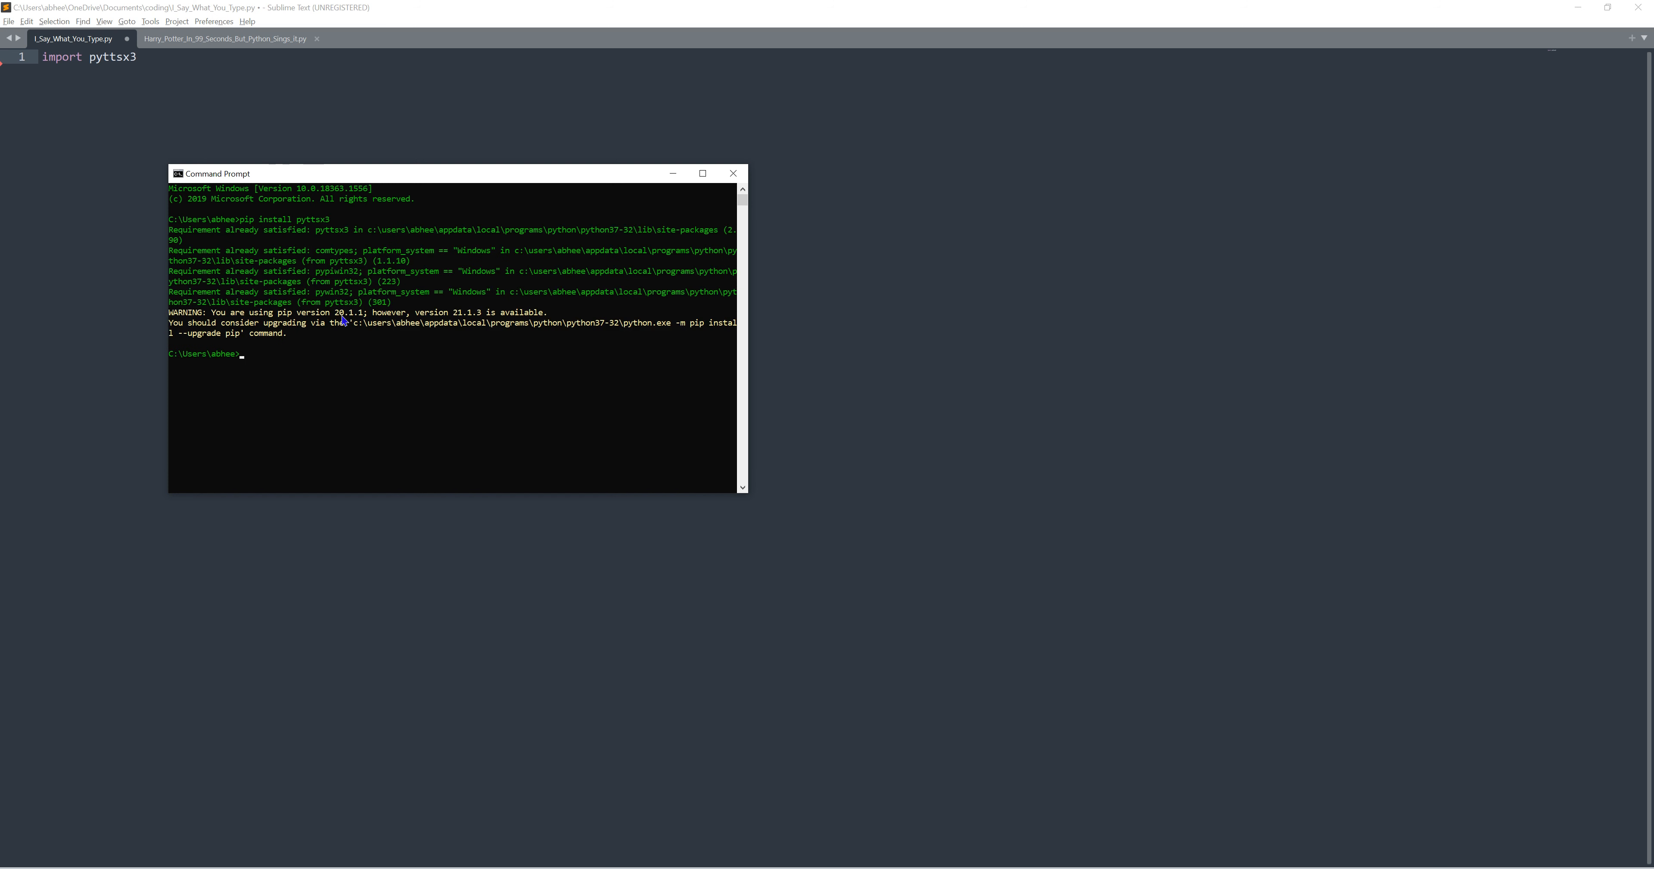
pyautogui.moveTo(335, 338)
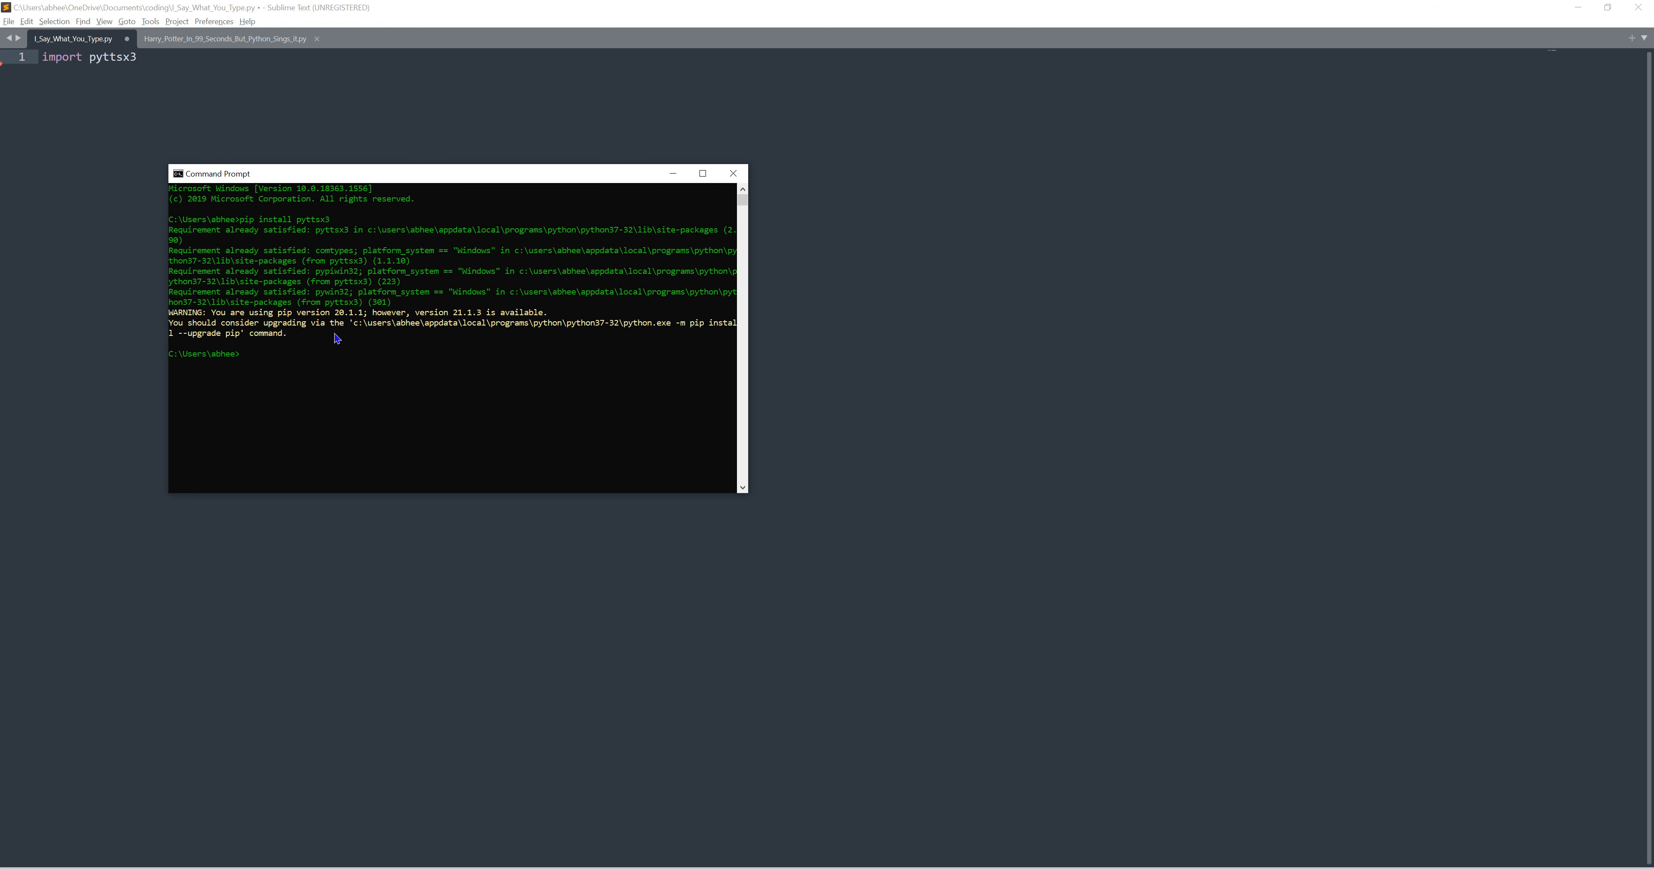
pyautogui.moveTo(281, 303)
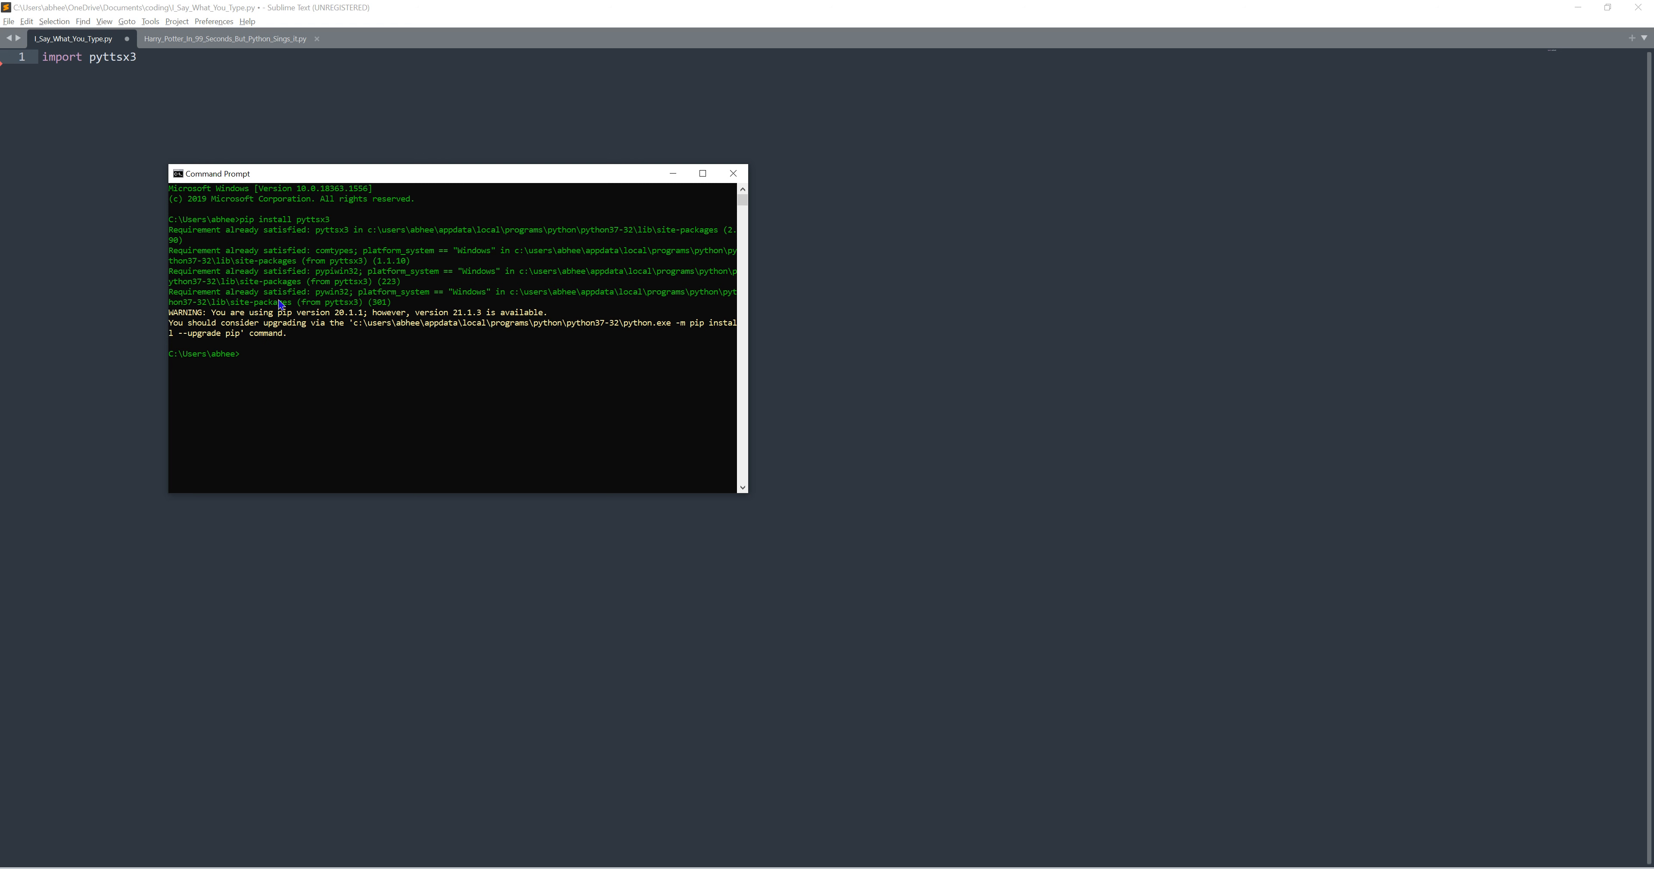
pyautogui.moveTo(250, 354)
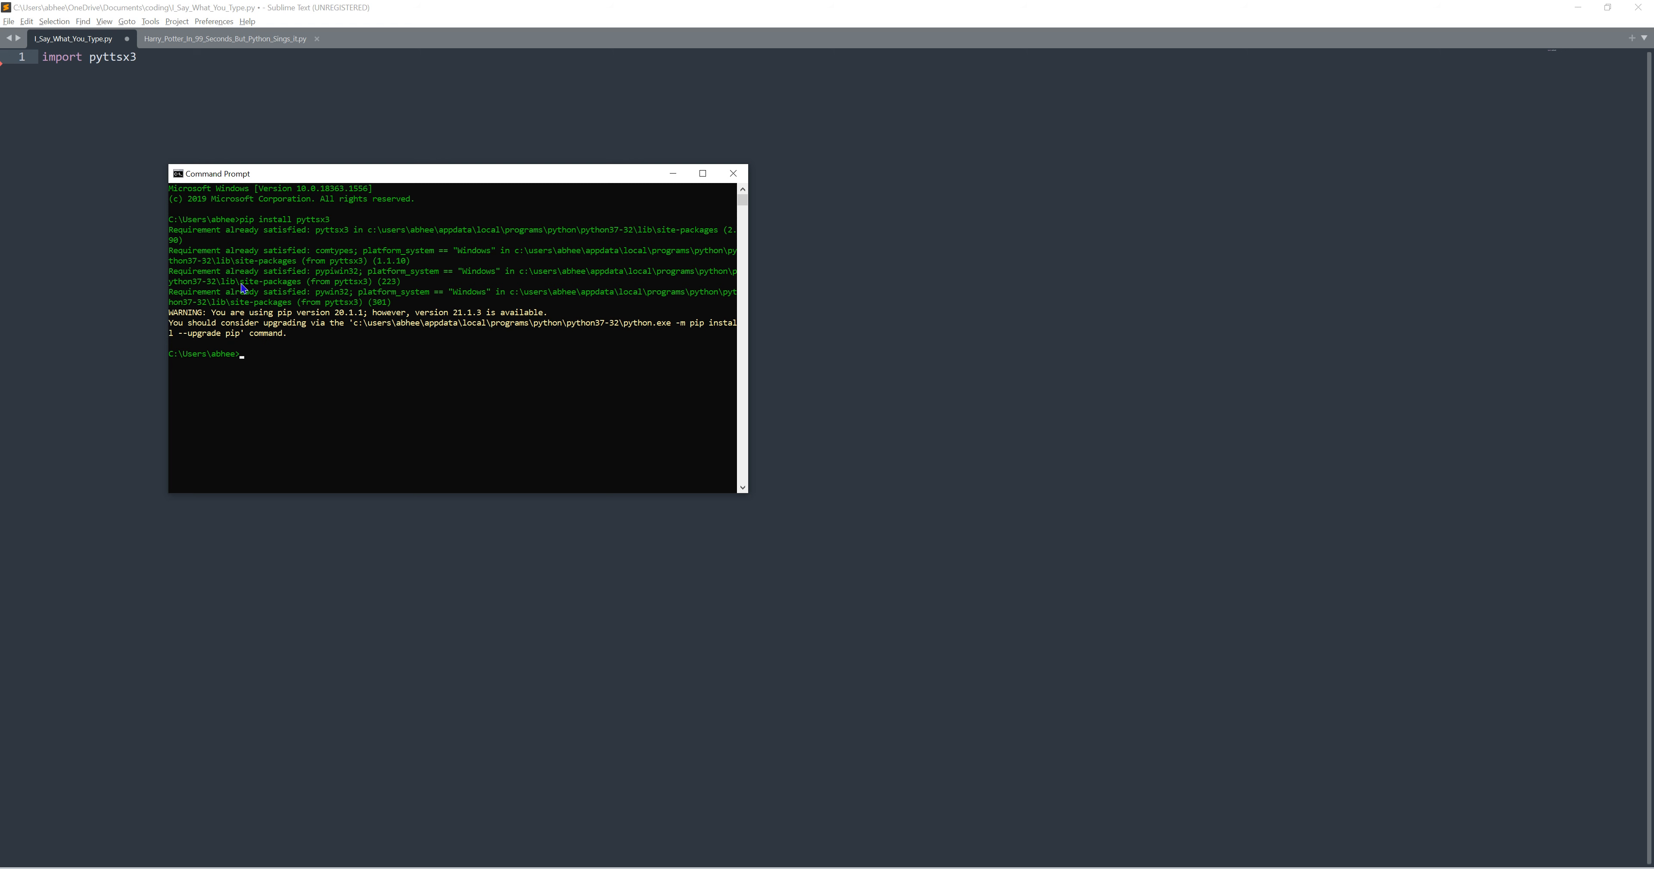
pyautogui.moveTo(291, 338)
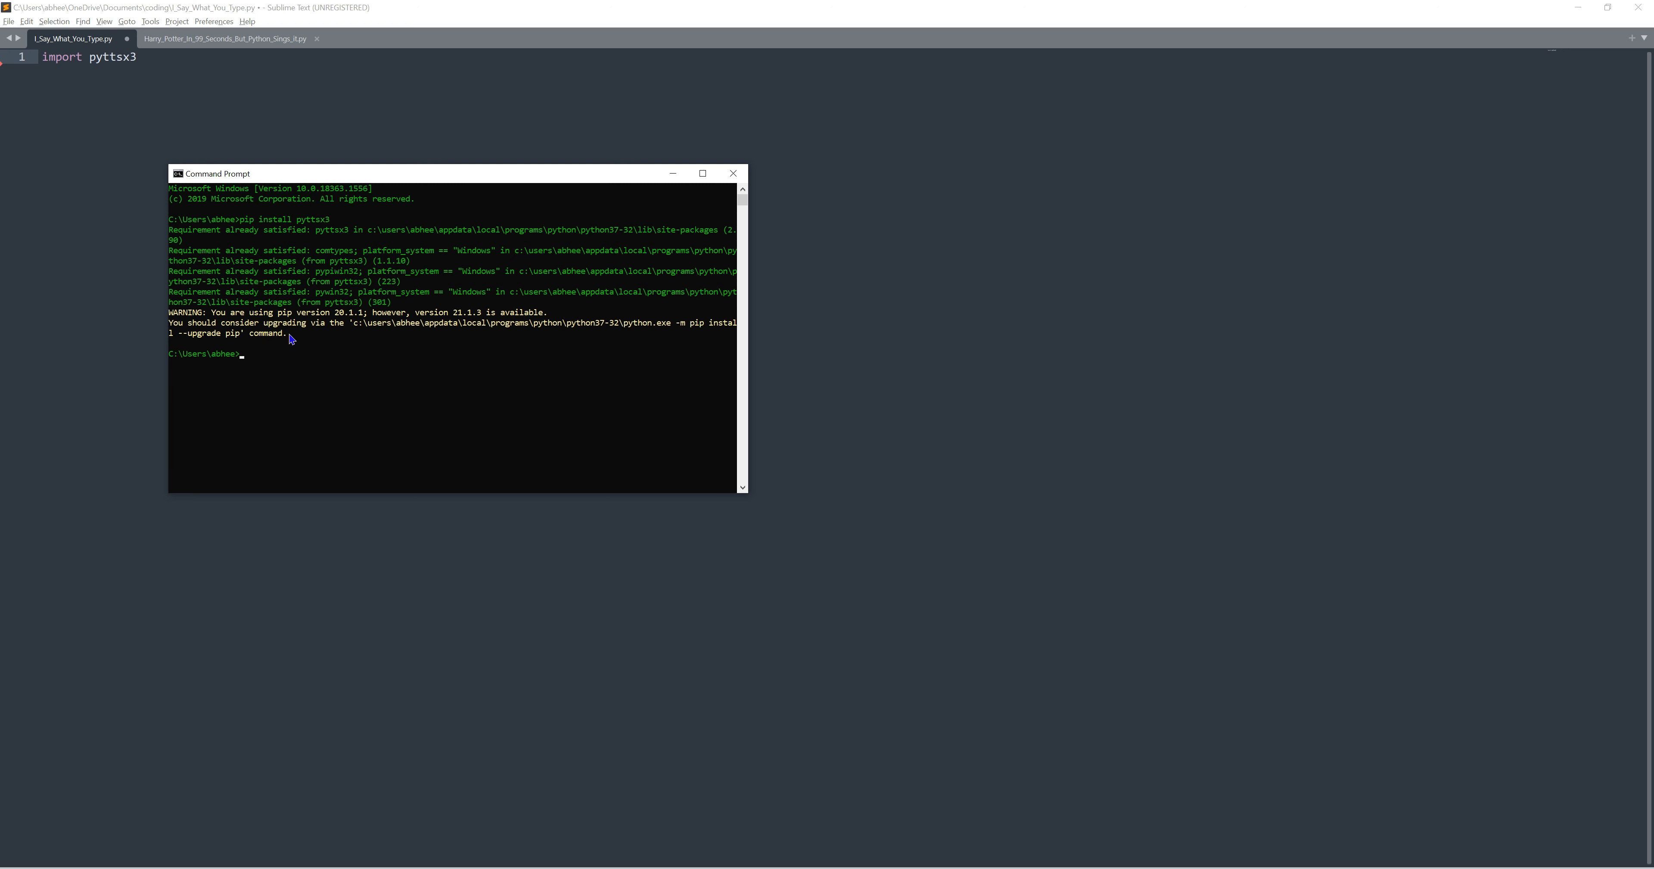
pyautogui.moveTo(389, 349)
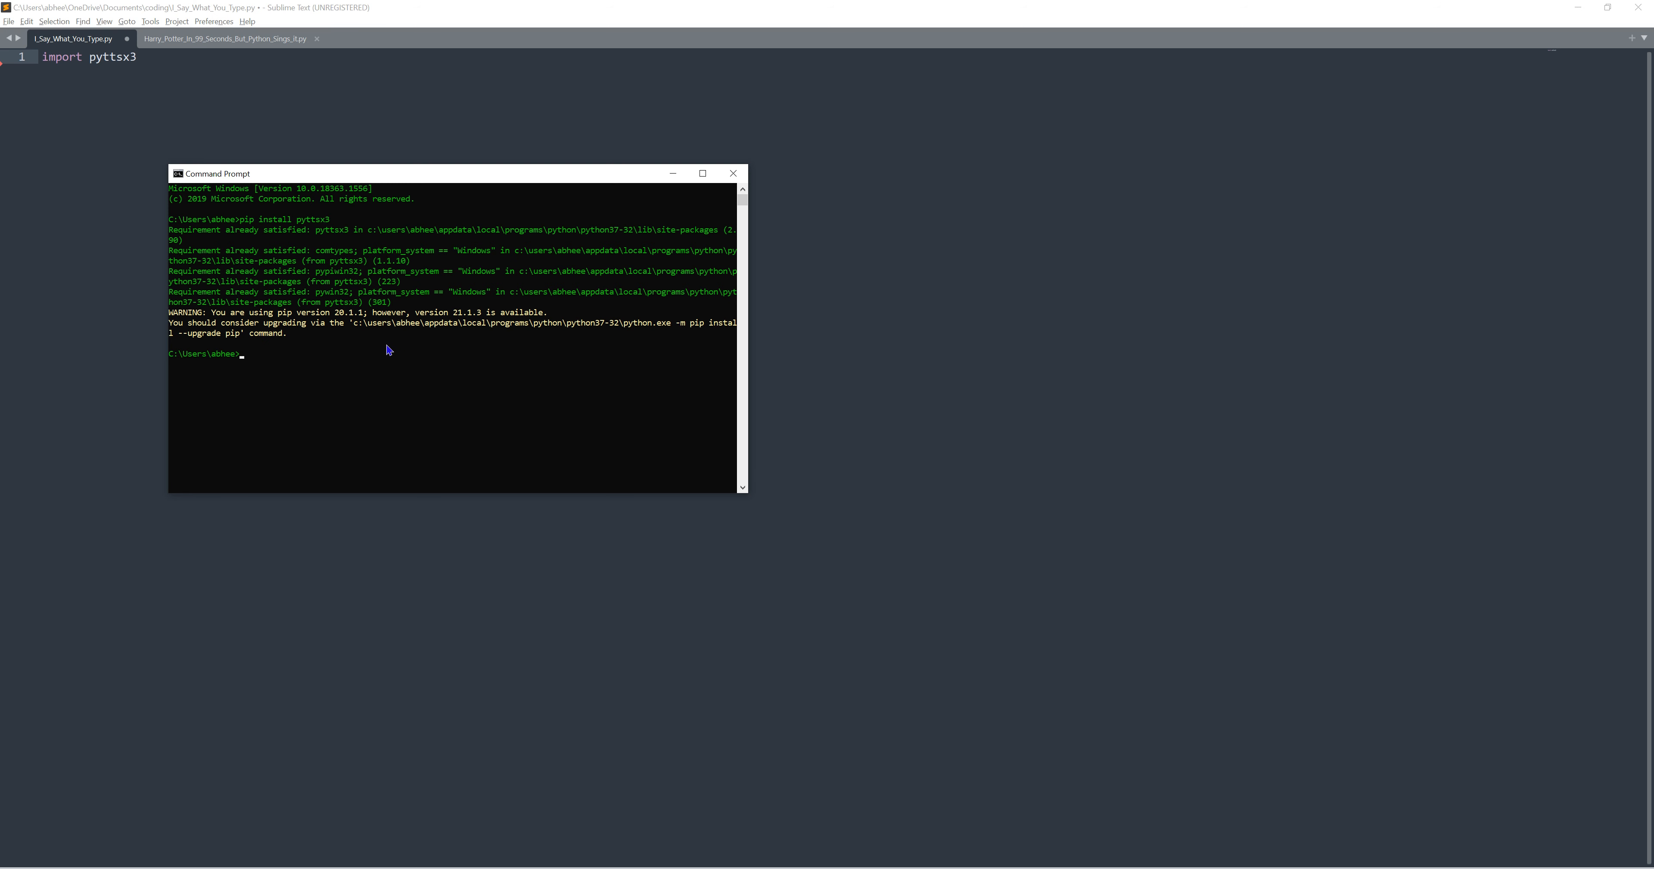
pyautogui.moveTo(634, 238)
pyautogui.write('cp')
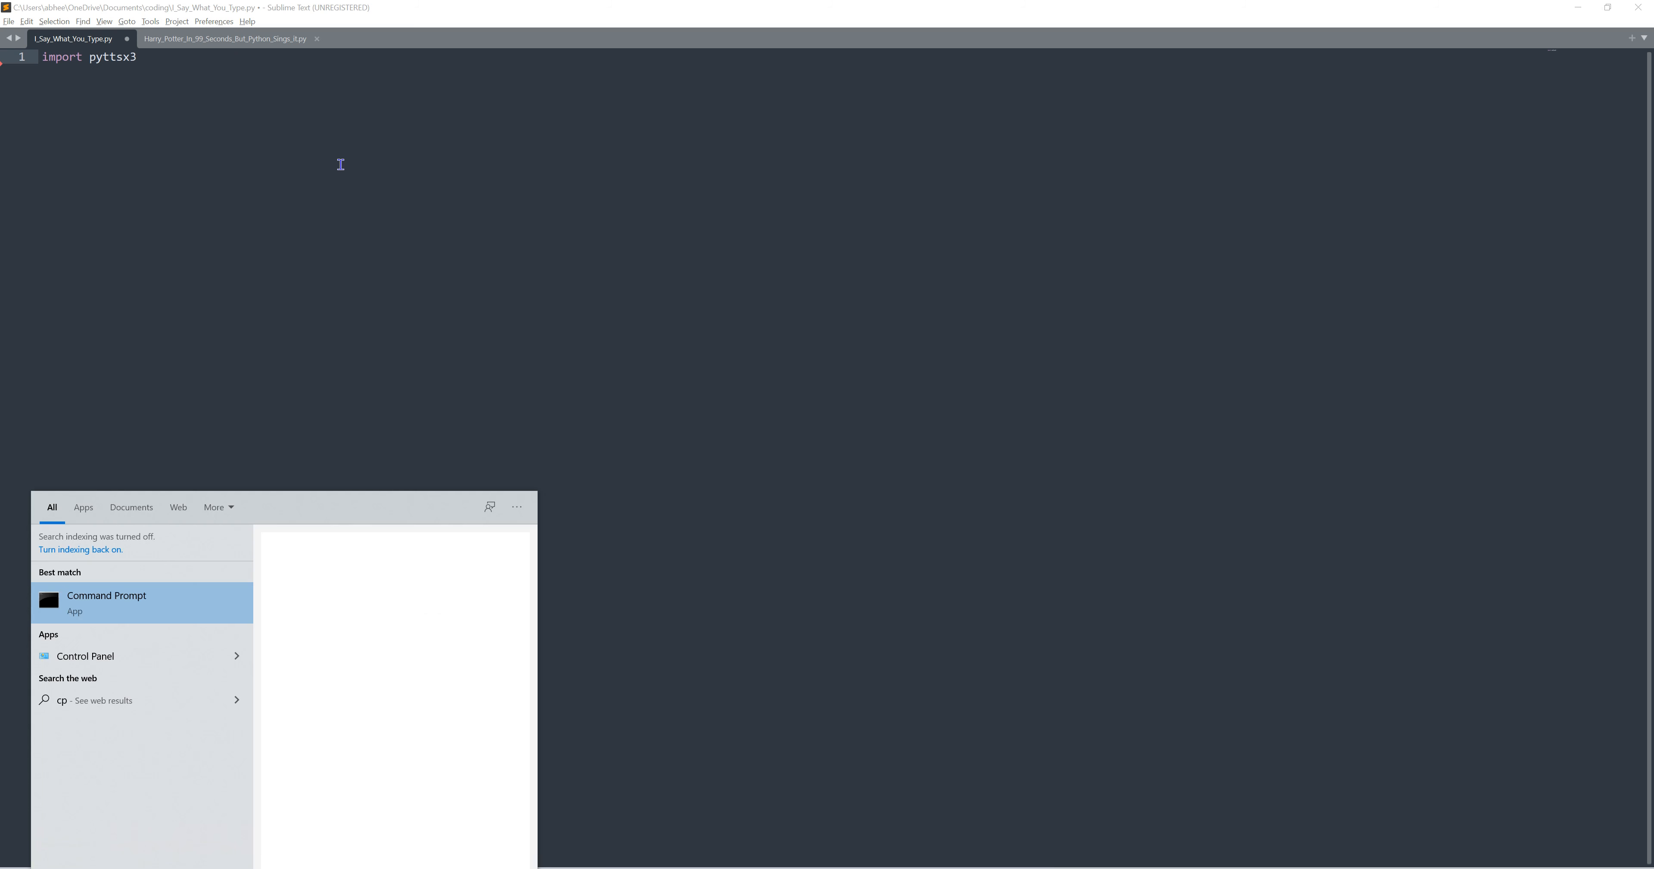
# Reopen Command Prompt from the Start menu and clear its screen
pyautogui.click(105, 602)
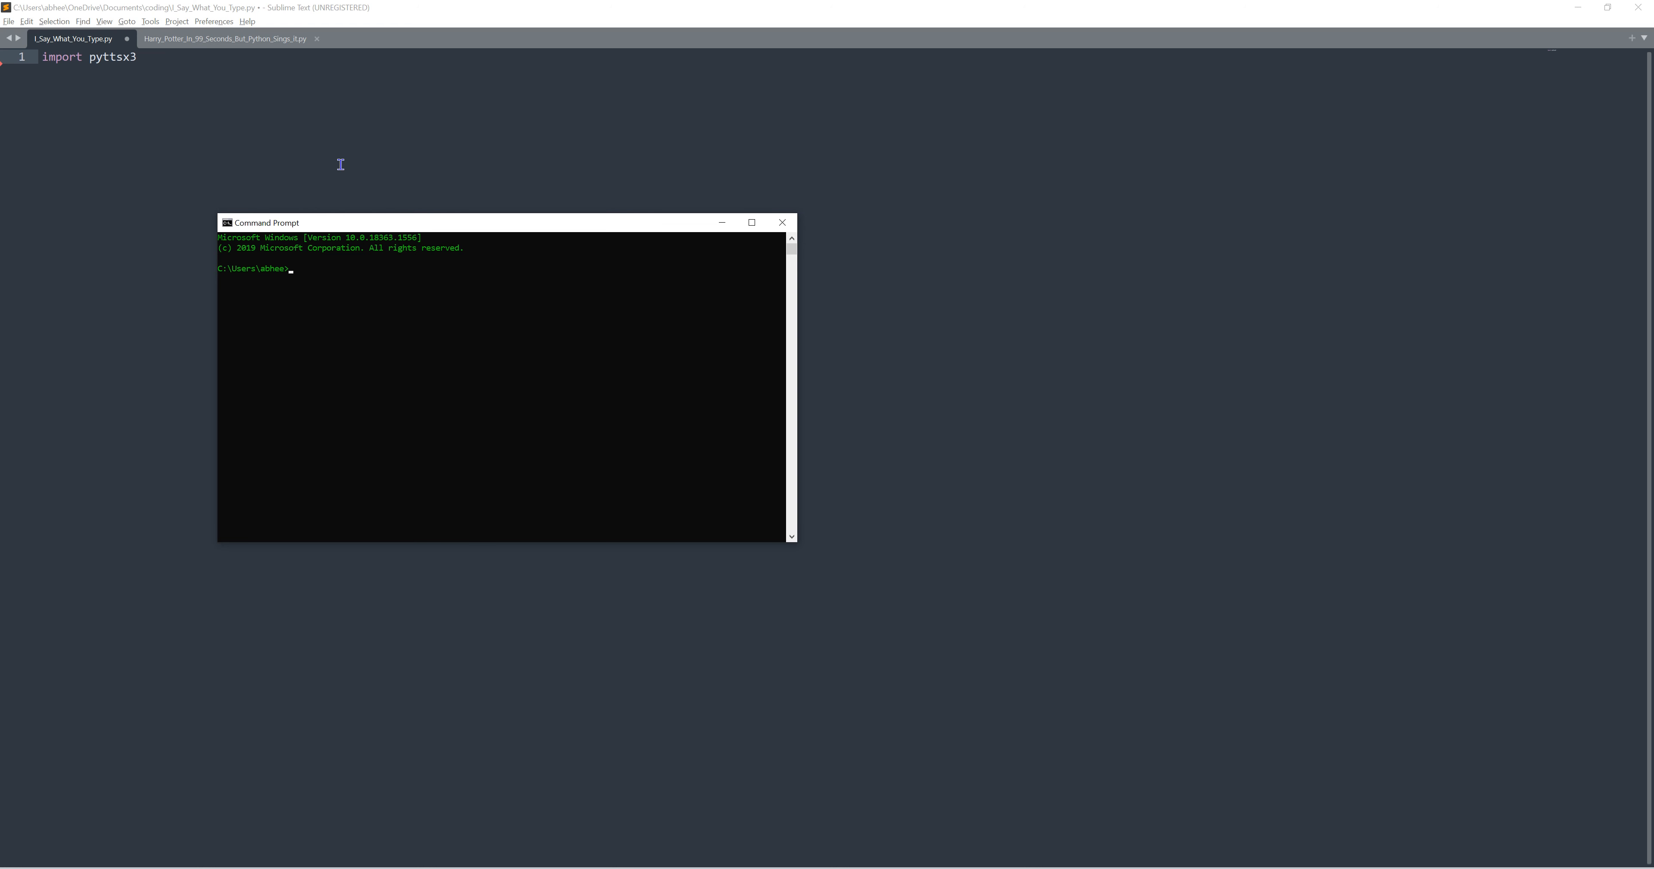
pyautogui.write('clear')
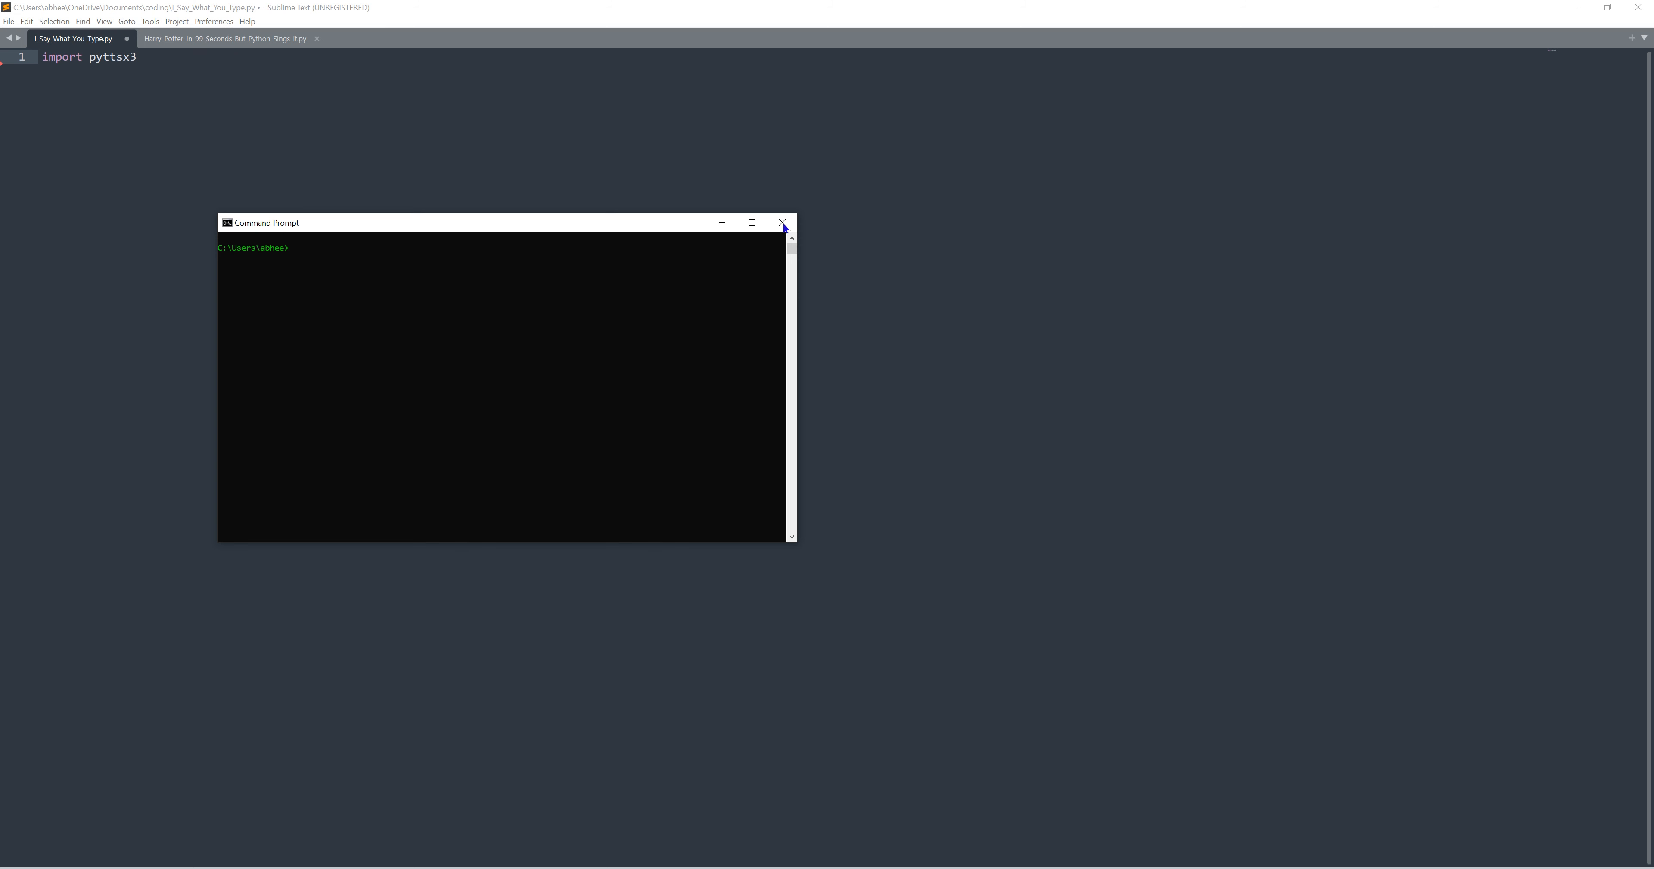
# Close Command Prompt, build the import-only script cleanly, and start a second line
pyautogui.click(783, 222)
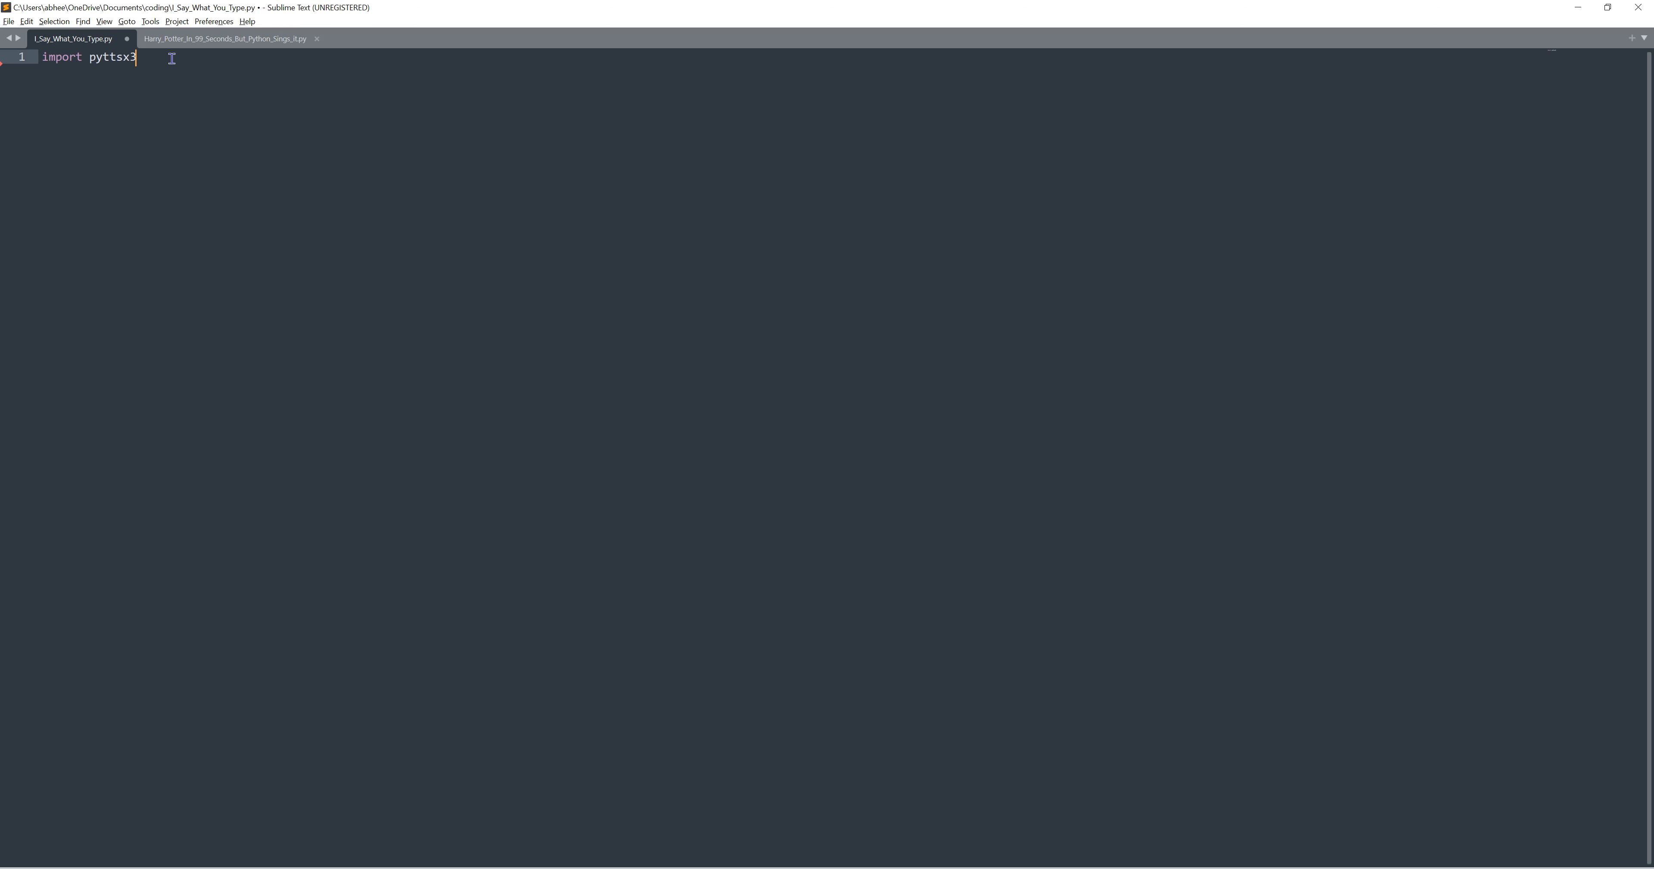
pyautogui.doubleClick(112, 56)
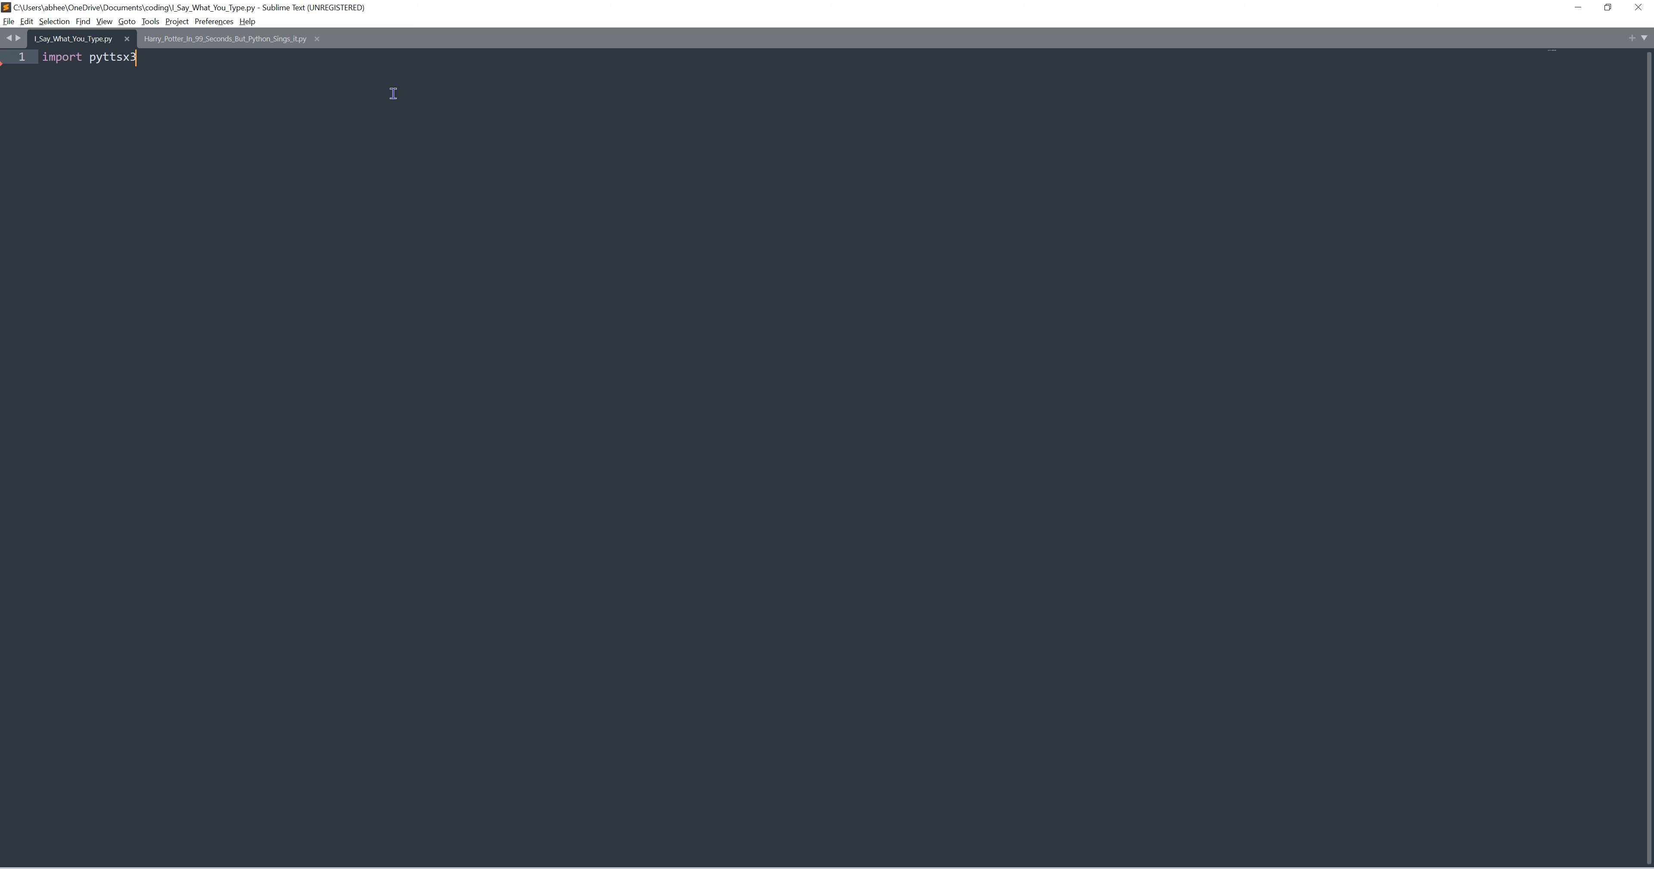
pyautogui.moveTo(442, 855)
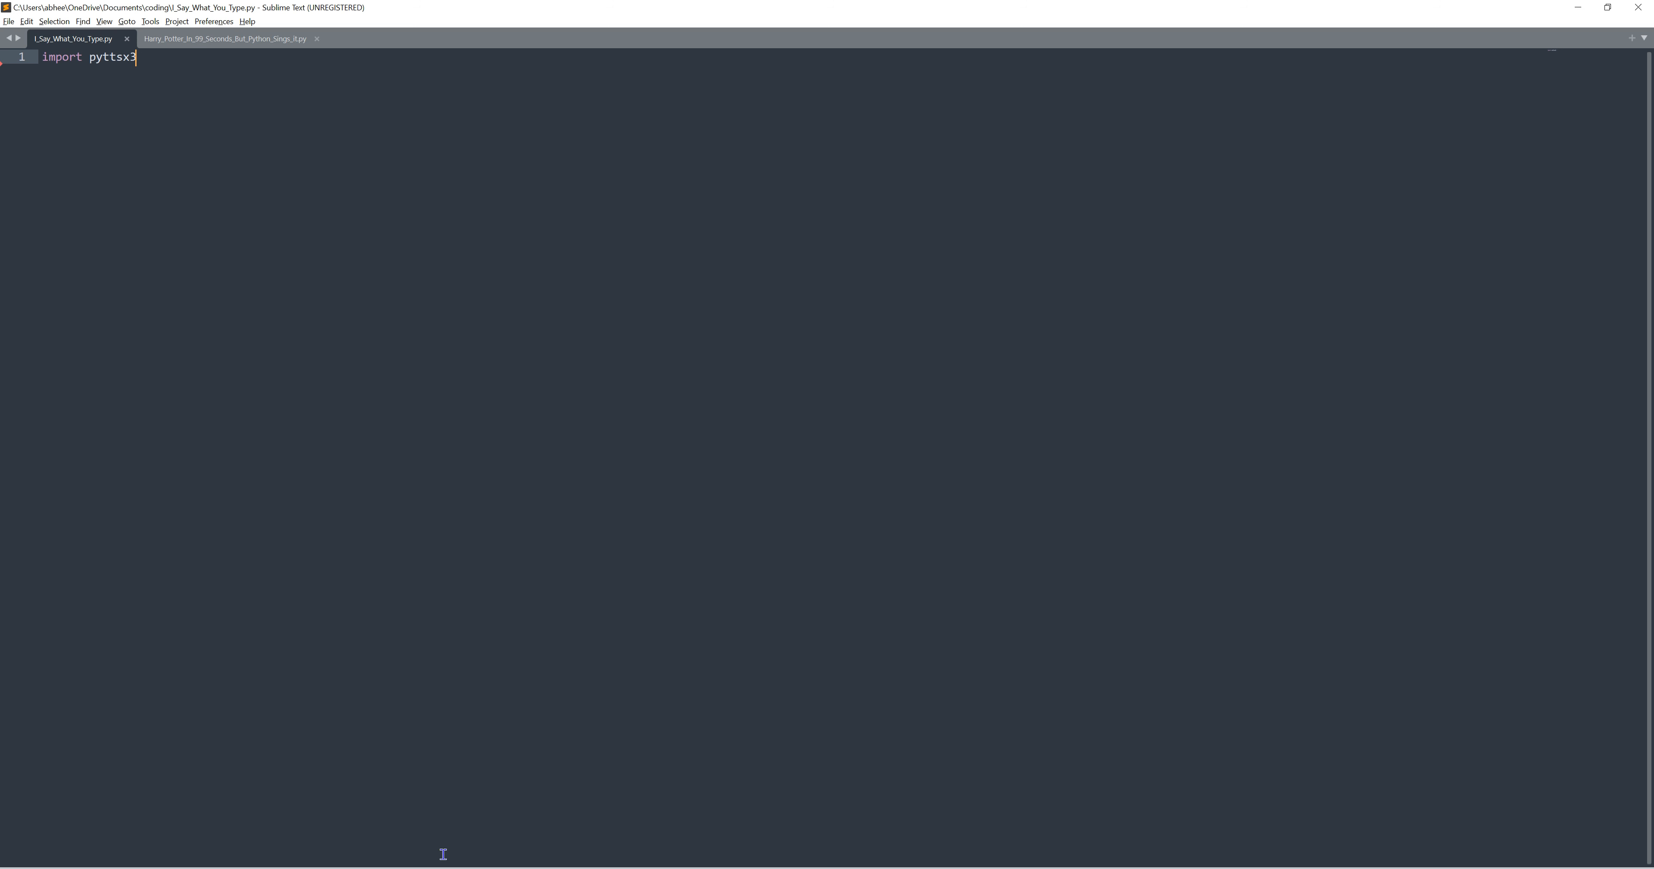
pyautogui.press('ctrl+b')
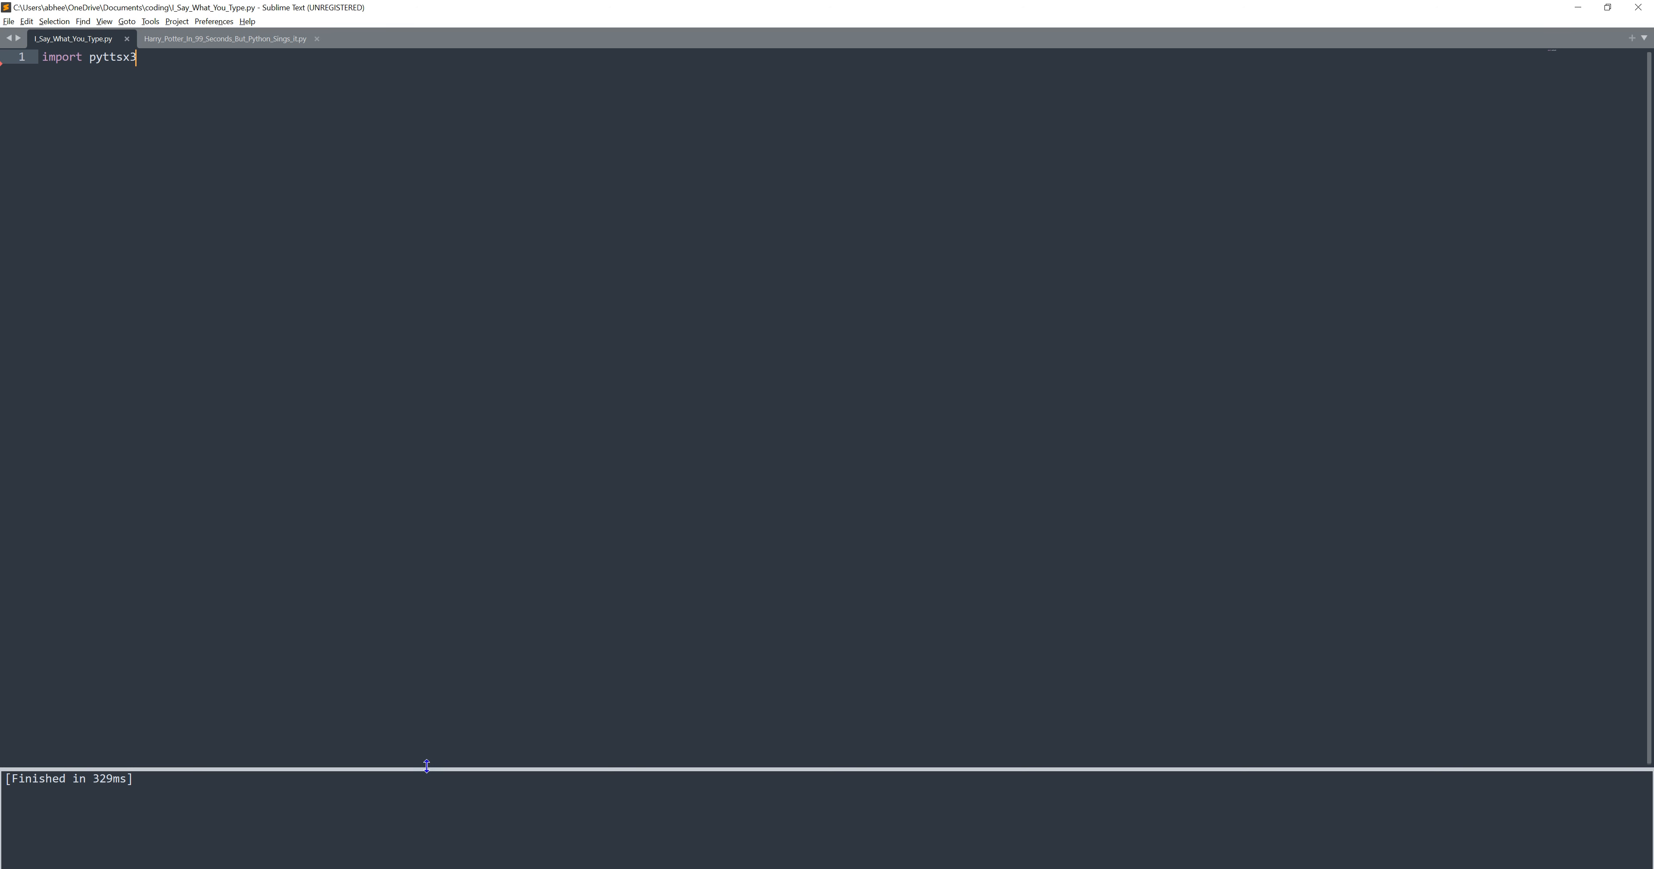
pyautogui.moveTo(272, 765)
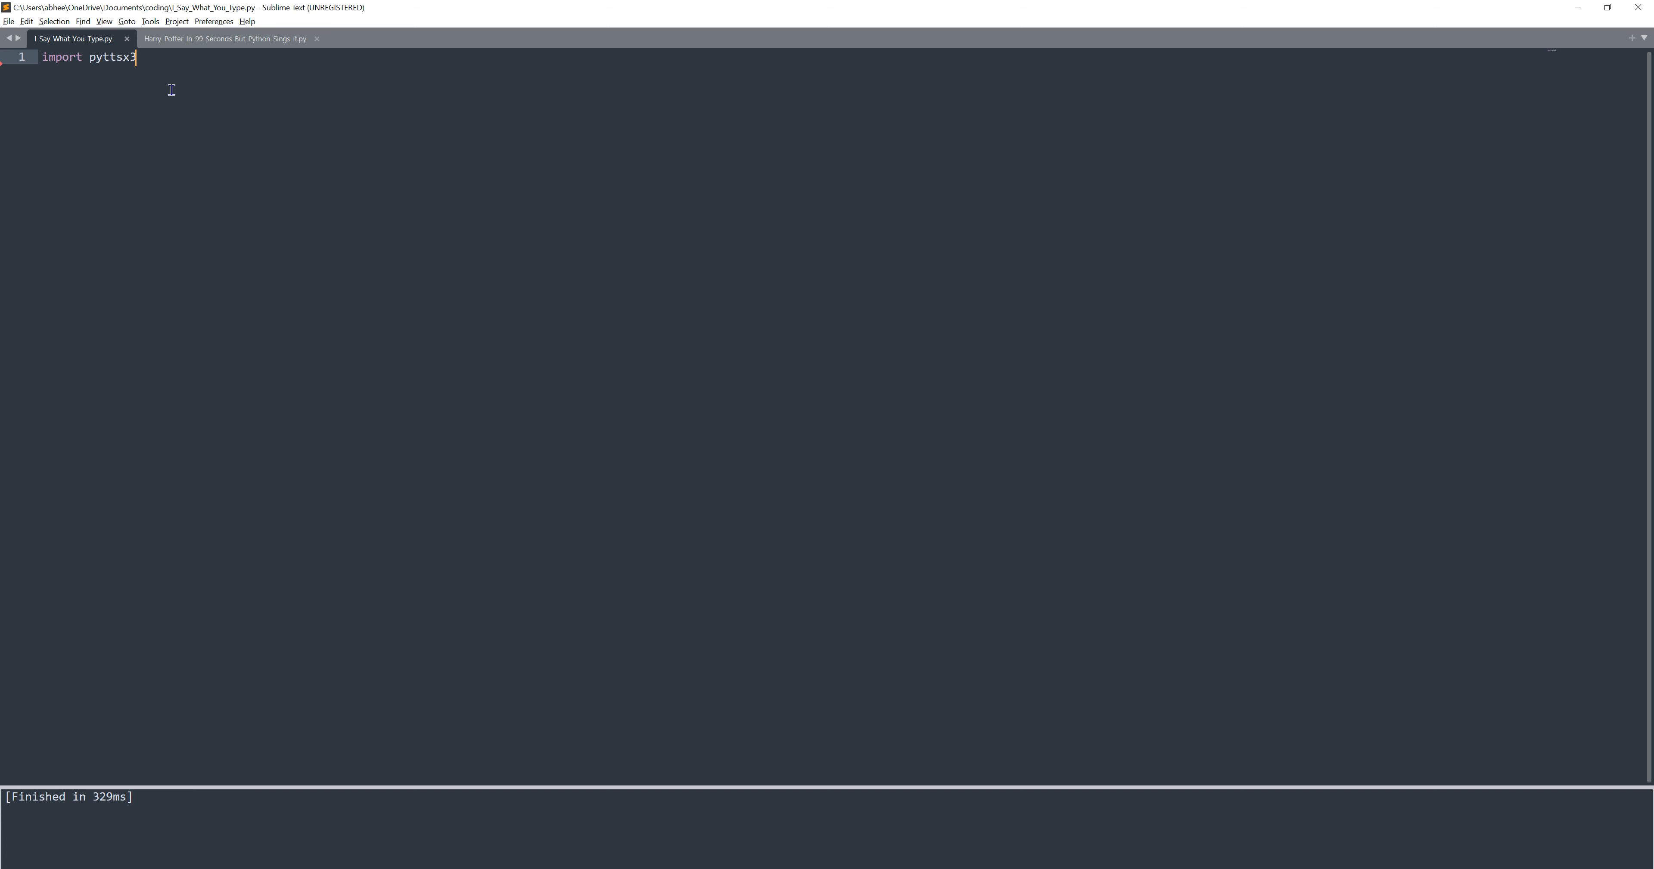
pyautogui.moveTo(169, 93)
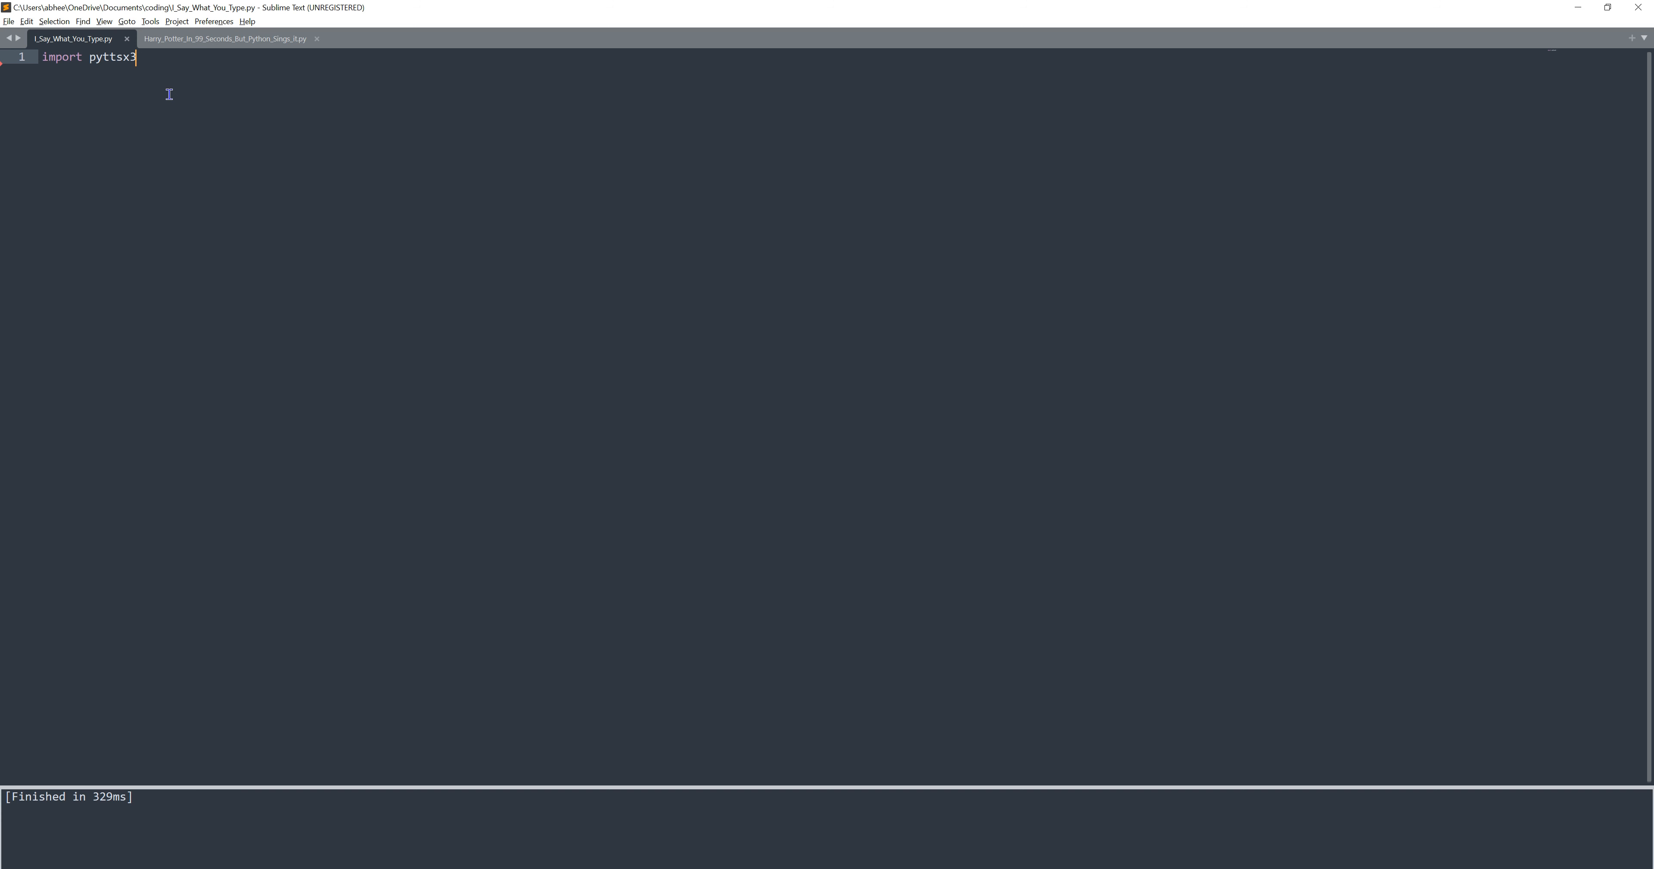
pyautogui.press('enter')
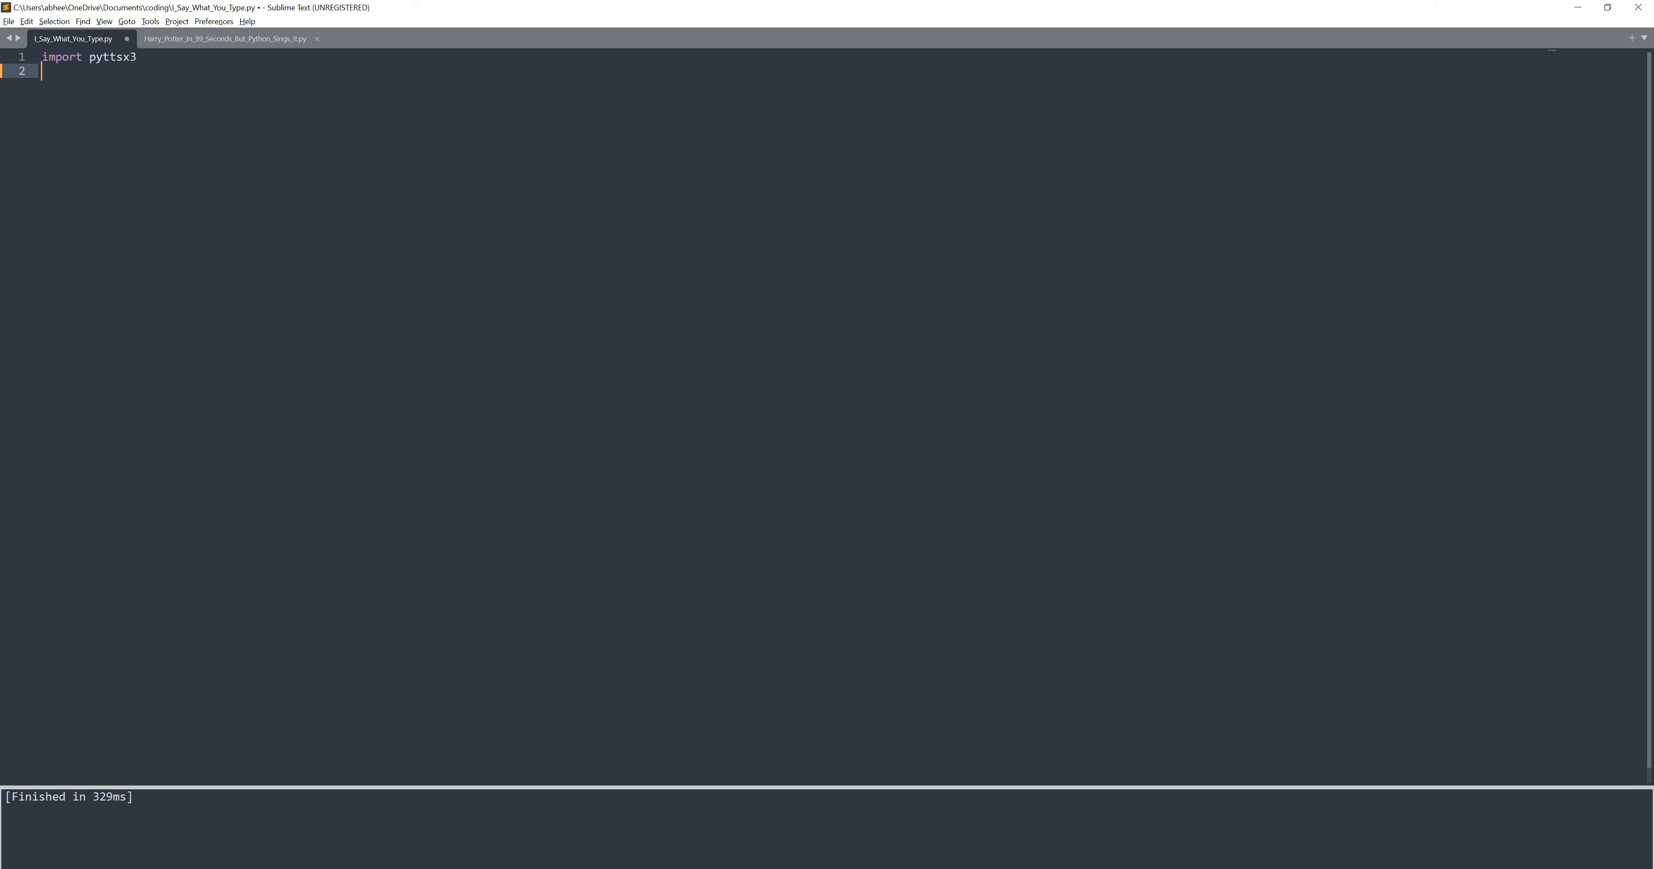
# Write Annoyer = pyttsx3.init() on line 2, fixing typos along the way
pyautogui.write('The')
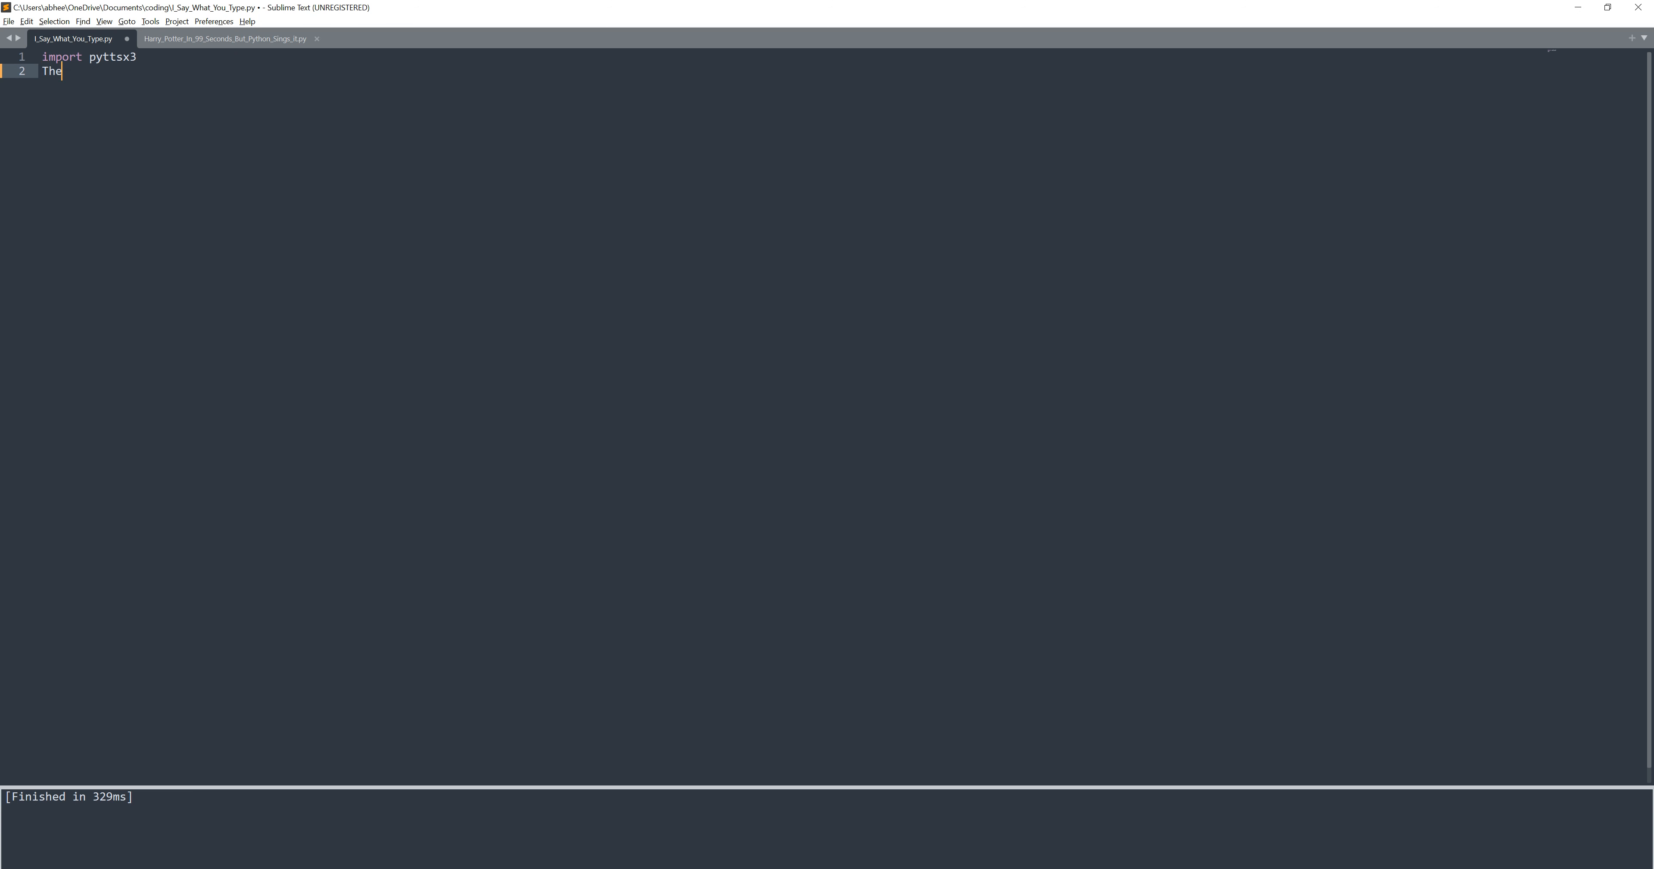
pyautogui.press('backspace')
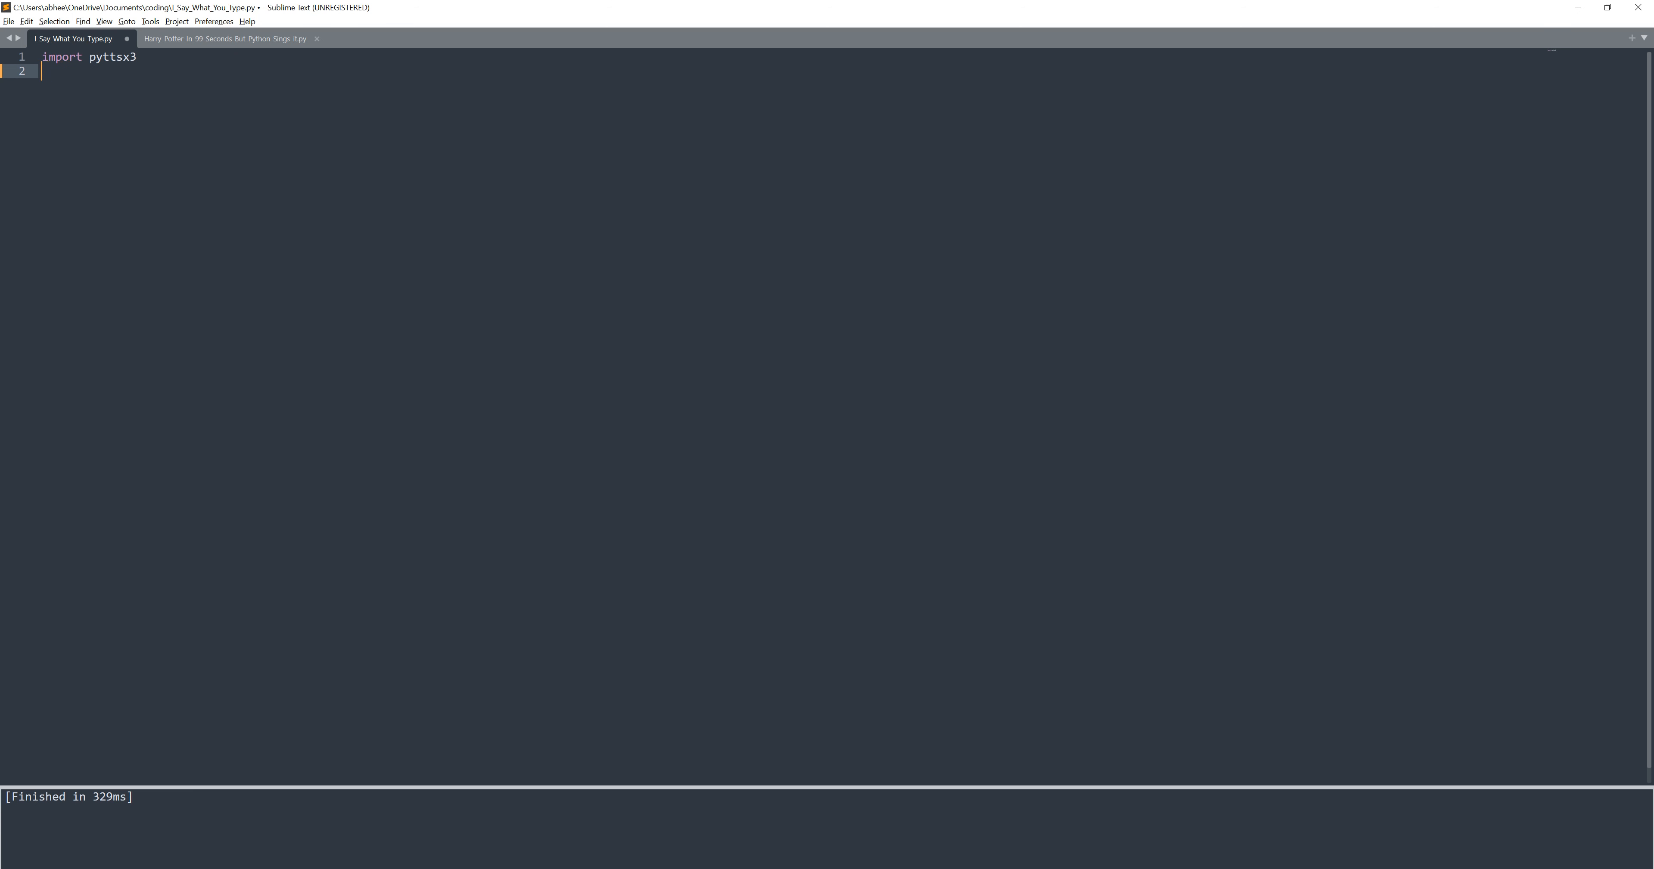
pyautogui.write('Annoyer')
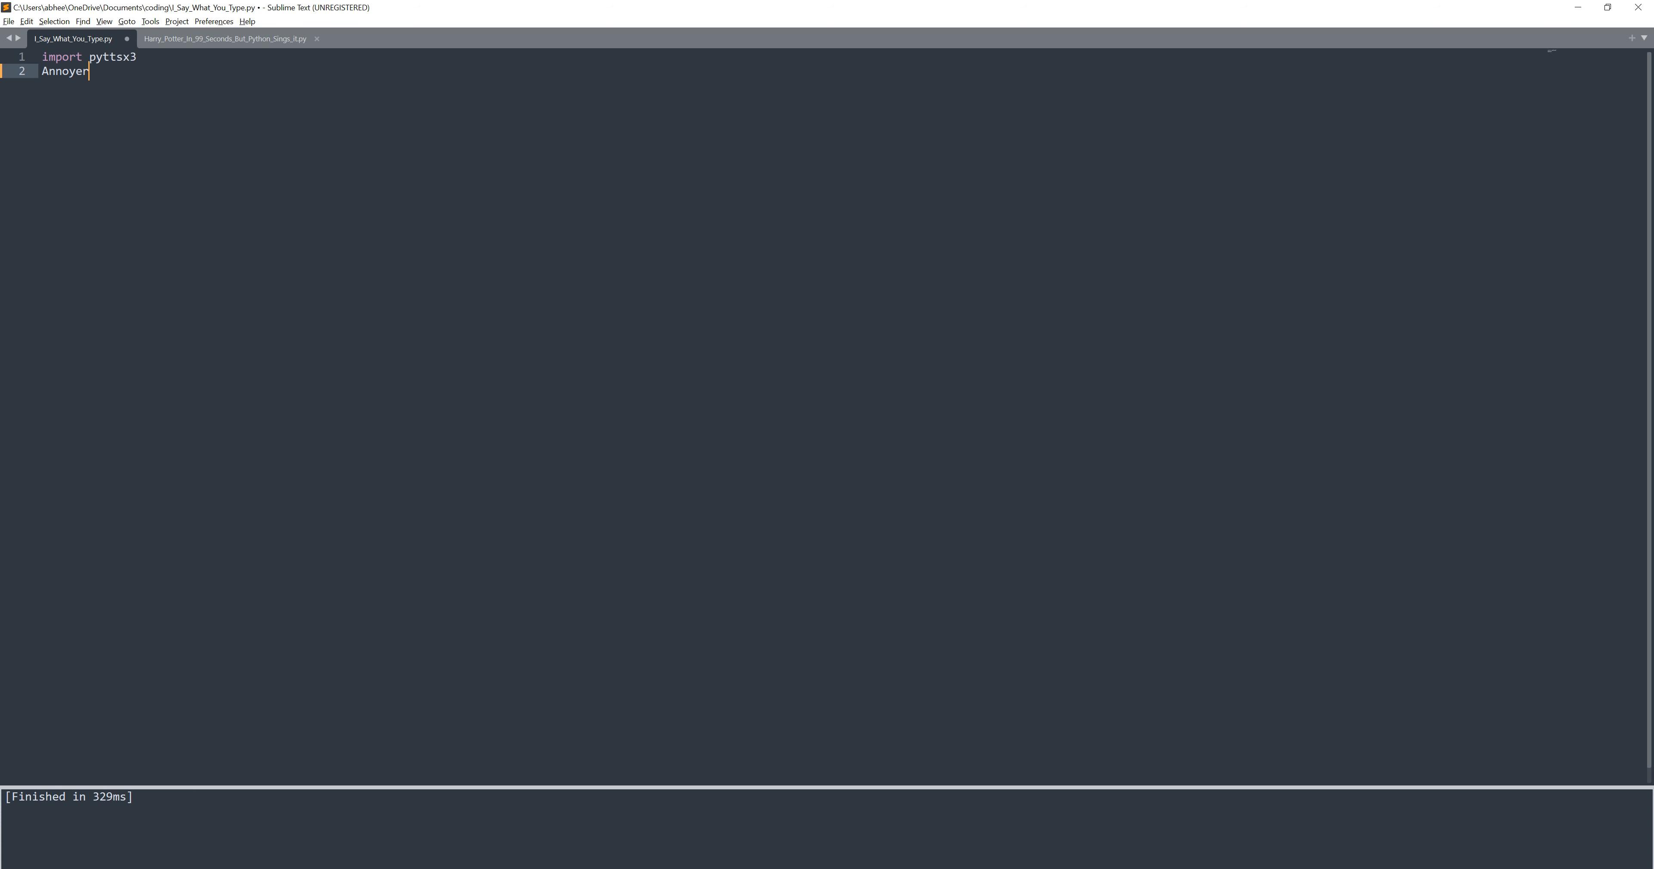
pyautogui.press('backspace')
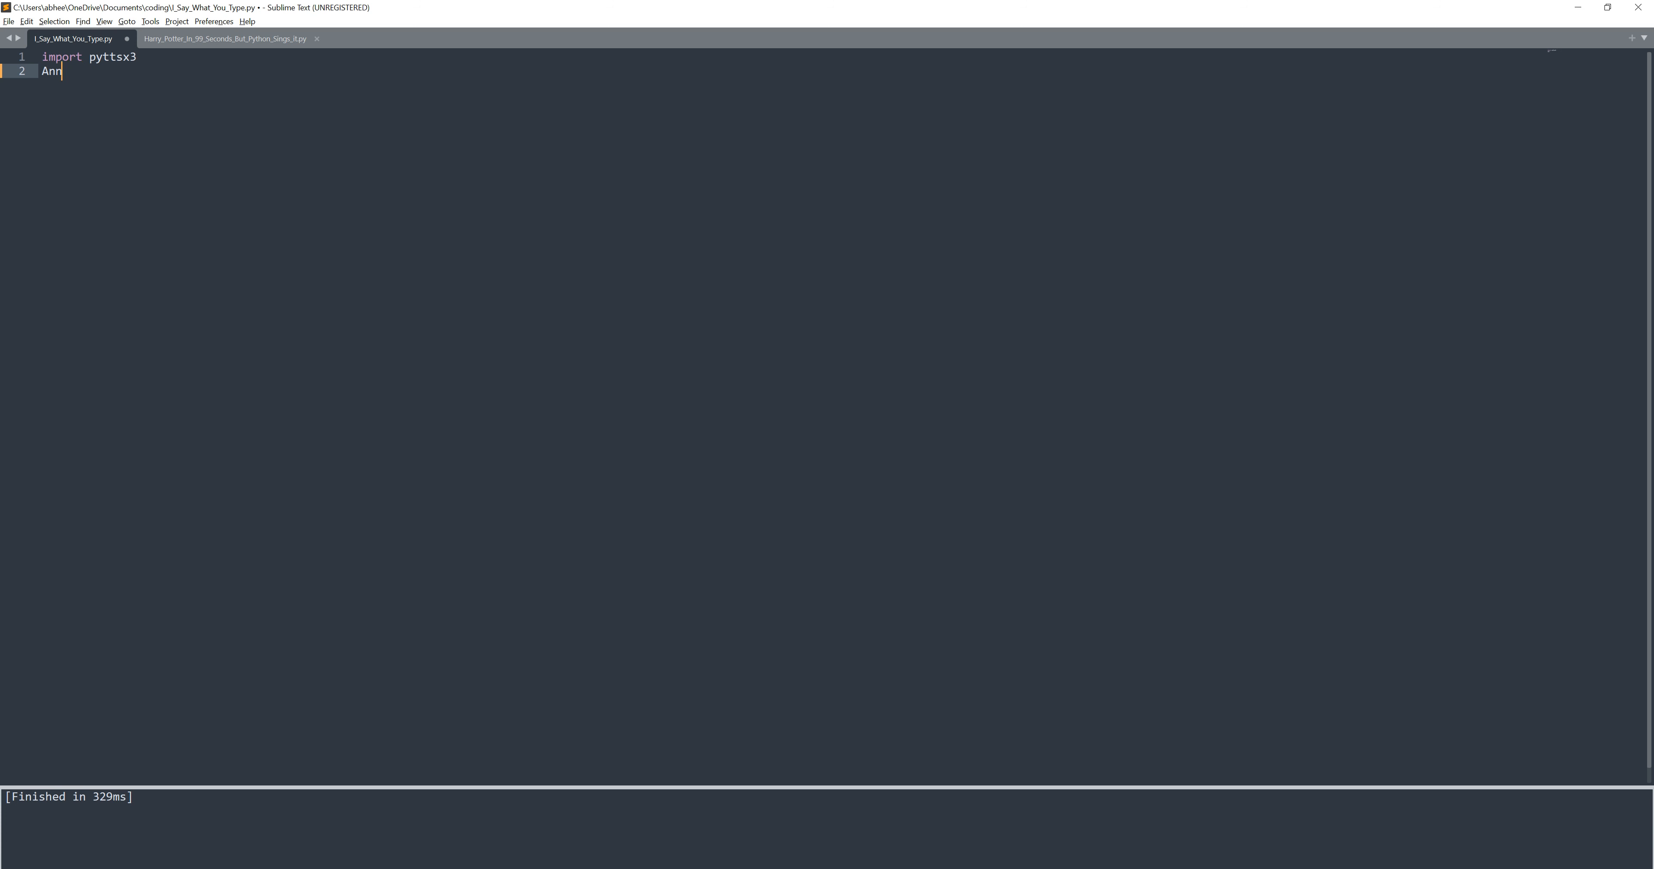
pyautogui.write('oyer')
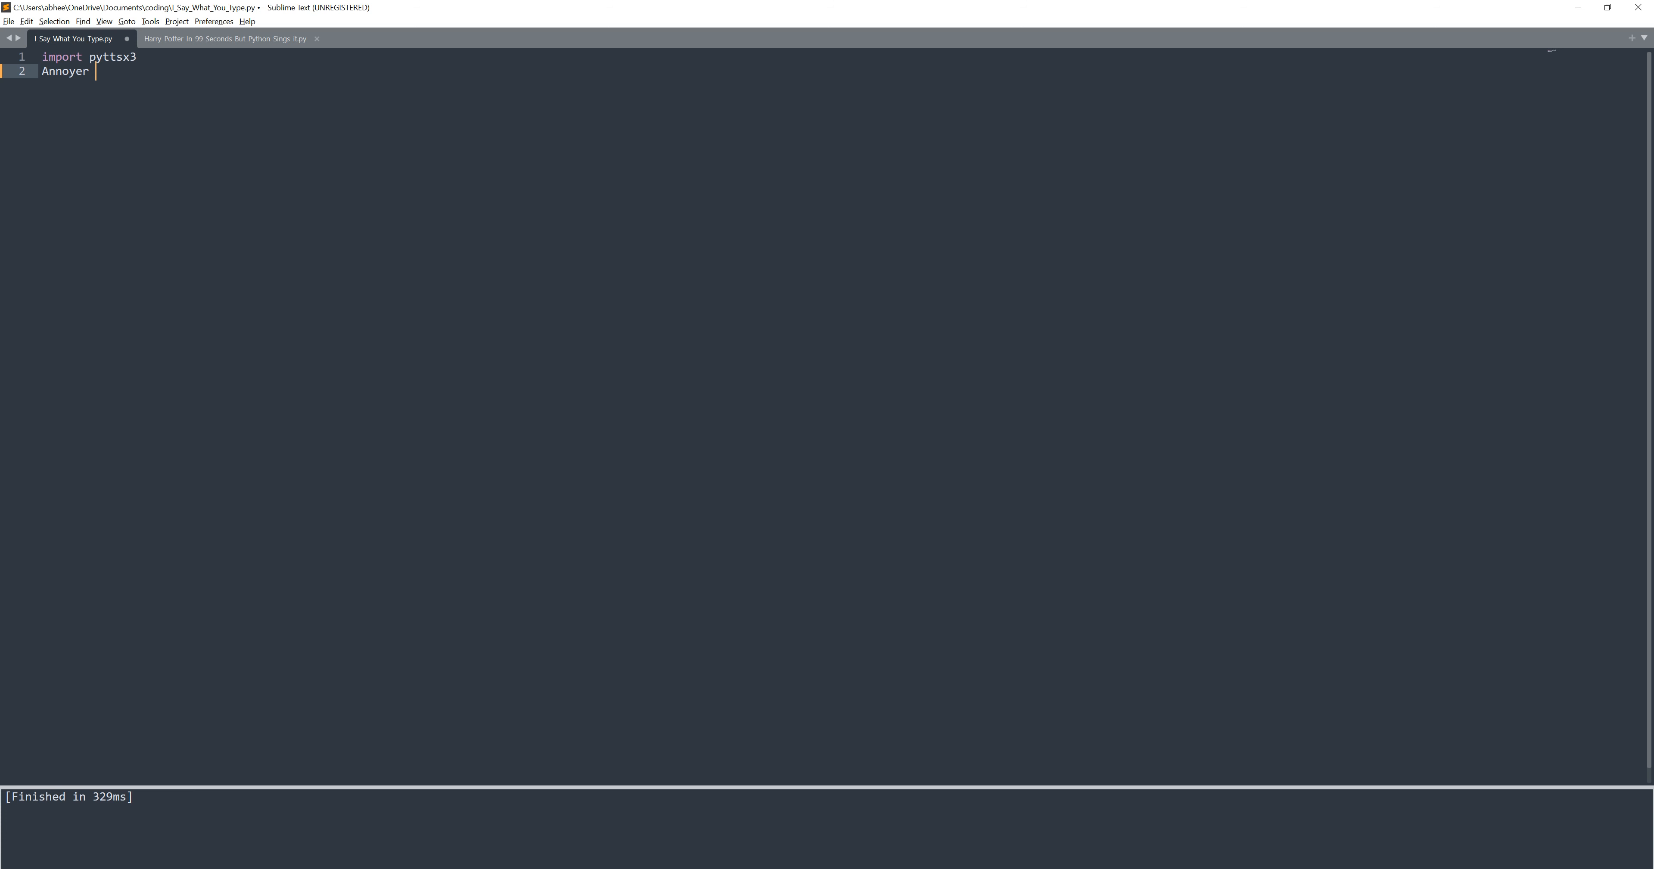
pyautogui.write('=')
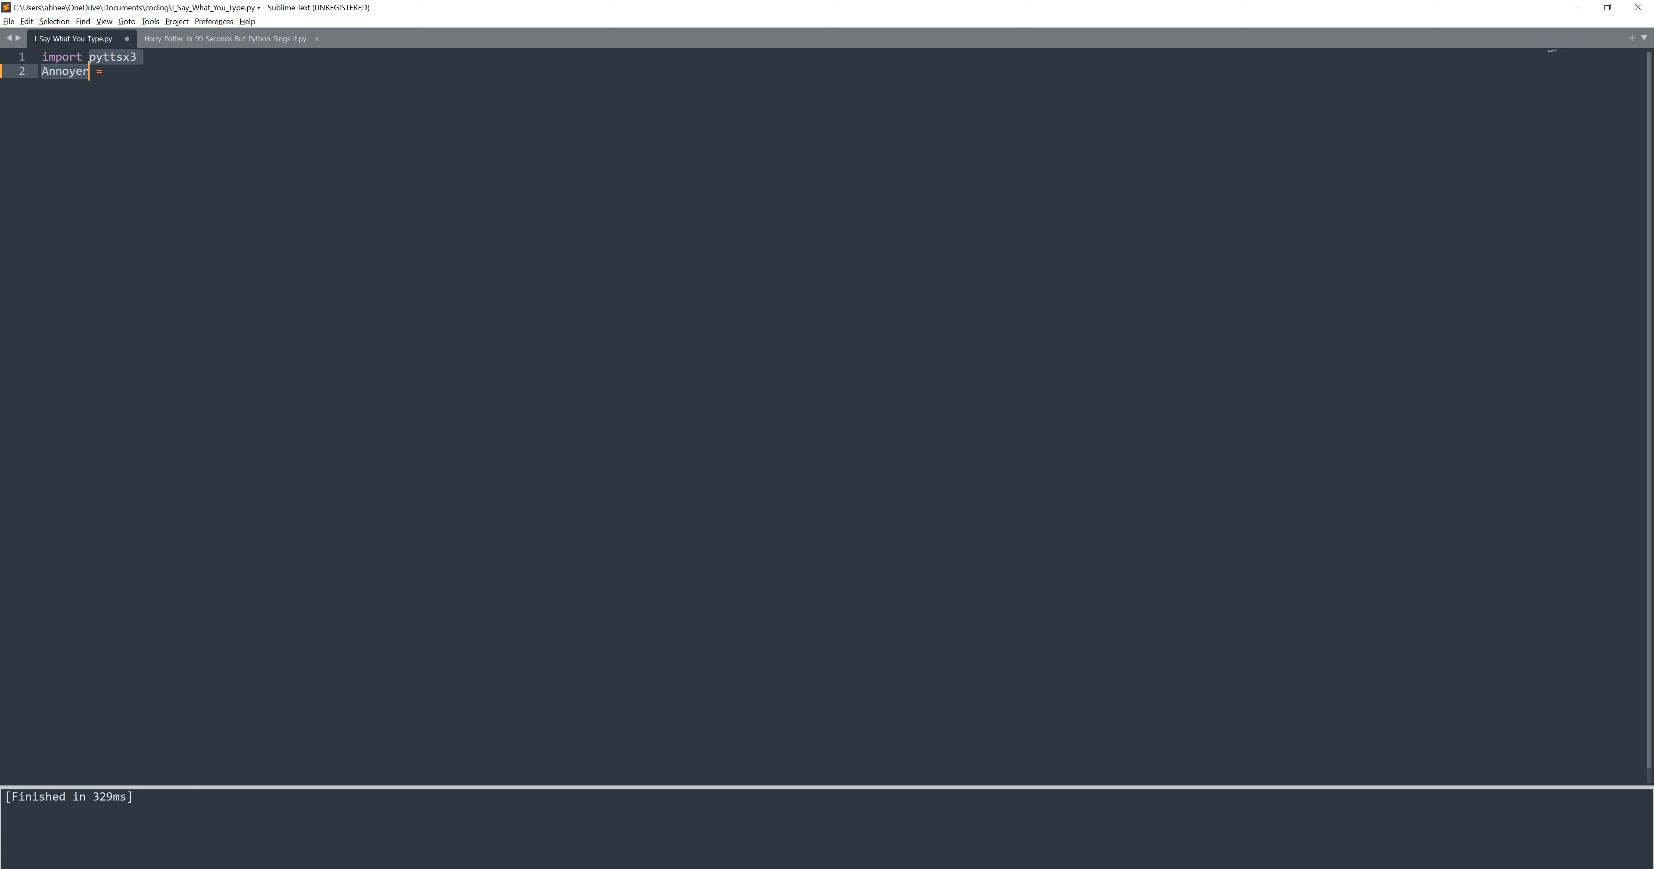
pyautogui.click(136, 57)
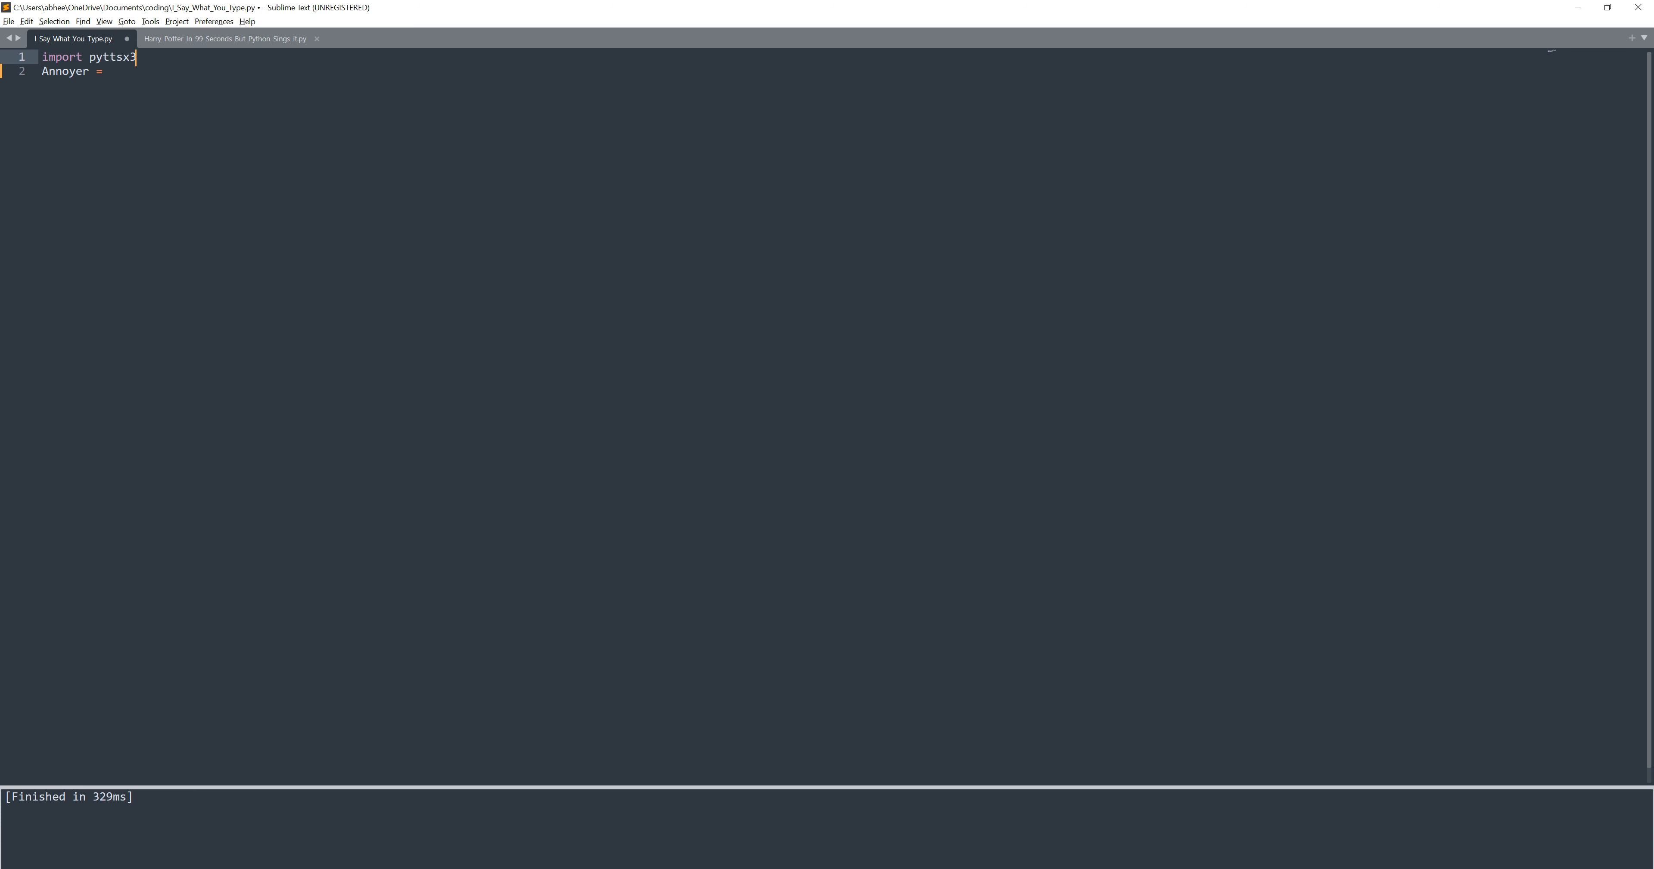
pyautogui.click(105, 71)
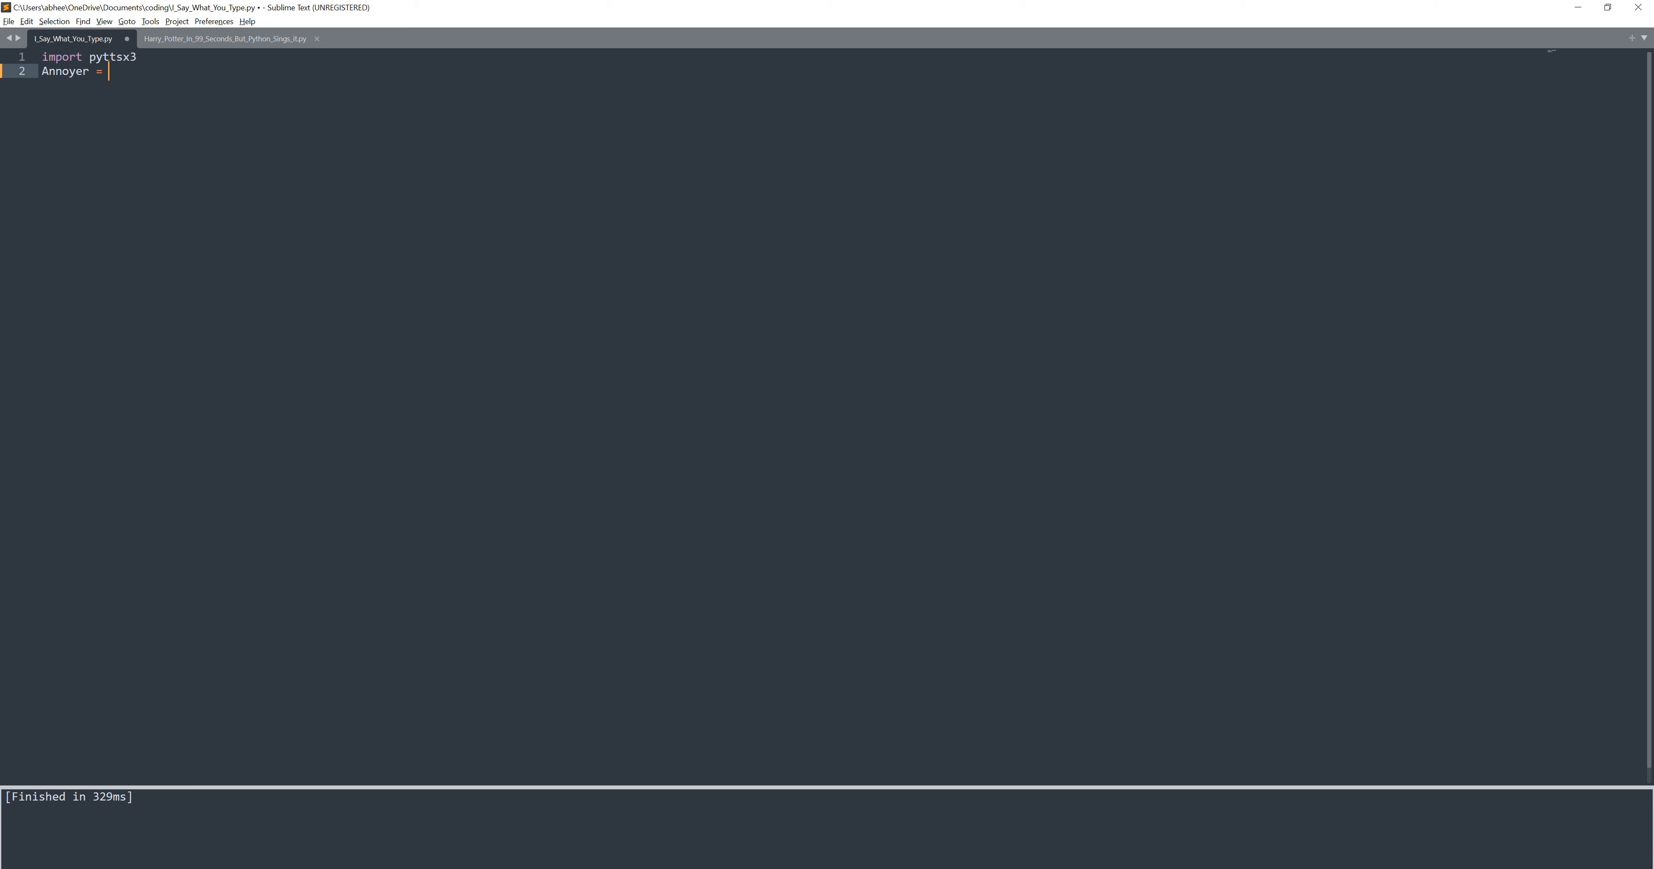
pyautogui.write('pyttsx3.')
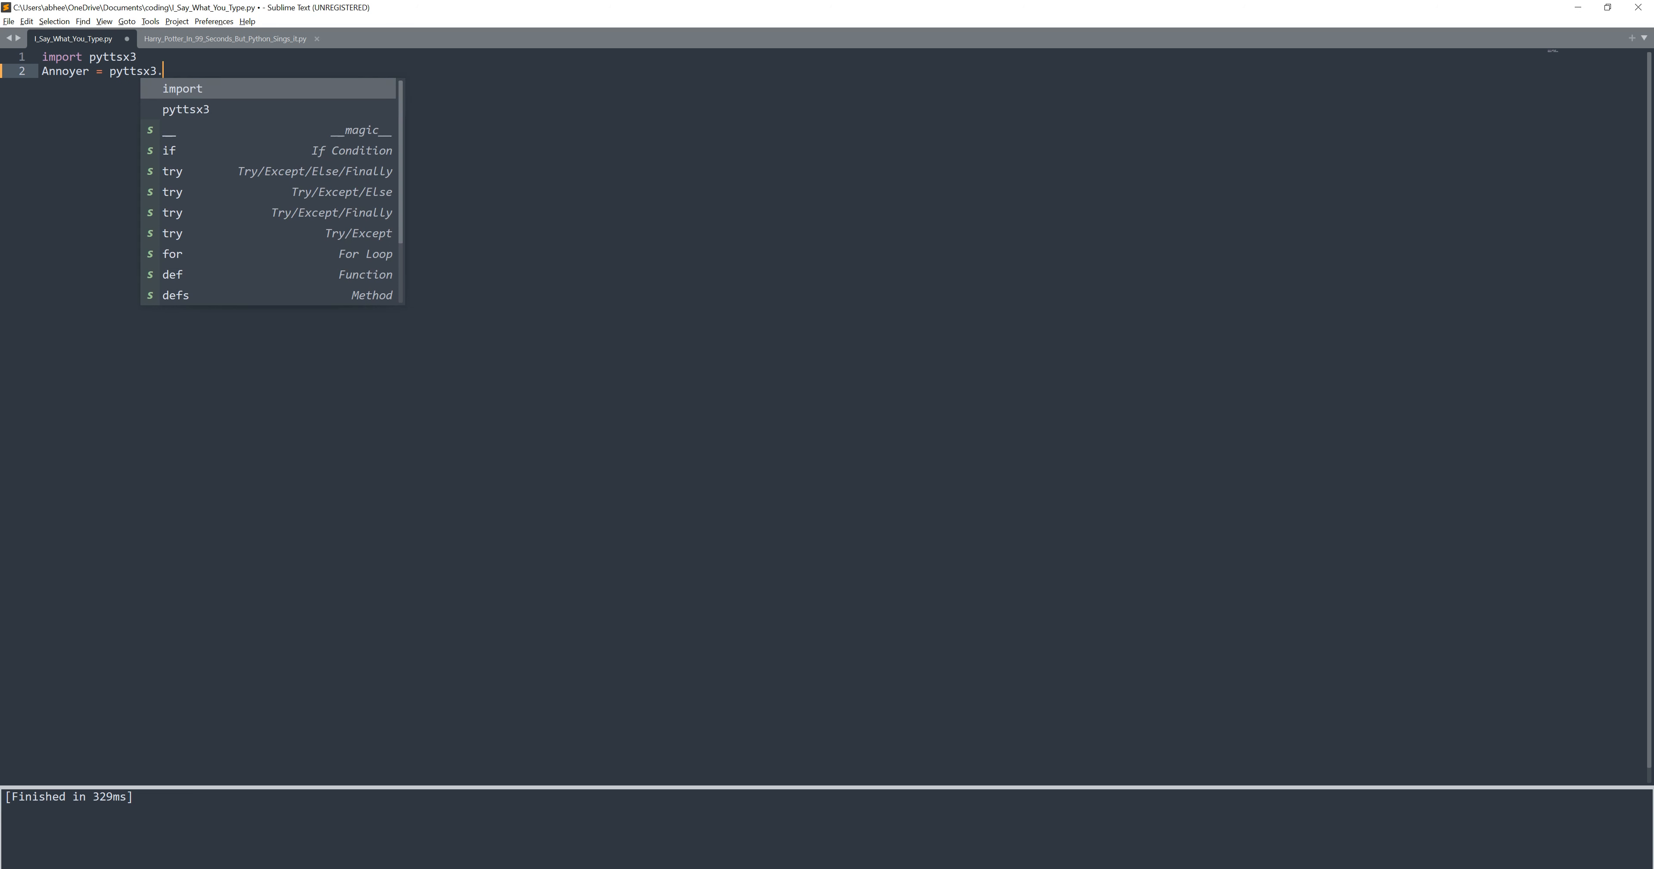
pyautogui.write('init()')
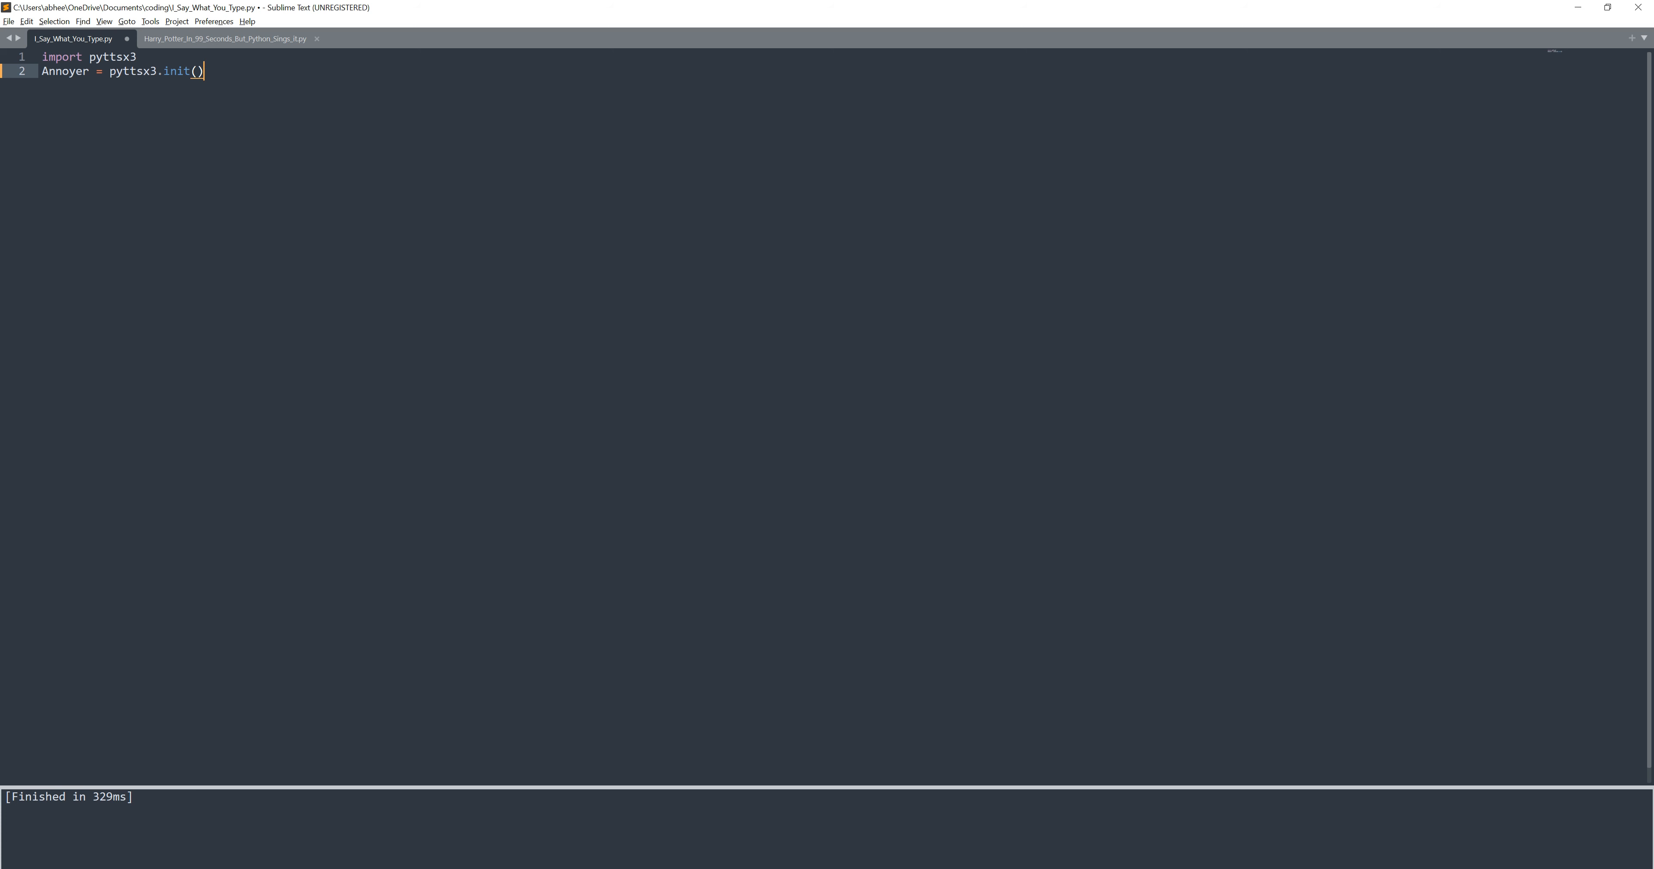
# Add Annoyer.say("The Bob") on line 3, run the script, and start line 4
pyautogui.press('enter')
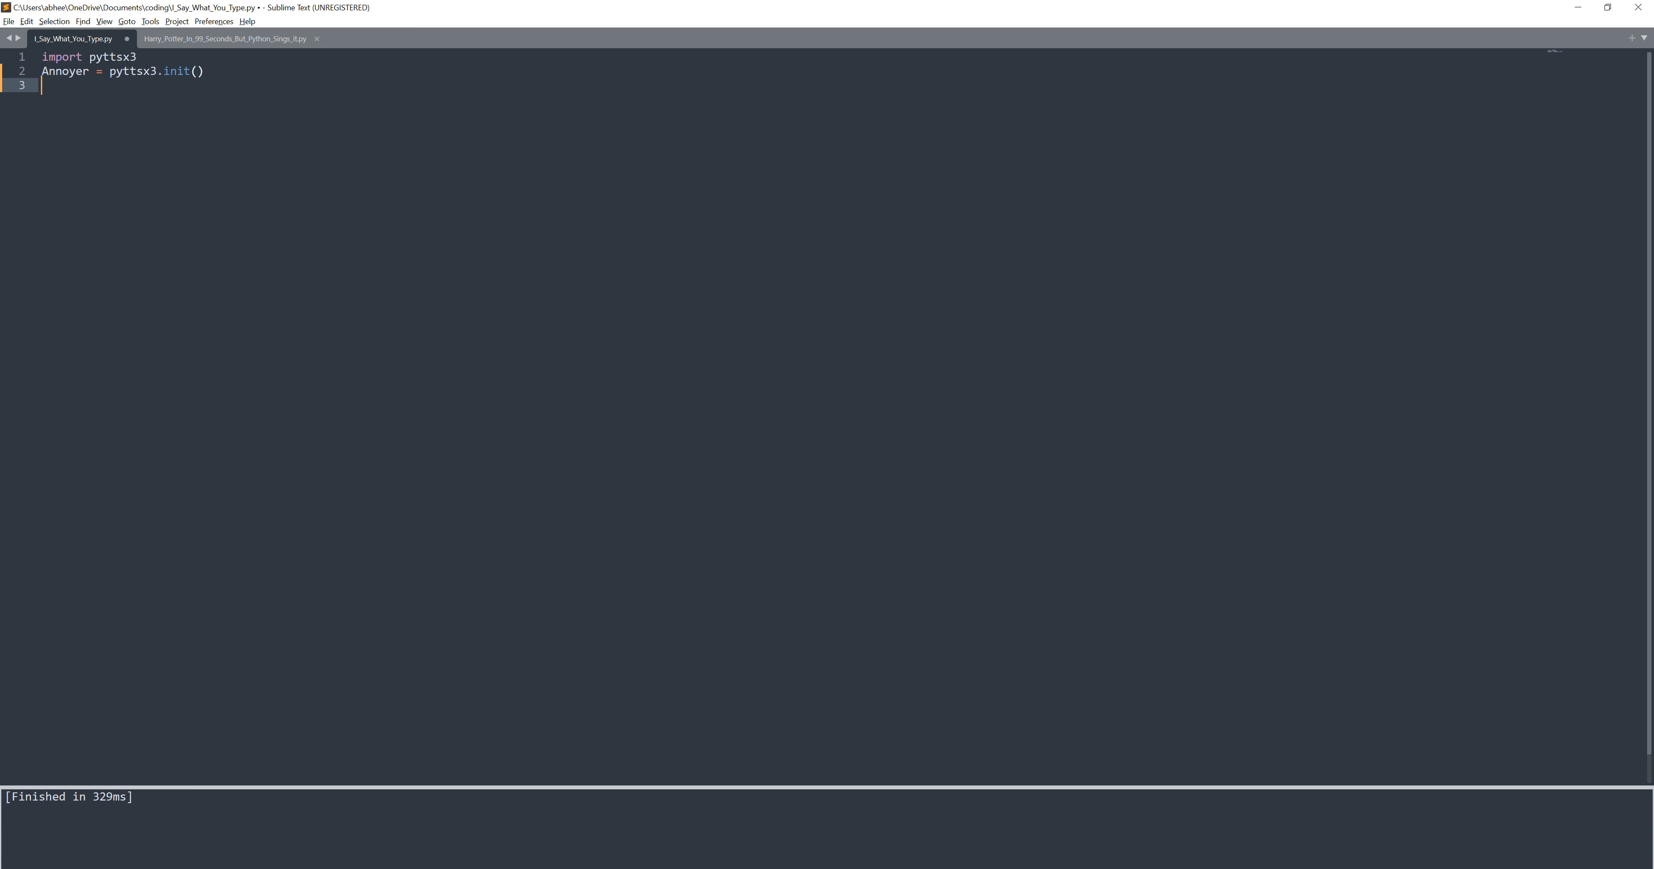
pyautogui.write('an')
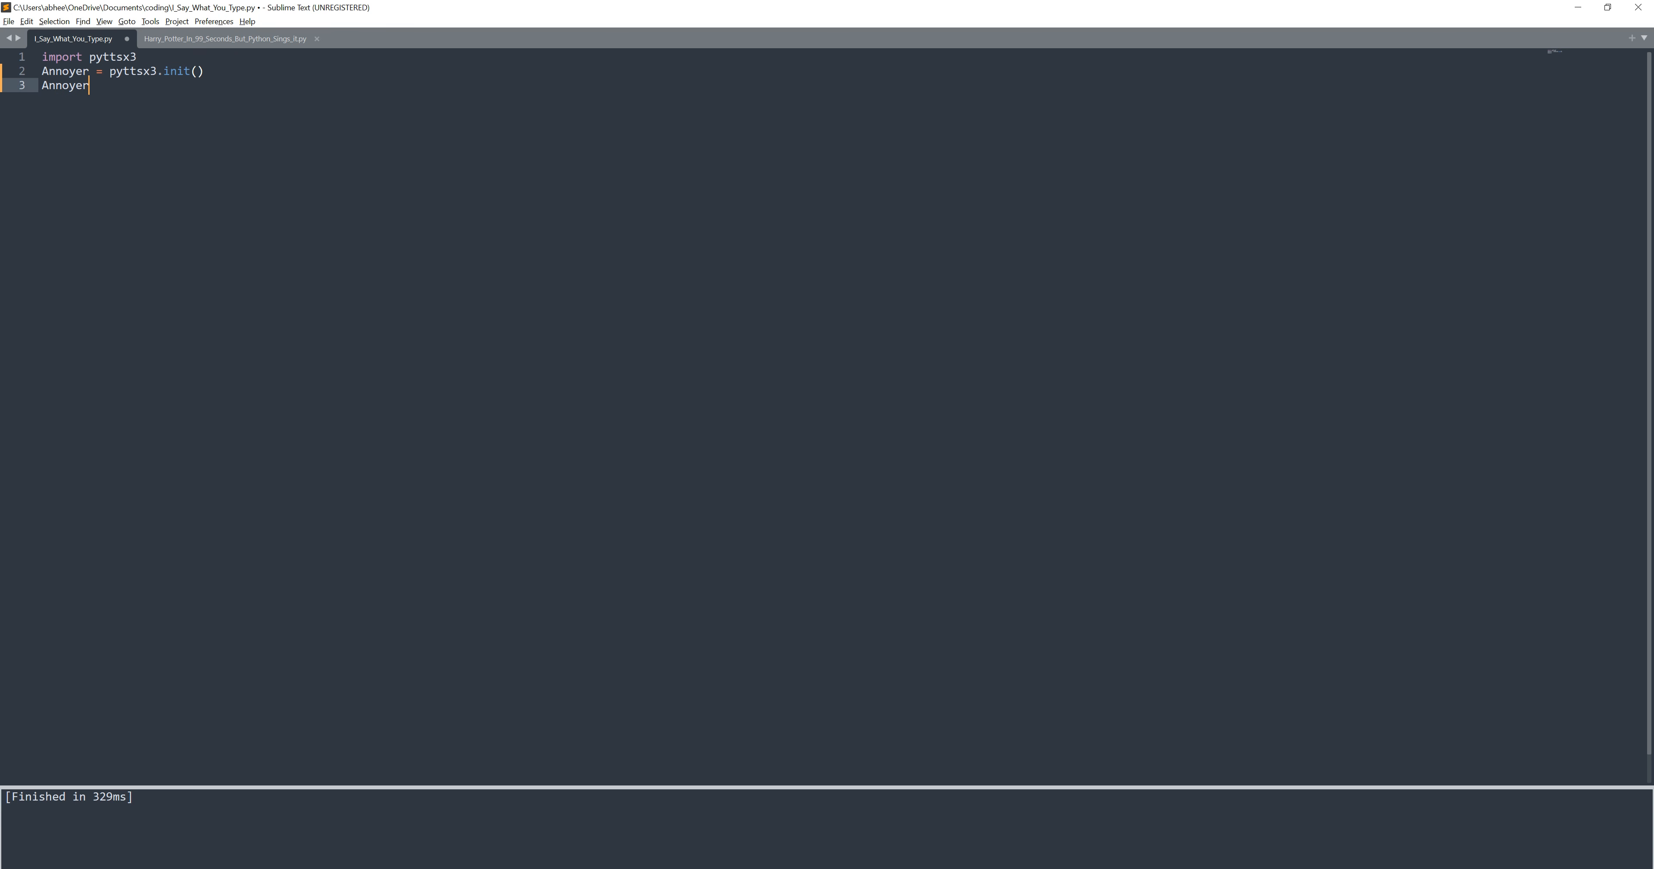
pyautogui.write('.say')
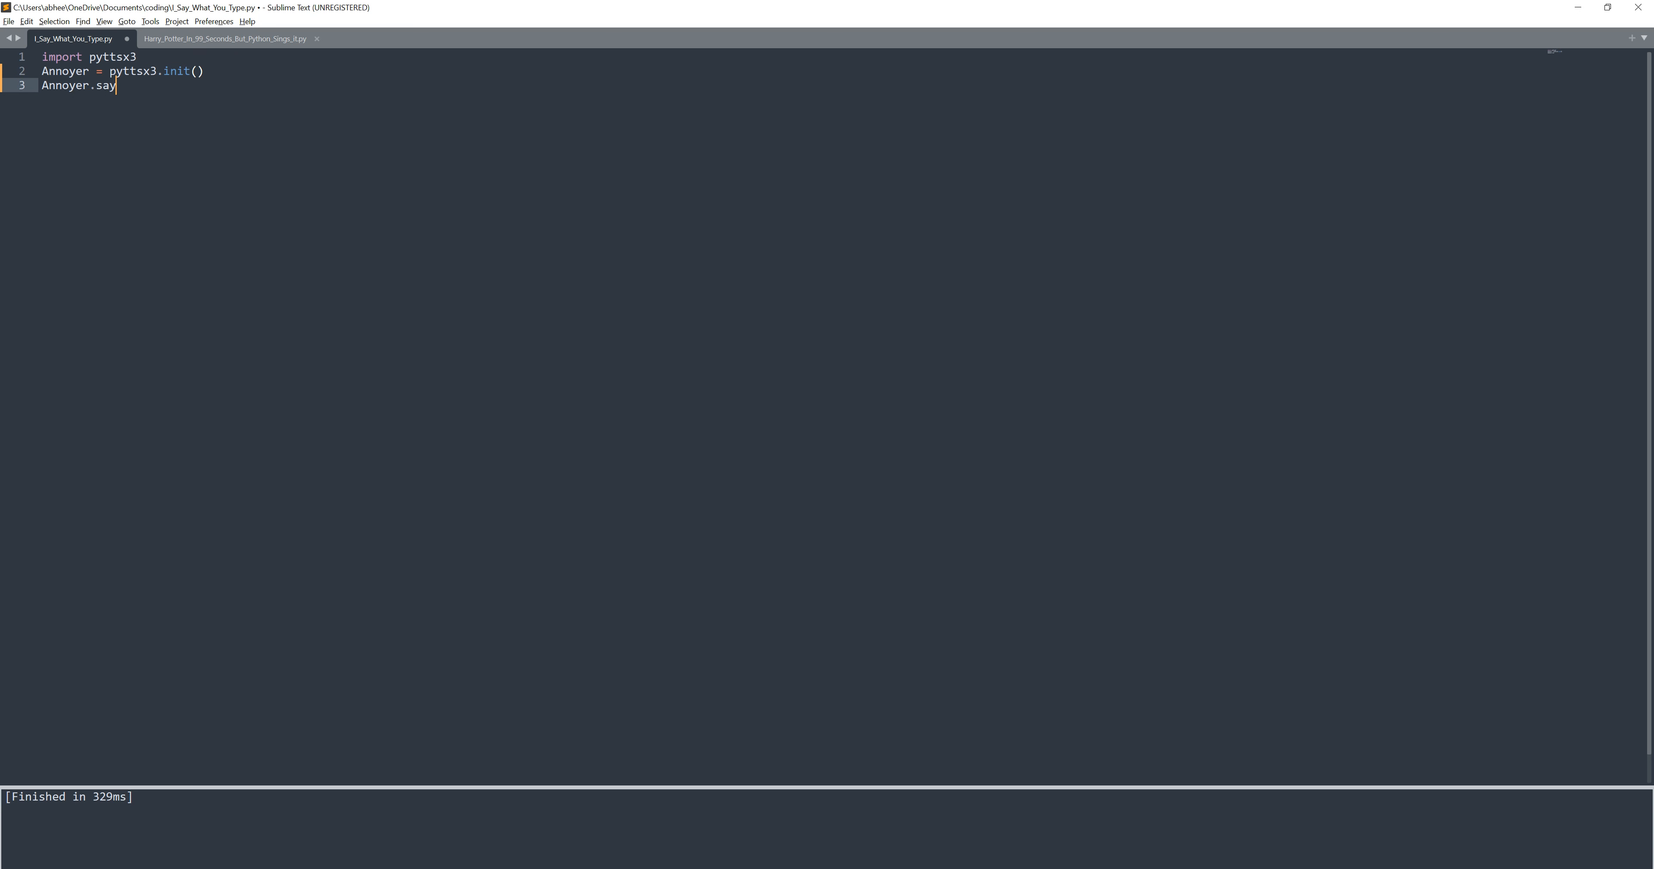
pyautogui.write('("')
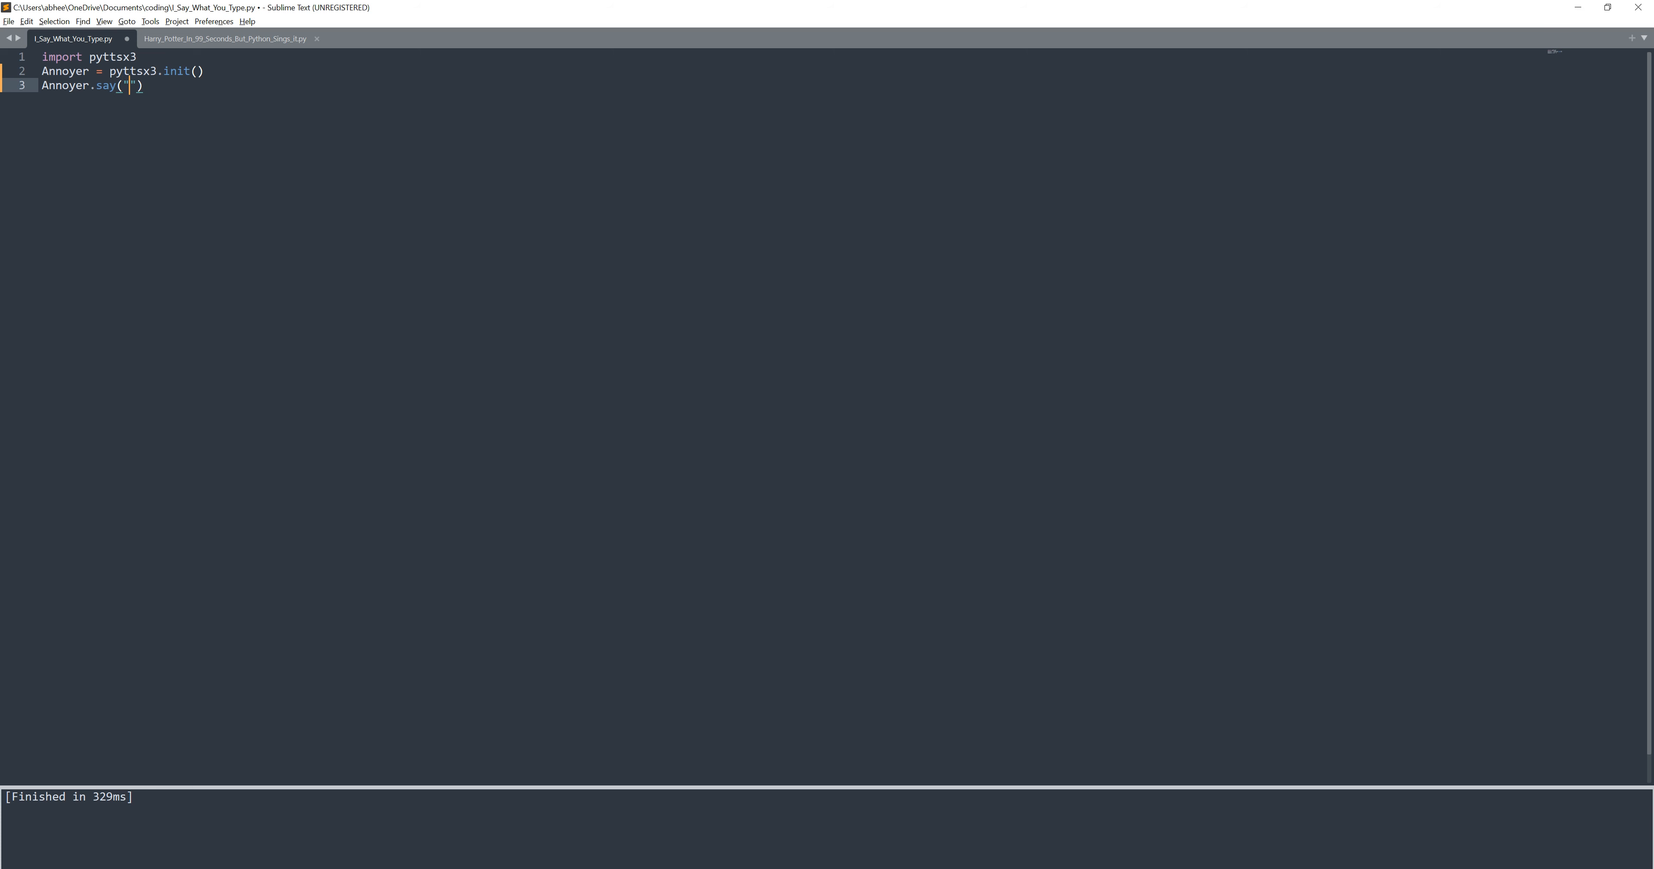
pyautogui.write('The Bob')
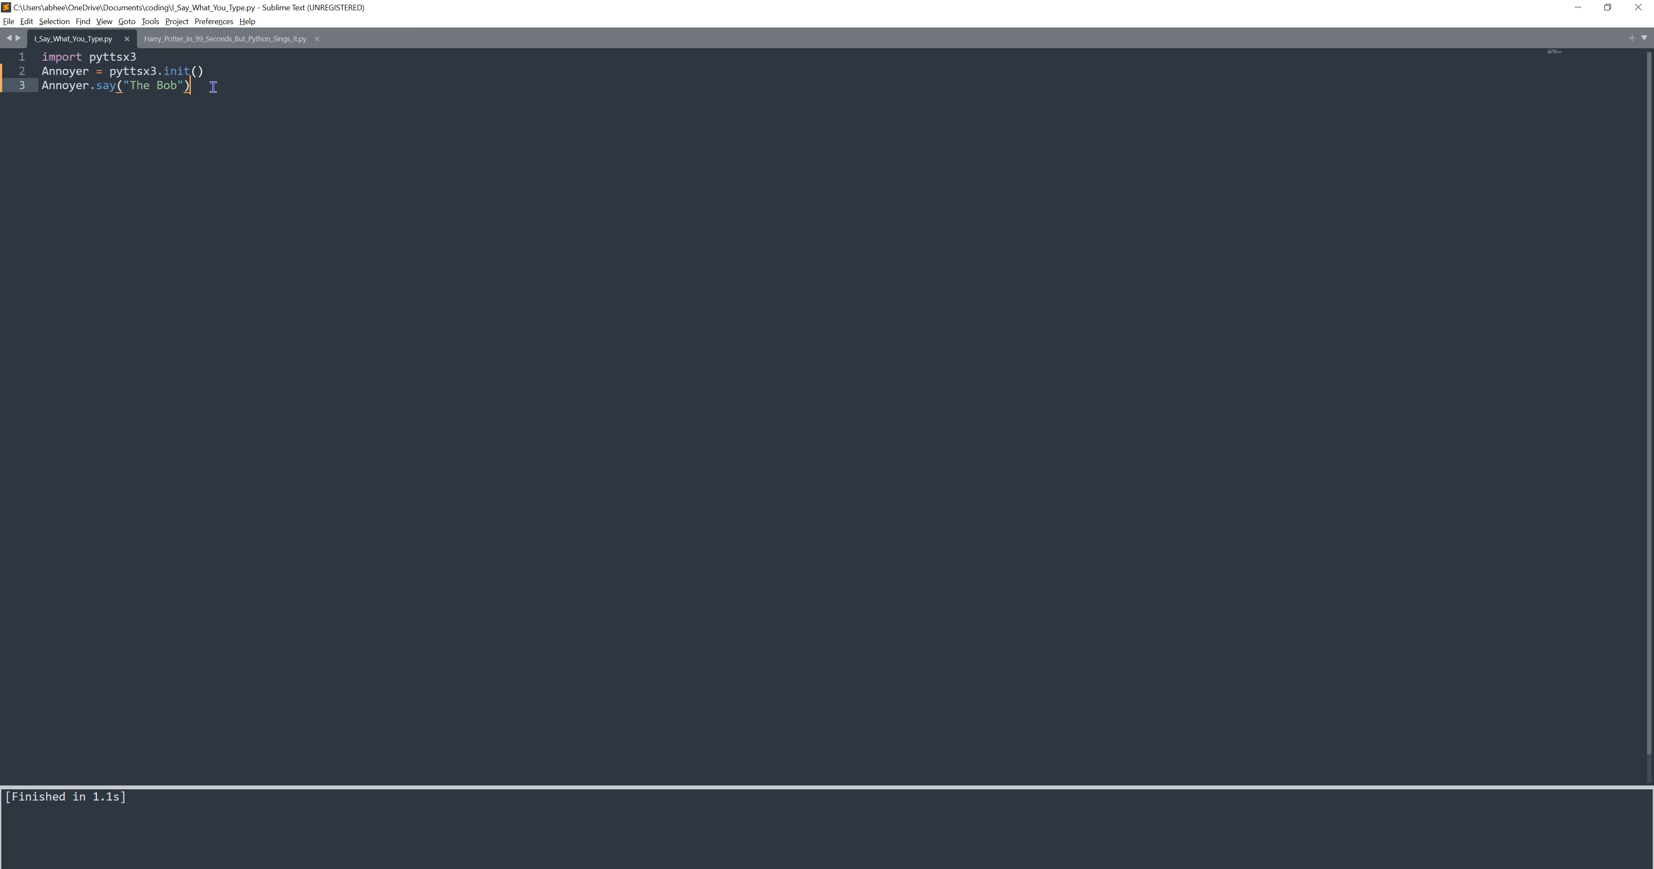
pyautogui.press('enter')
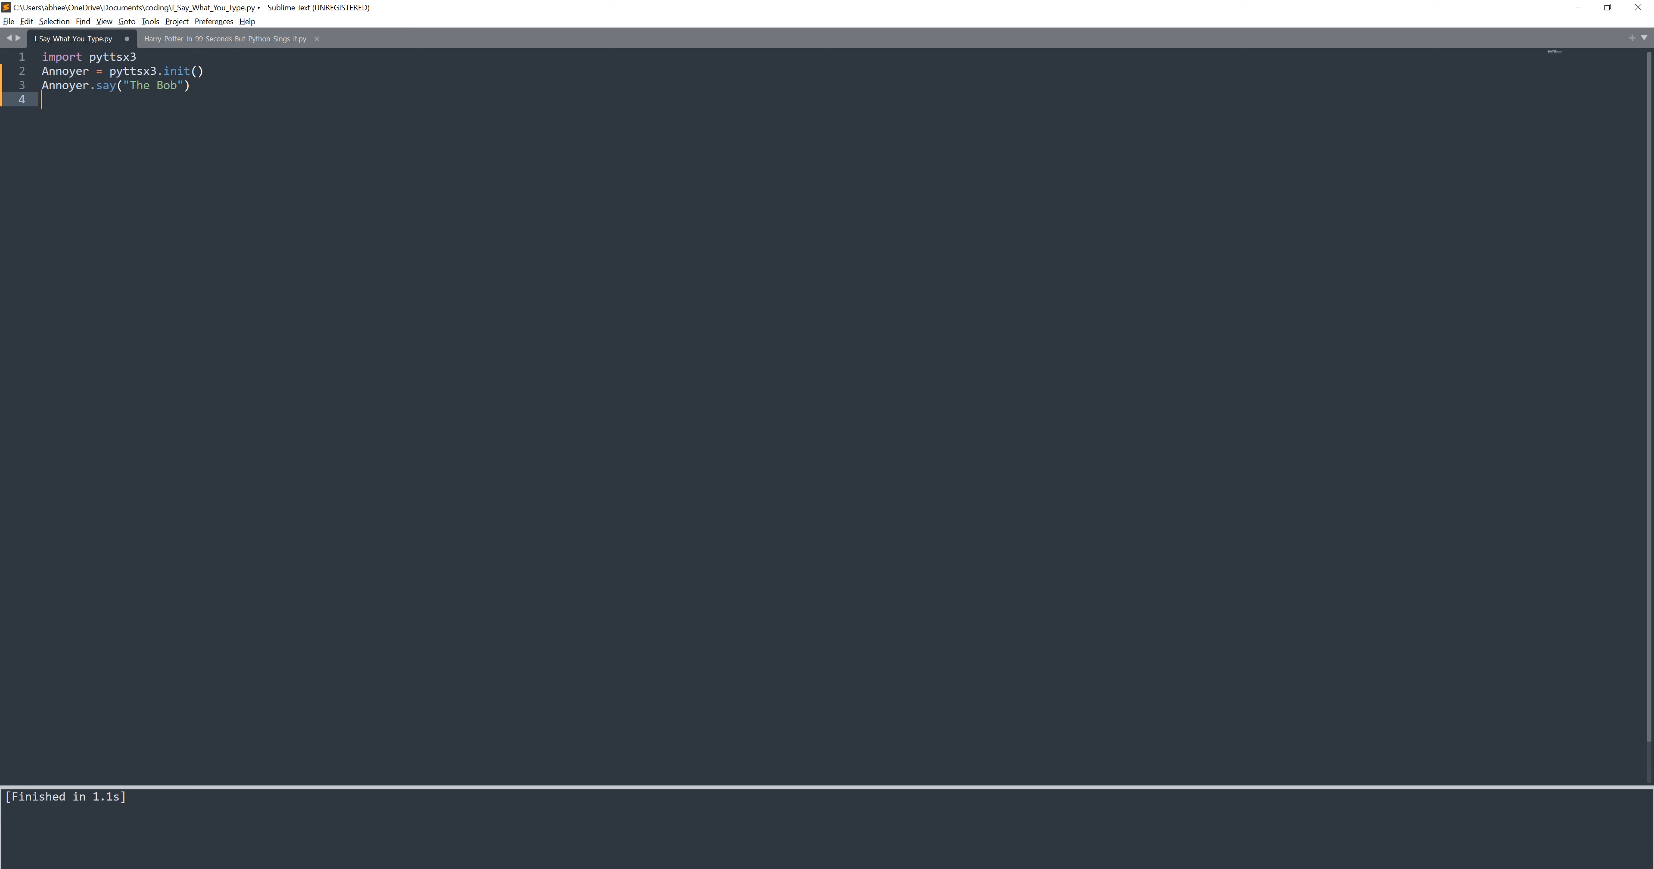
# Write Annoyer.runAndWait() on line 4 to speak the queued phrase
pyautogui.click(47, 71)
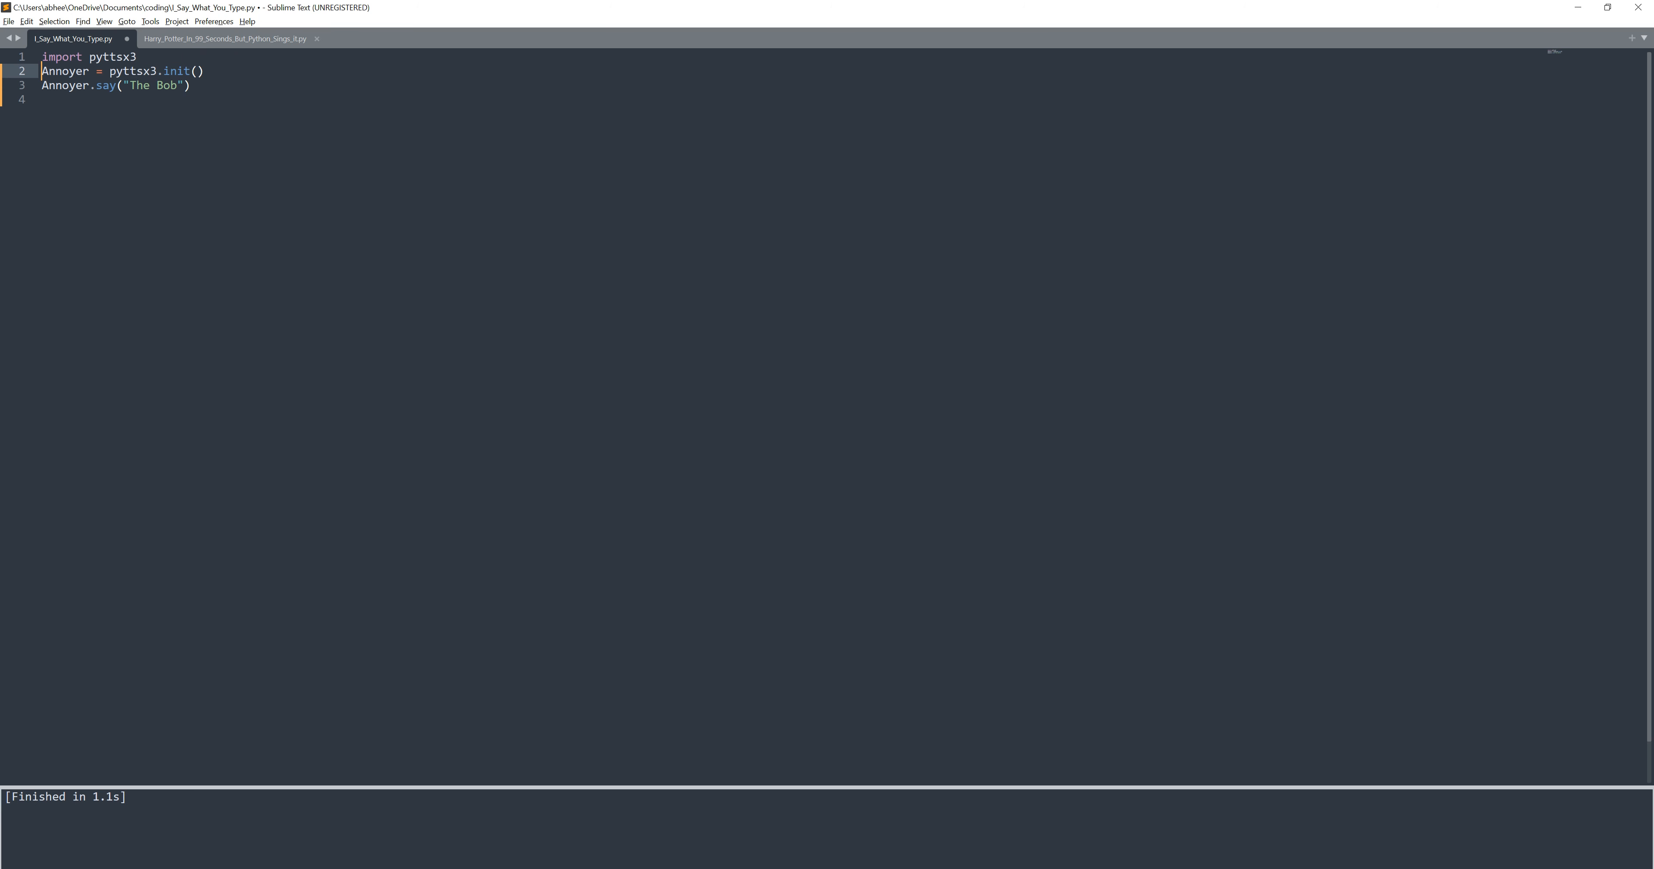
pyautogui.click(47, 100)
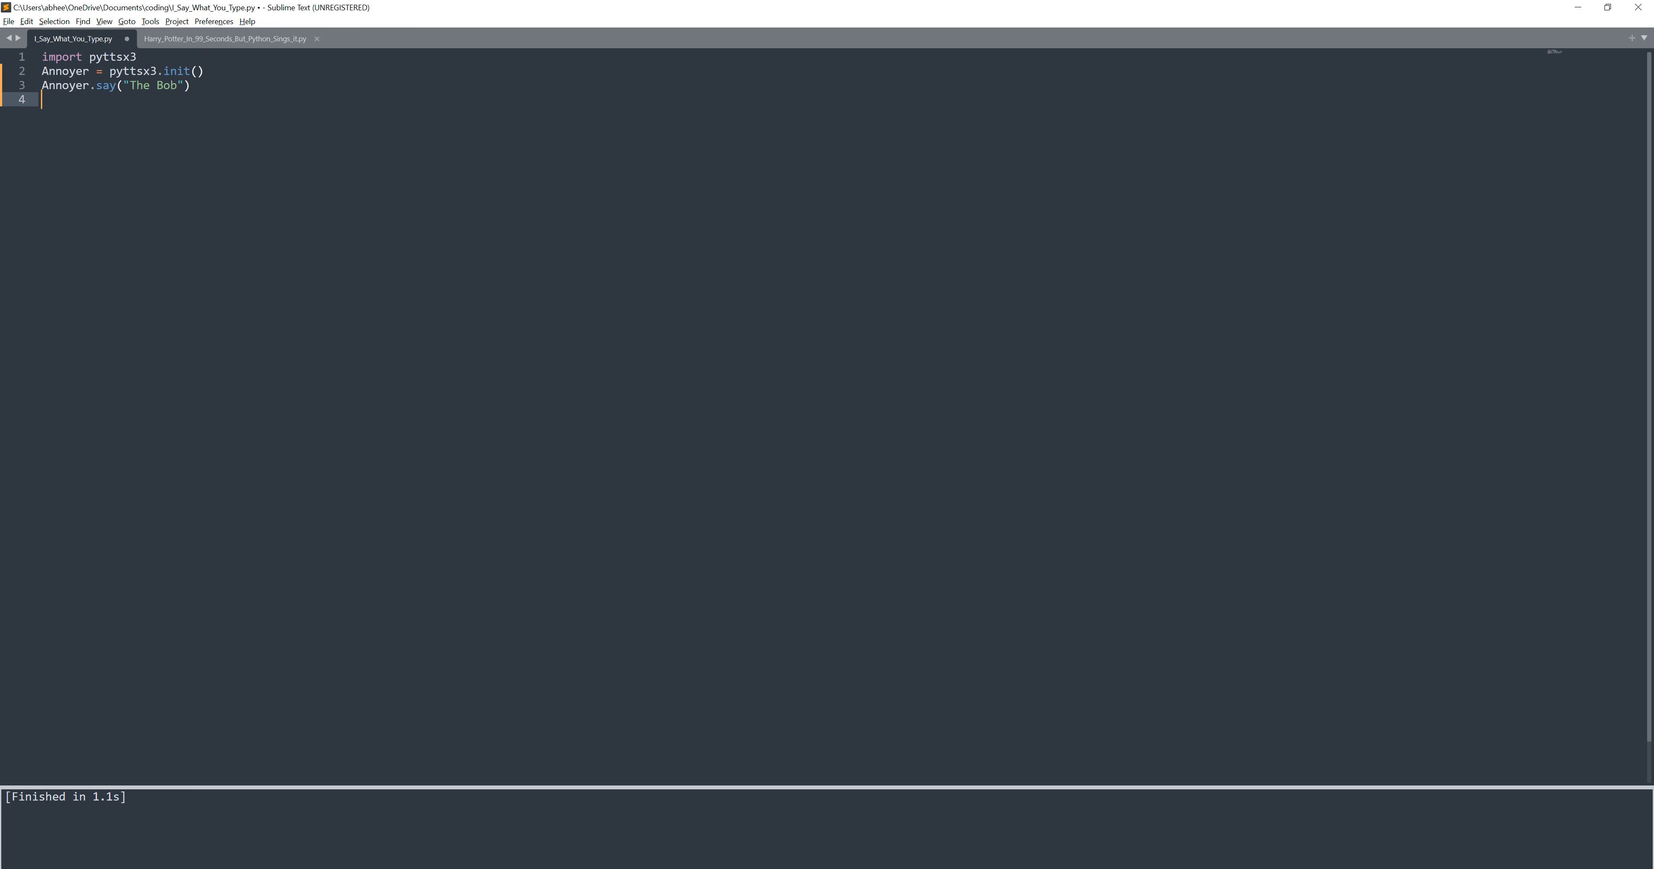
pyautogui.write('A')
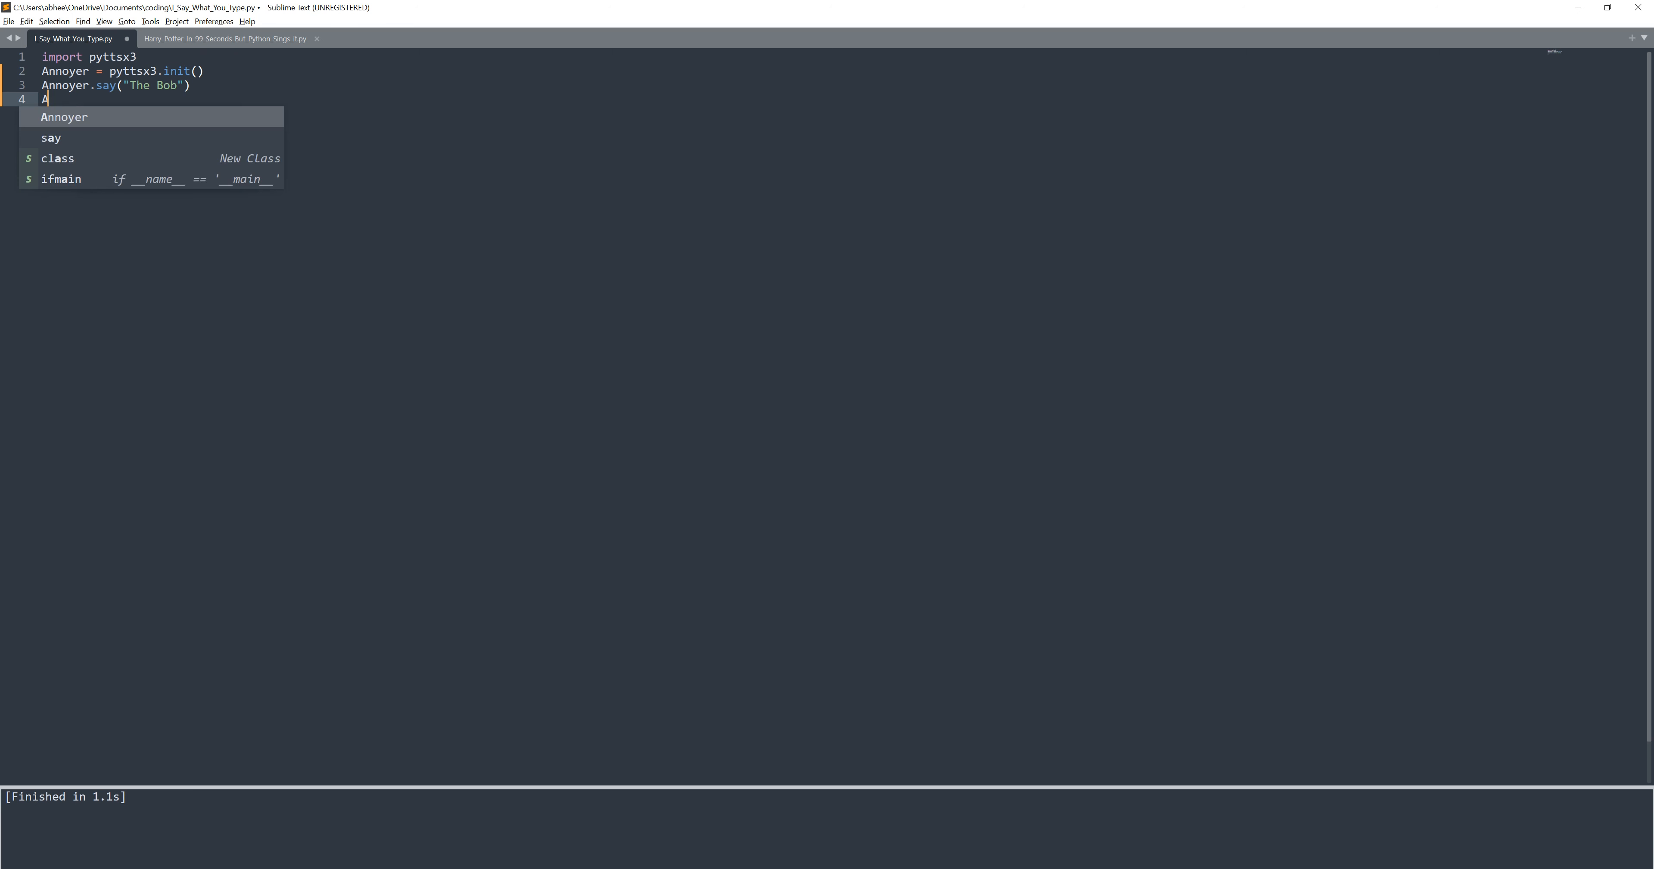
pyautogui.write('nnoyer.')
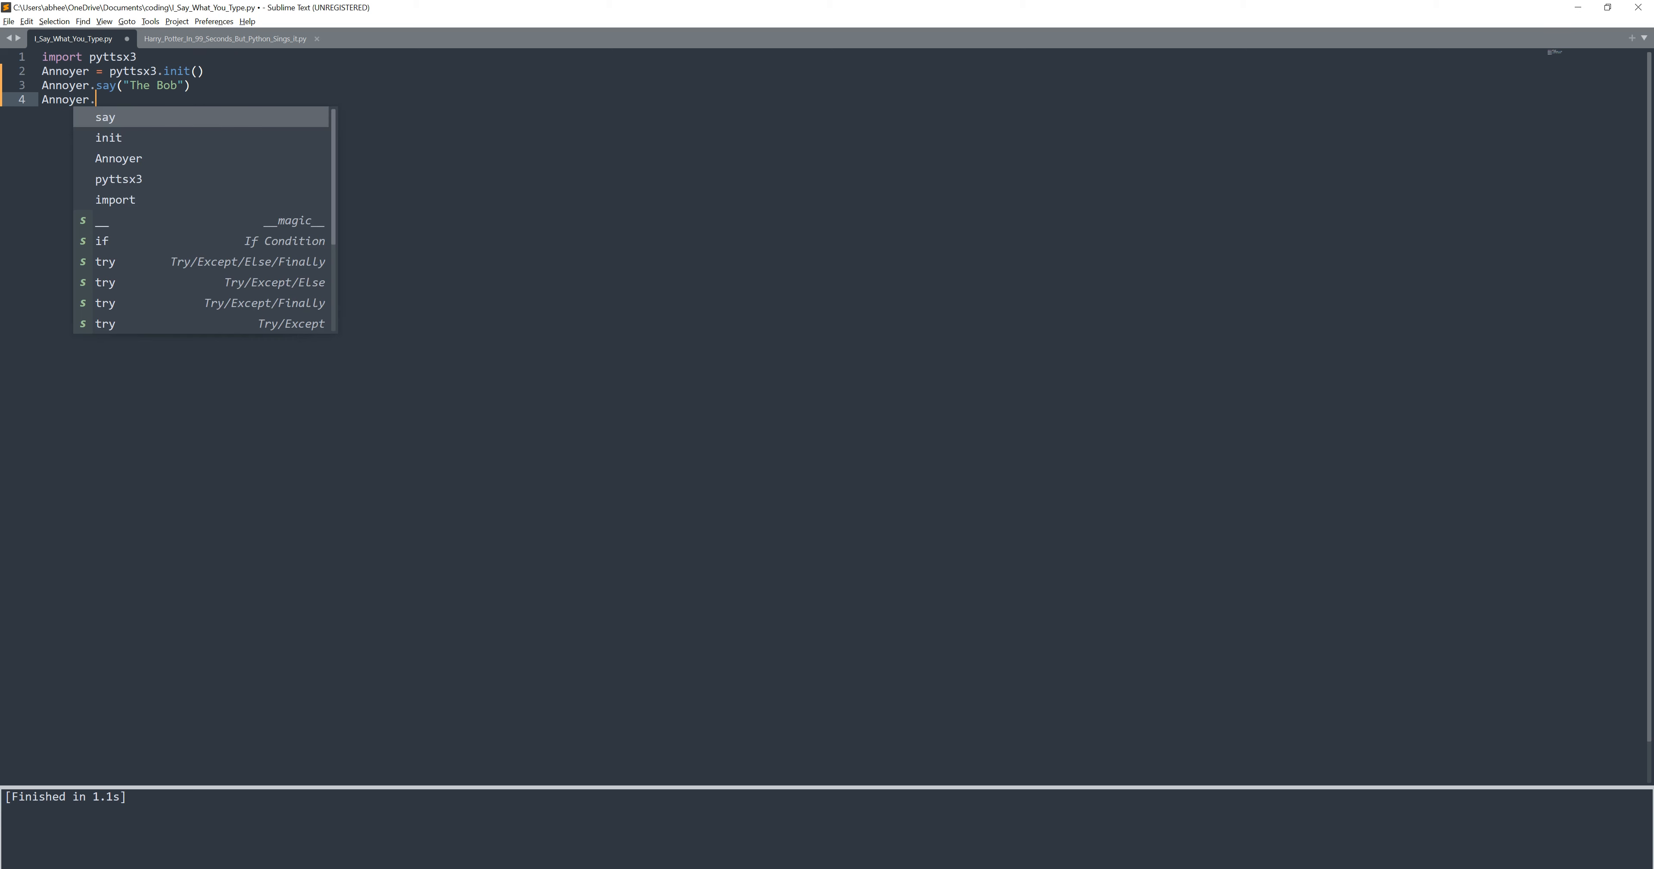
pyautogui.write('runA')
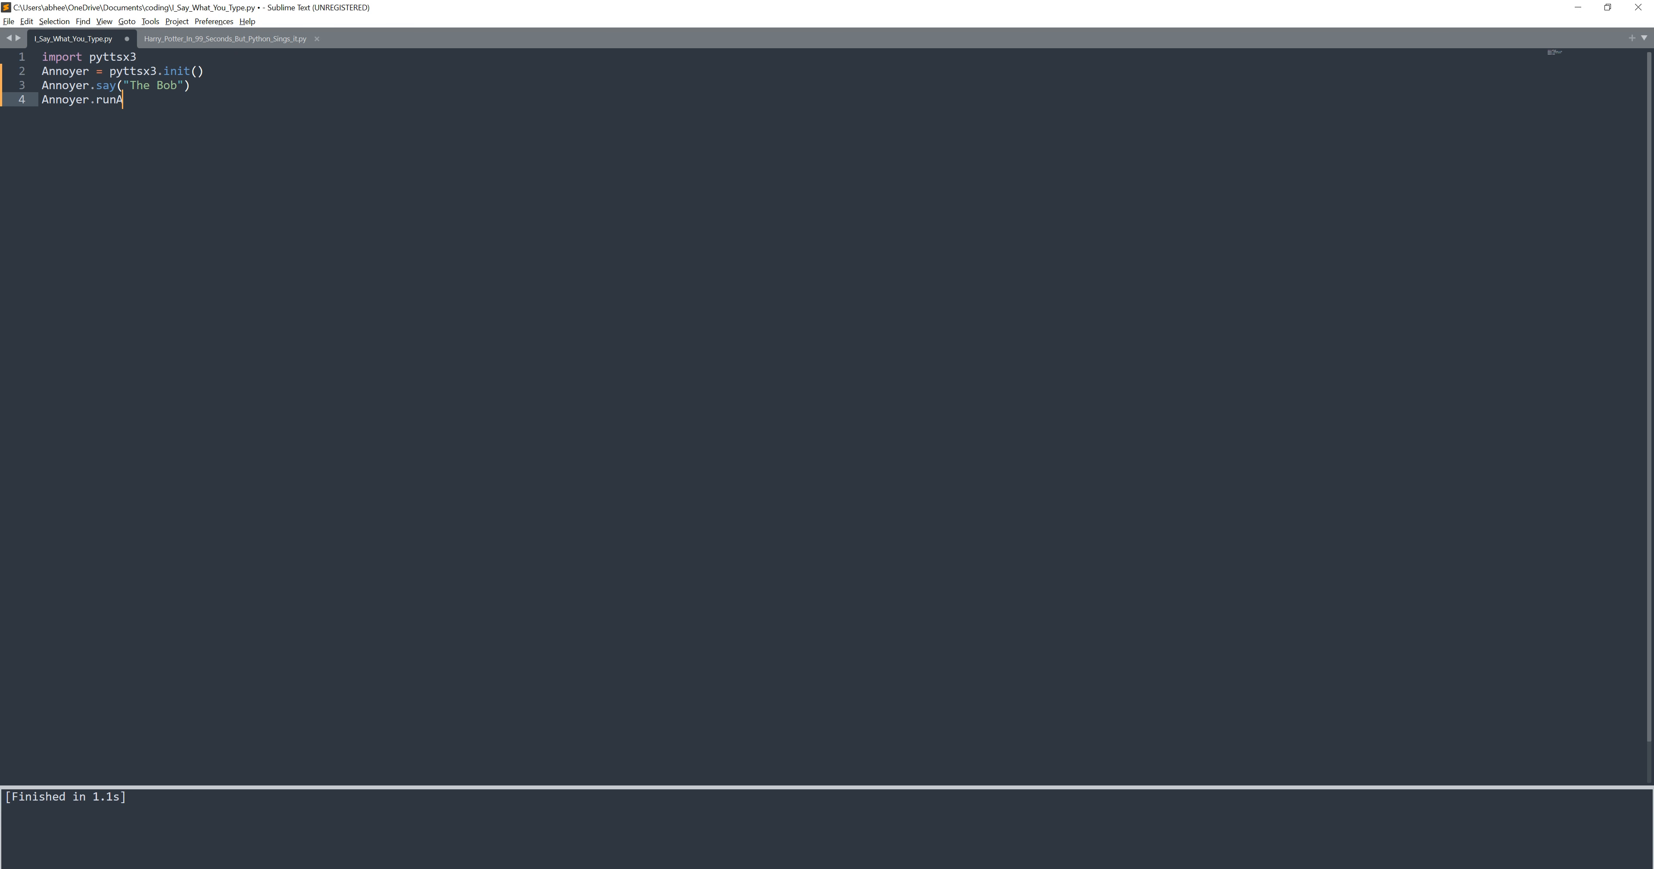
pyautogui.write('AndWait')
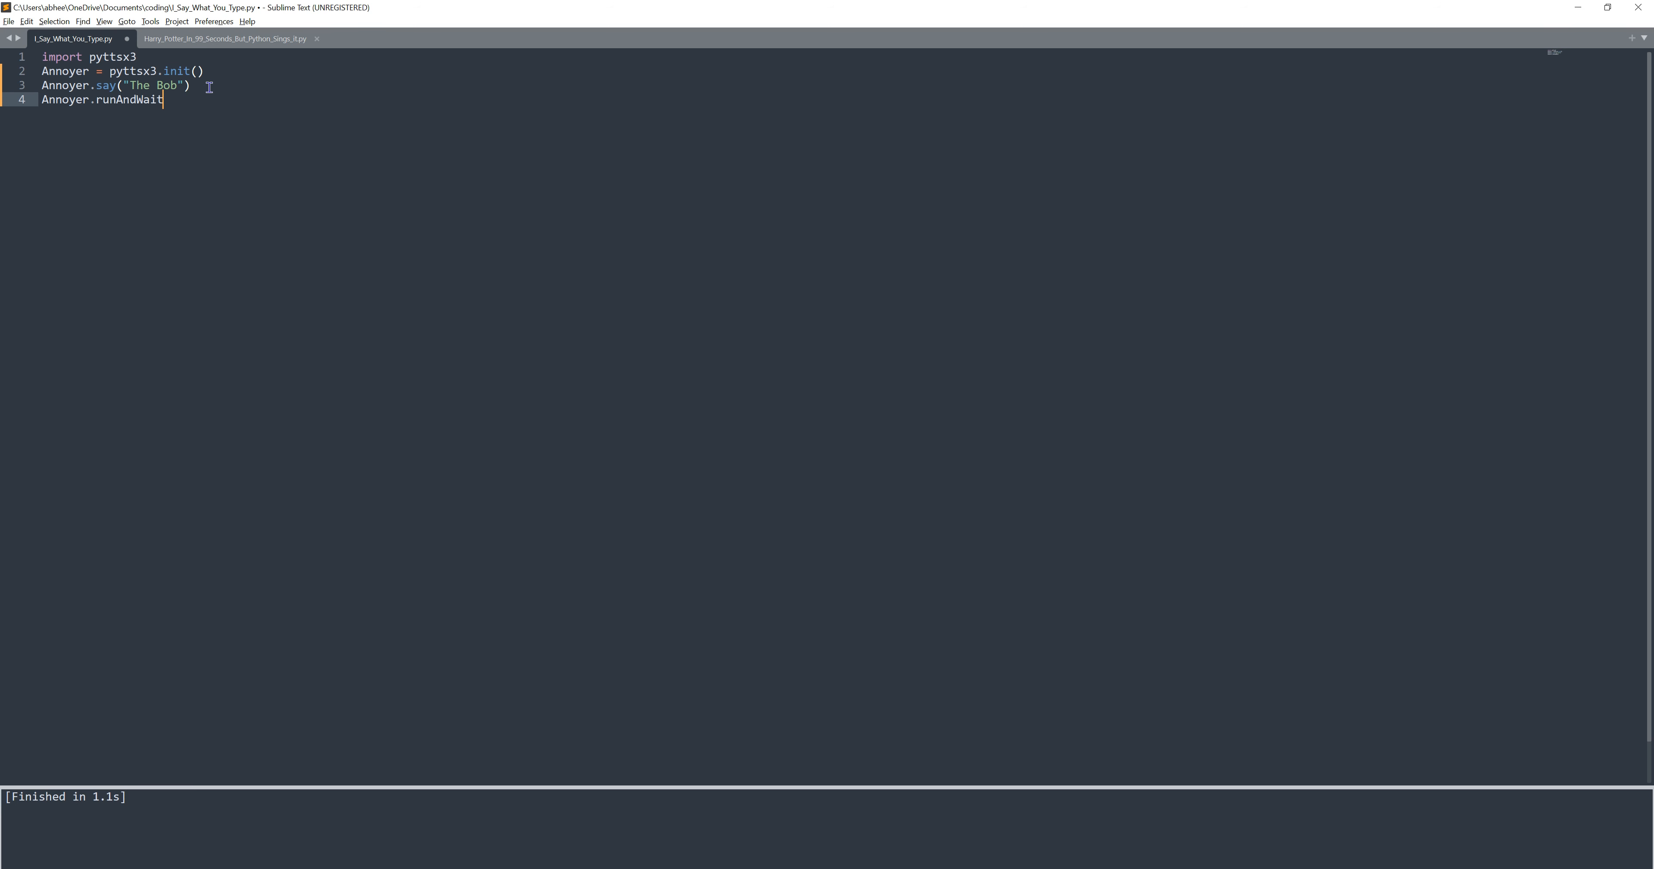
pyautogui.write('()')
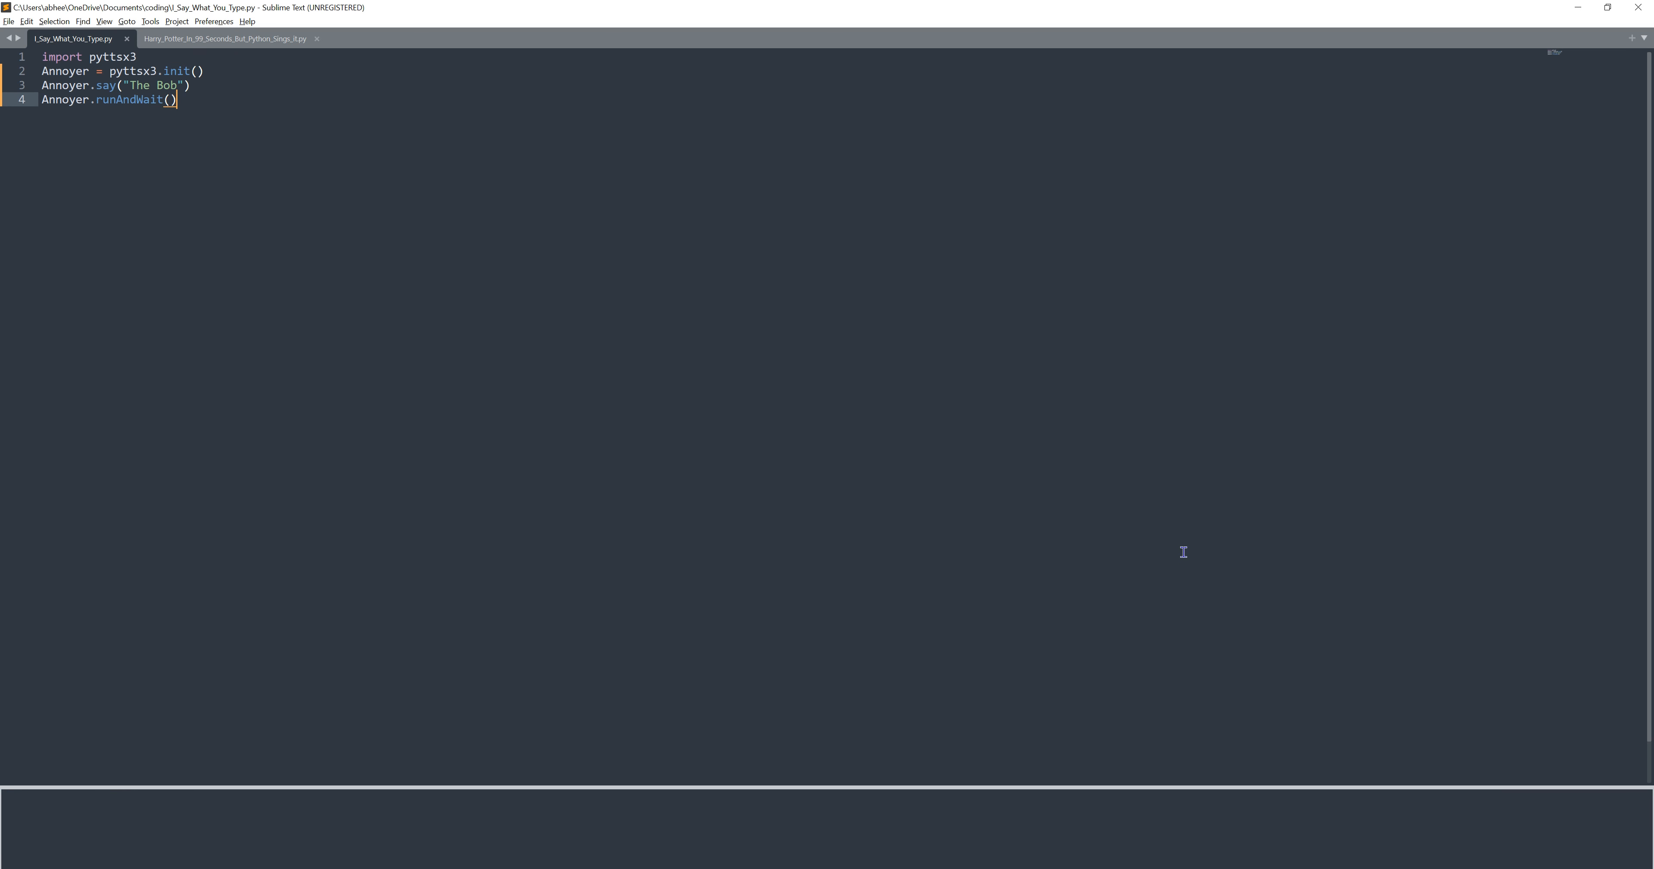
# Run the Say What You Type script to hear The Bob and adjust the system volume
pyautogui.press('ctrl+b')
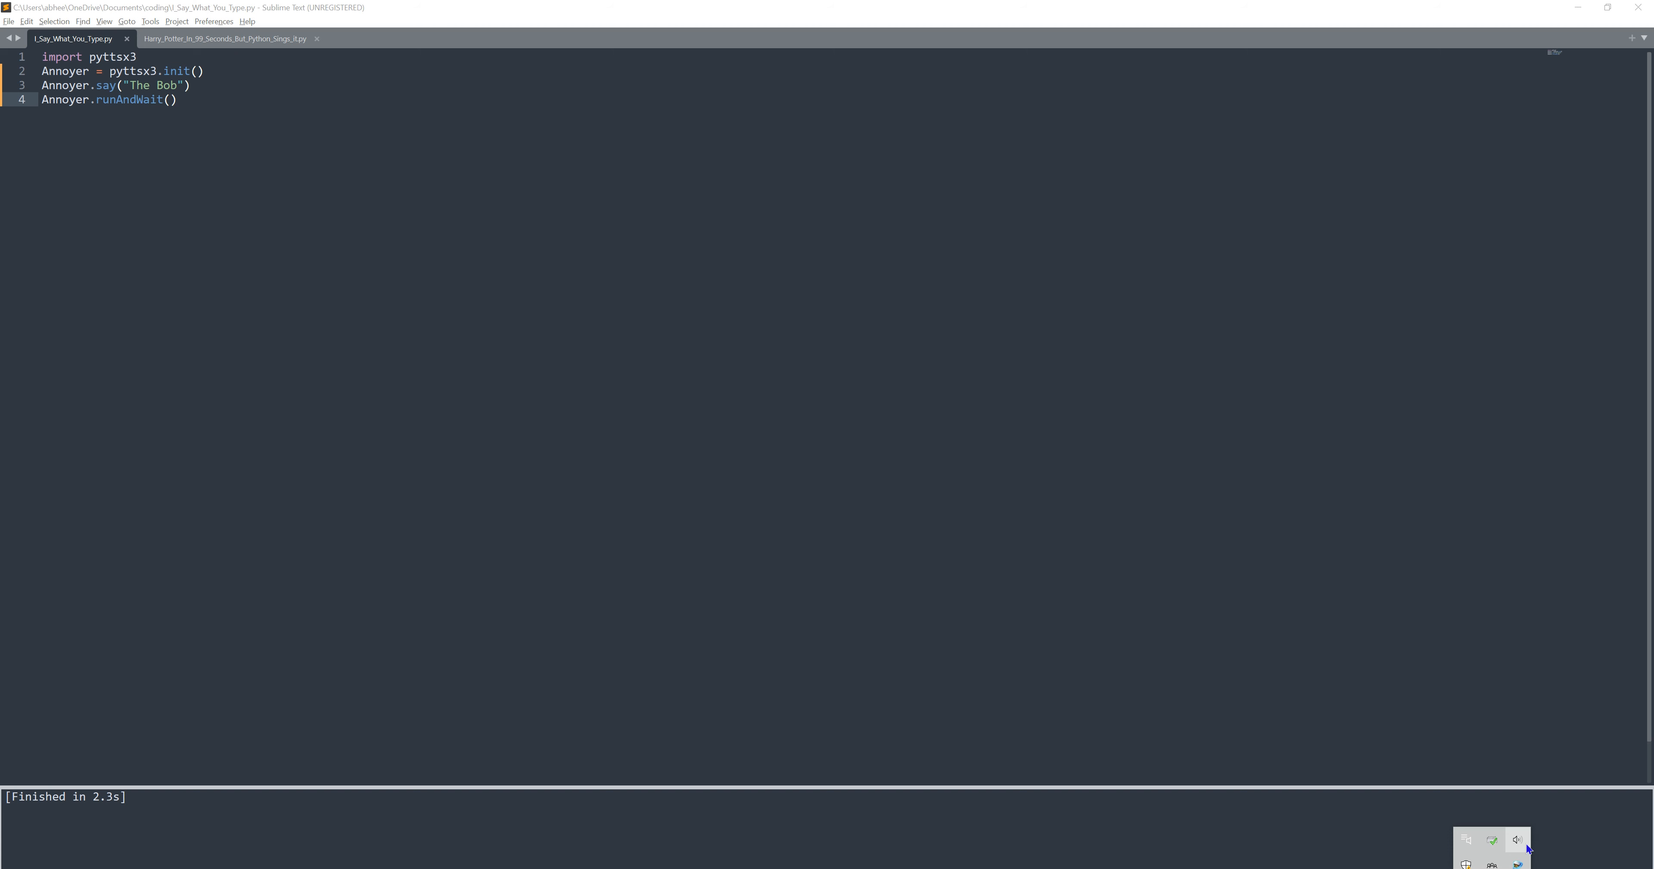
pyautogui.click(1517, 840)
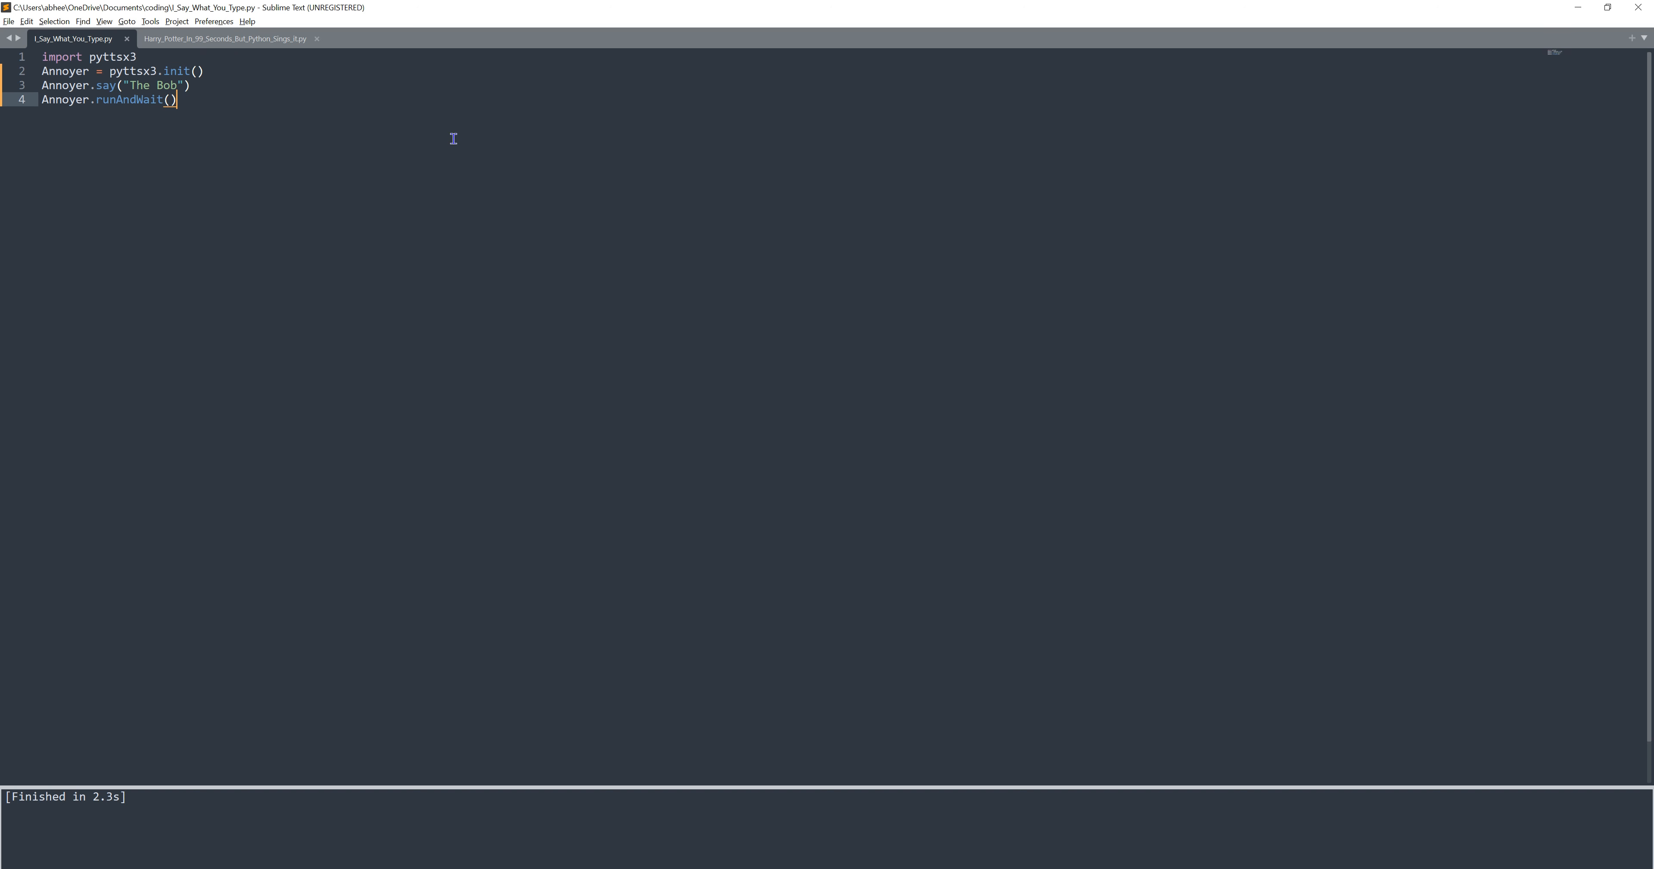
pyautogui.moveTo(446, 135)
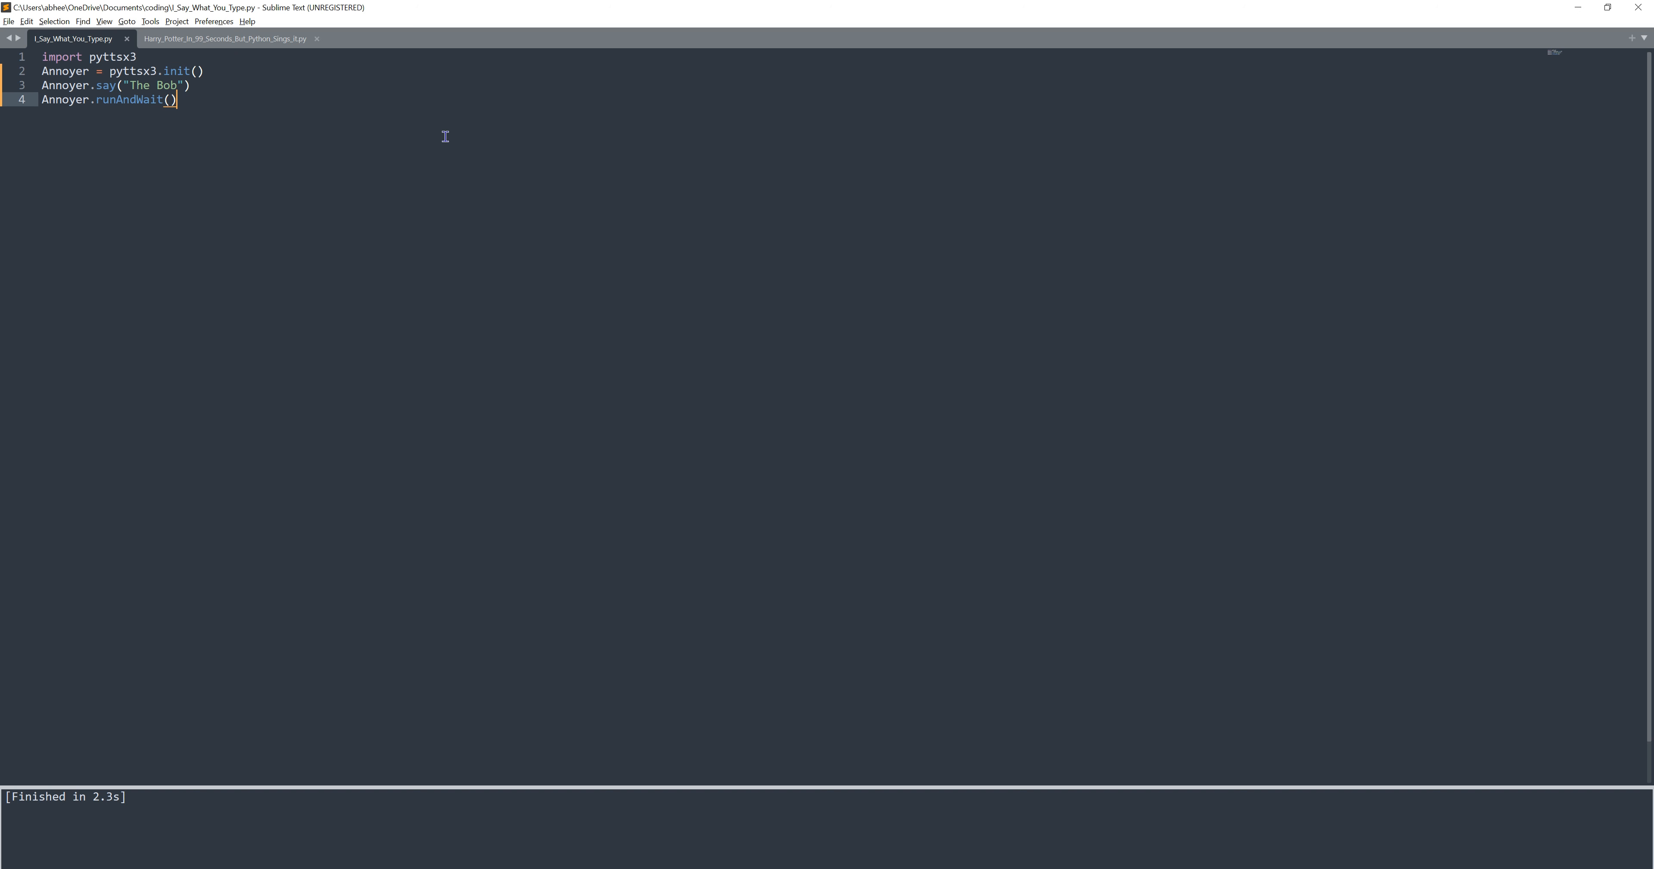
pyautogui.moveTo(171, 83)
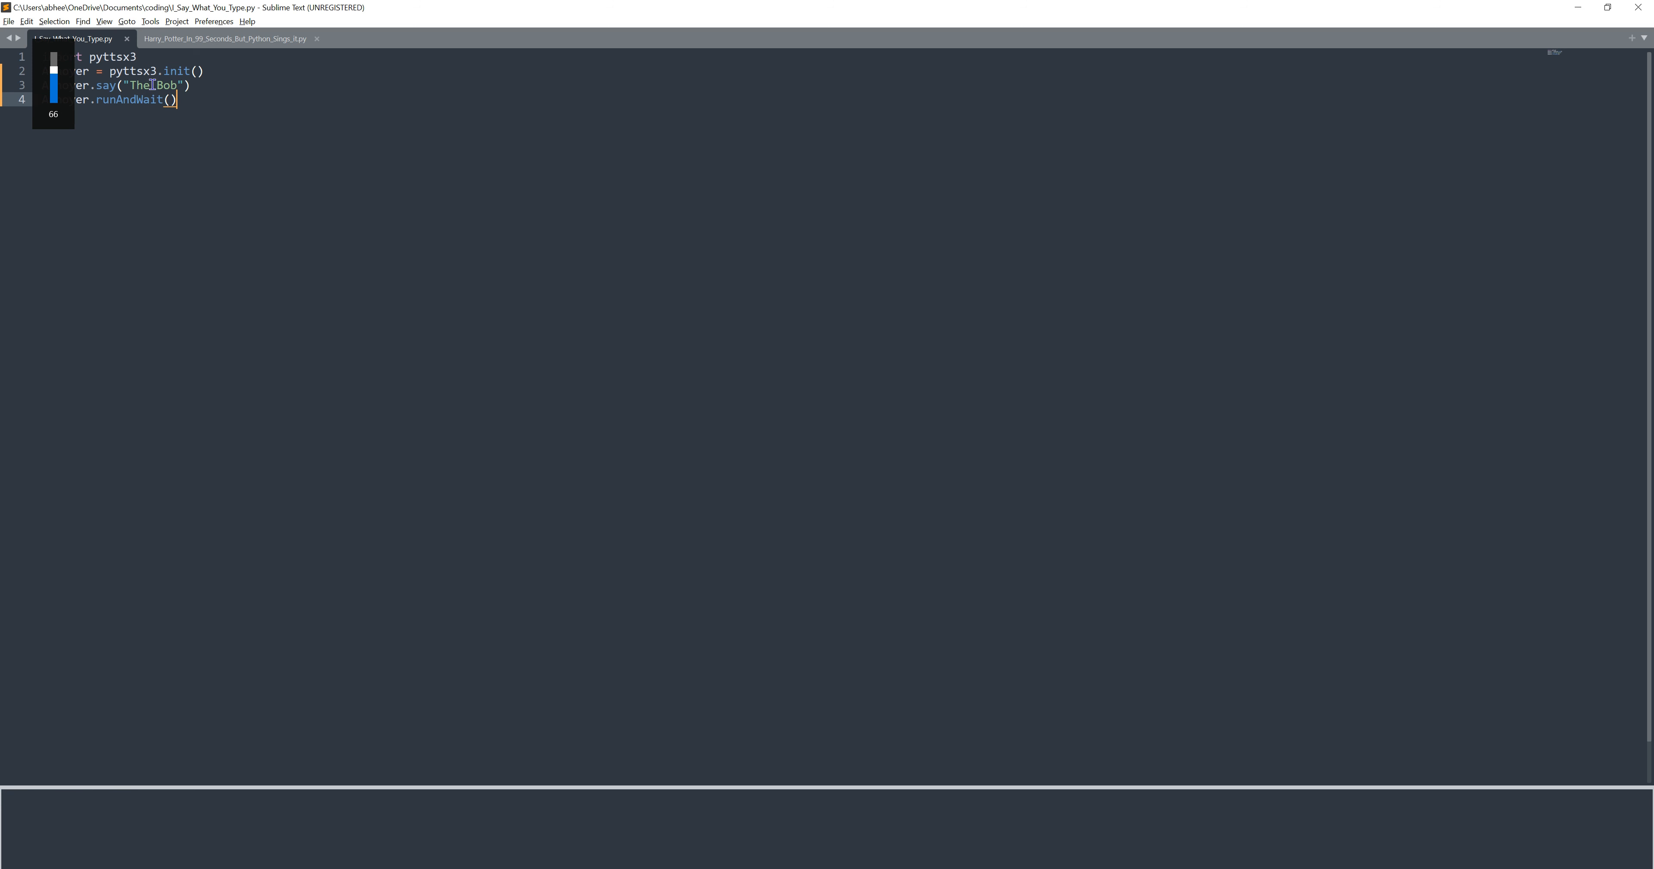
pyautogui.press('ctrl+b')
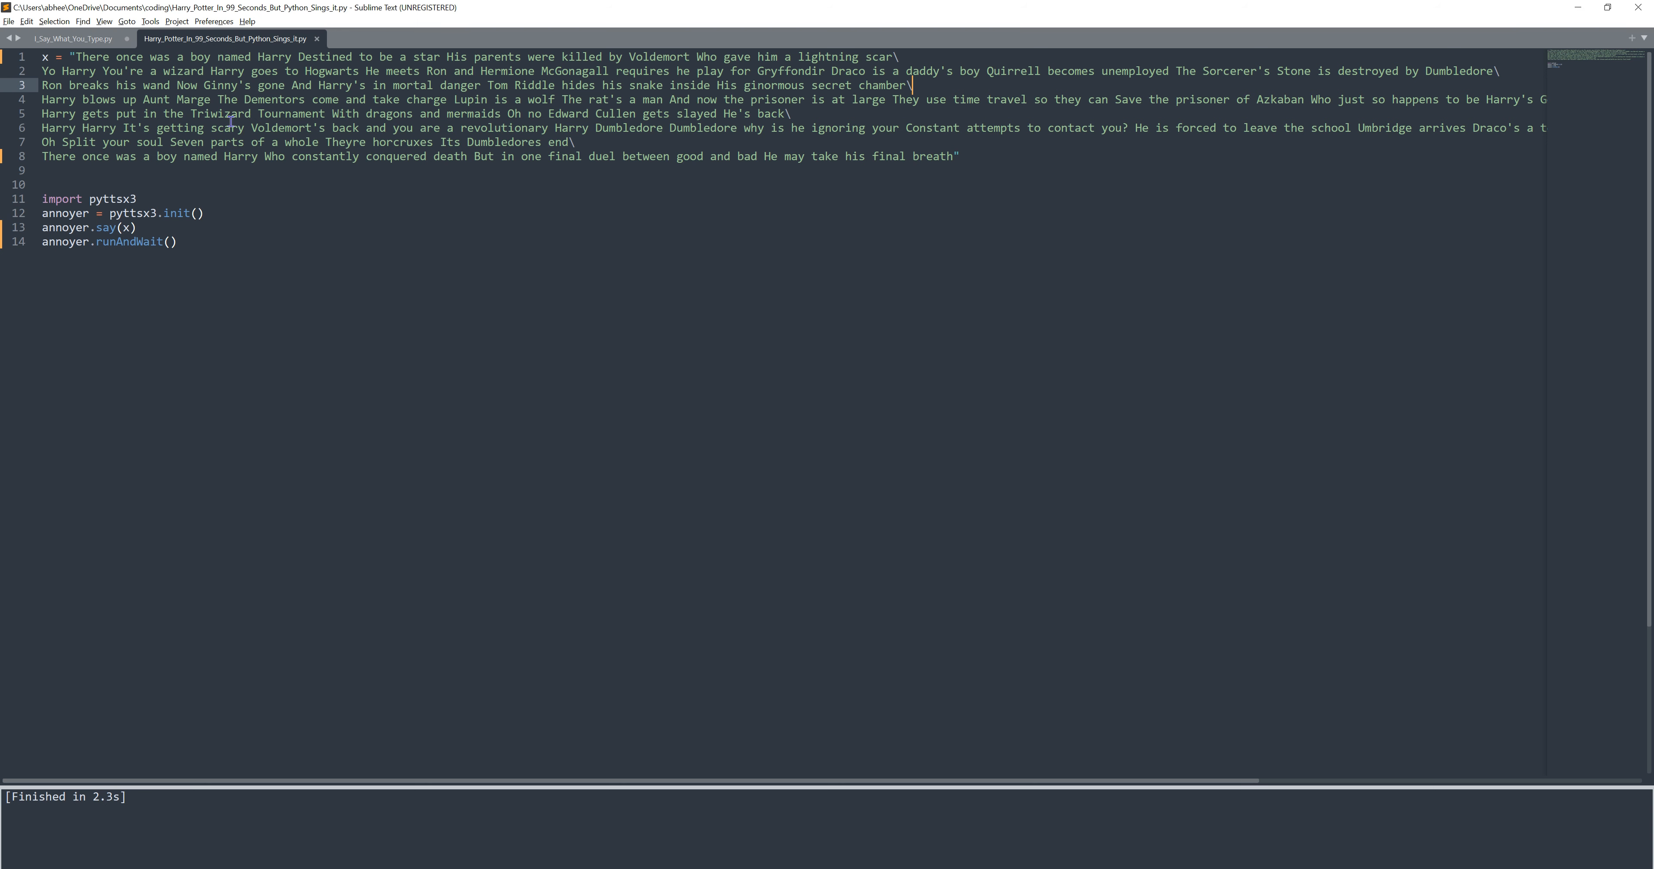
# Run the Harry Potter lyrics script aloud and cancel the build with Ctrl+Break mid-speech
pyautogui.click(93, 212)
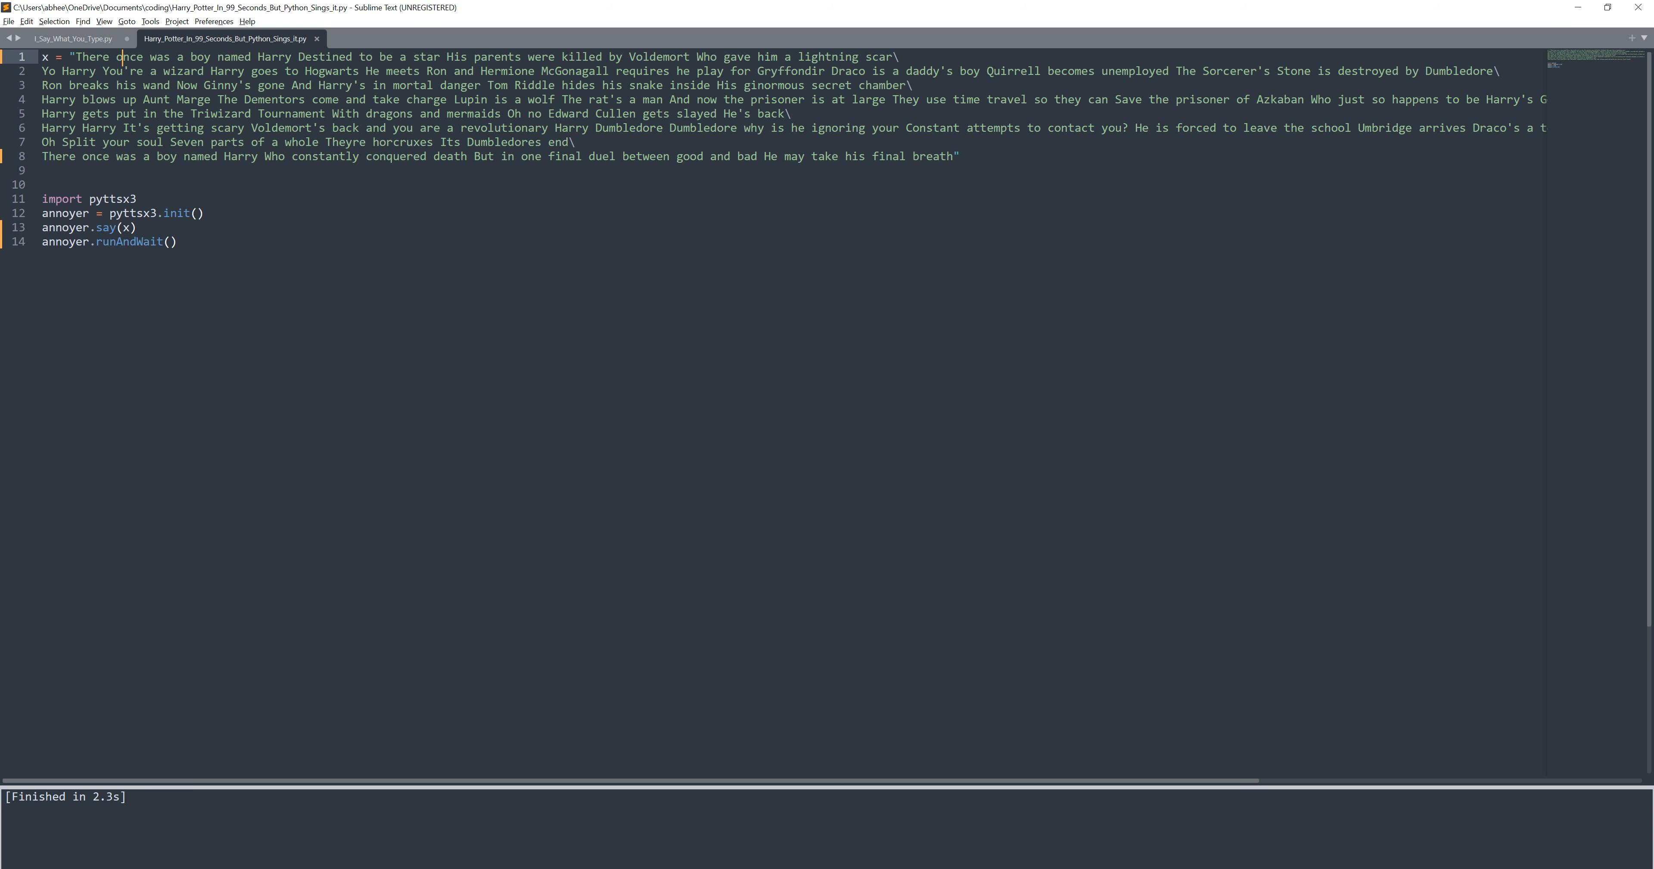
pyautogui.click(315, 56)
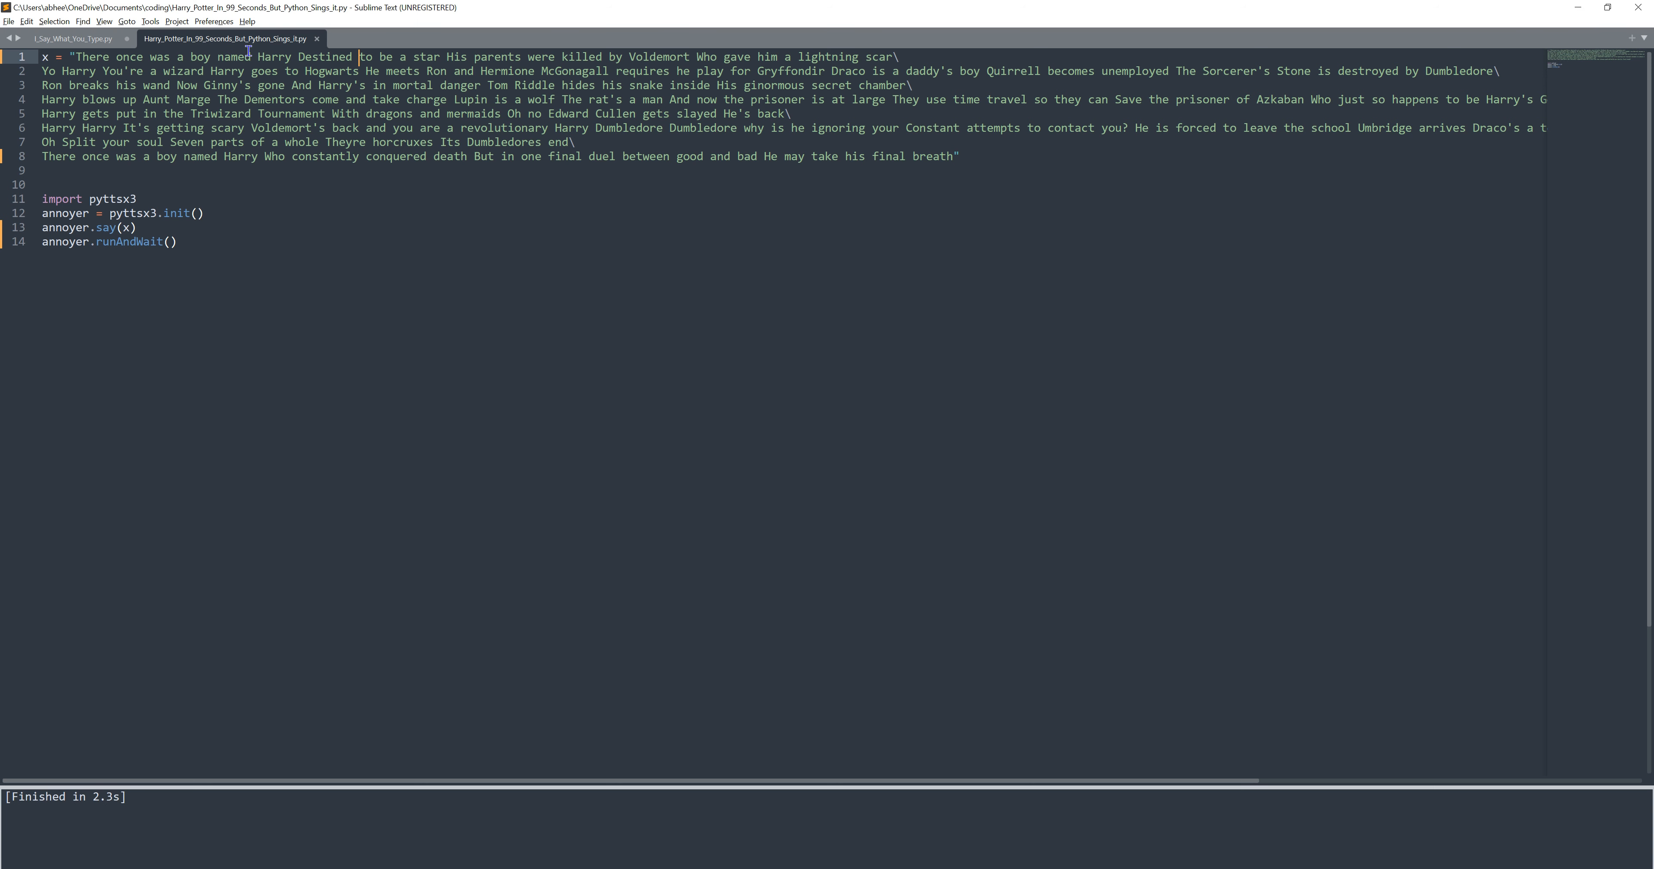
pyautogui.moveTo(140, 247)
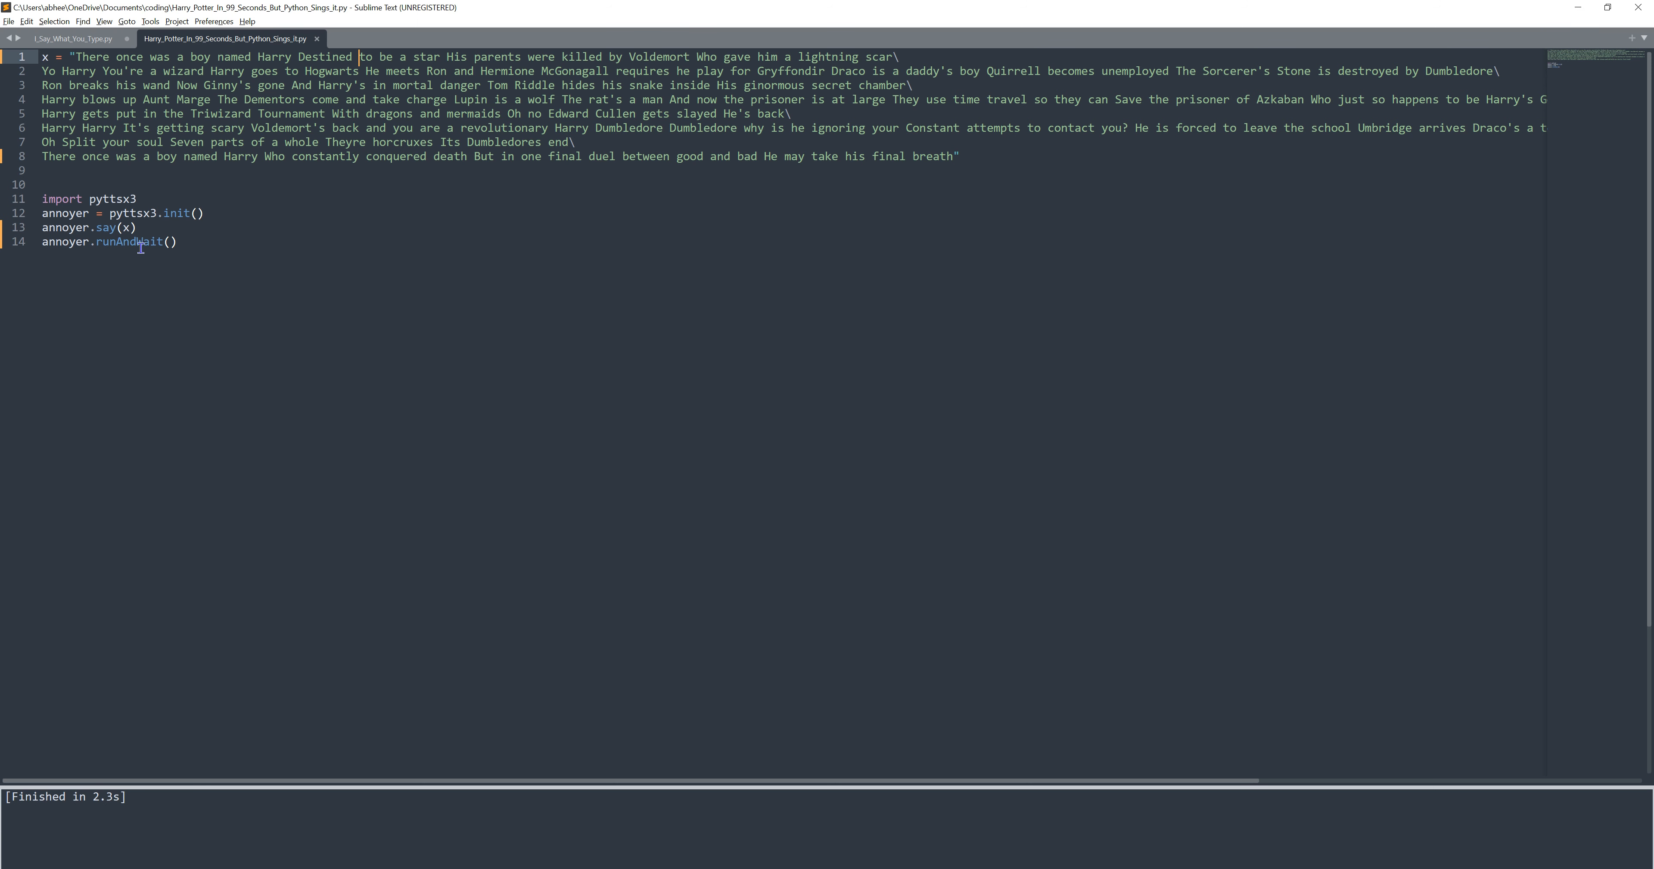
pyautogui.moveTo(370, 335)
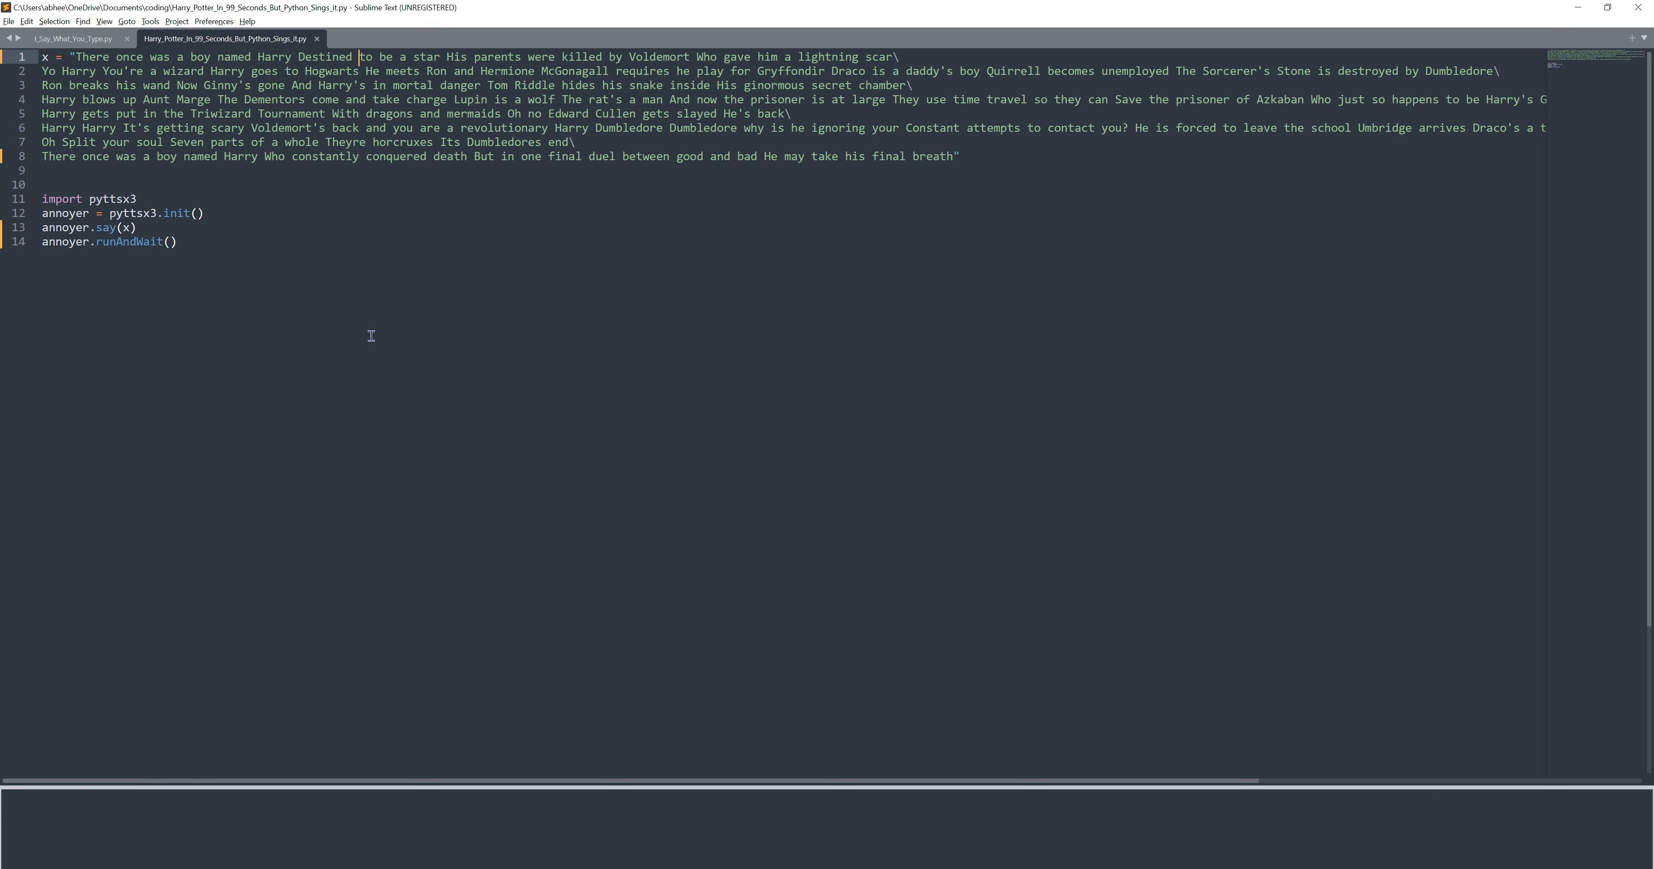
pyautogui.click(103, 21)
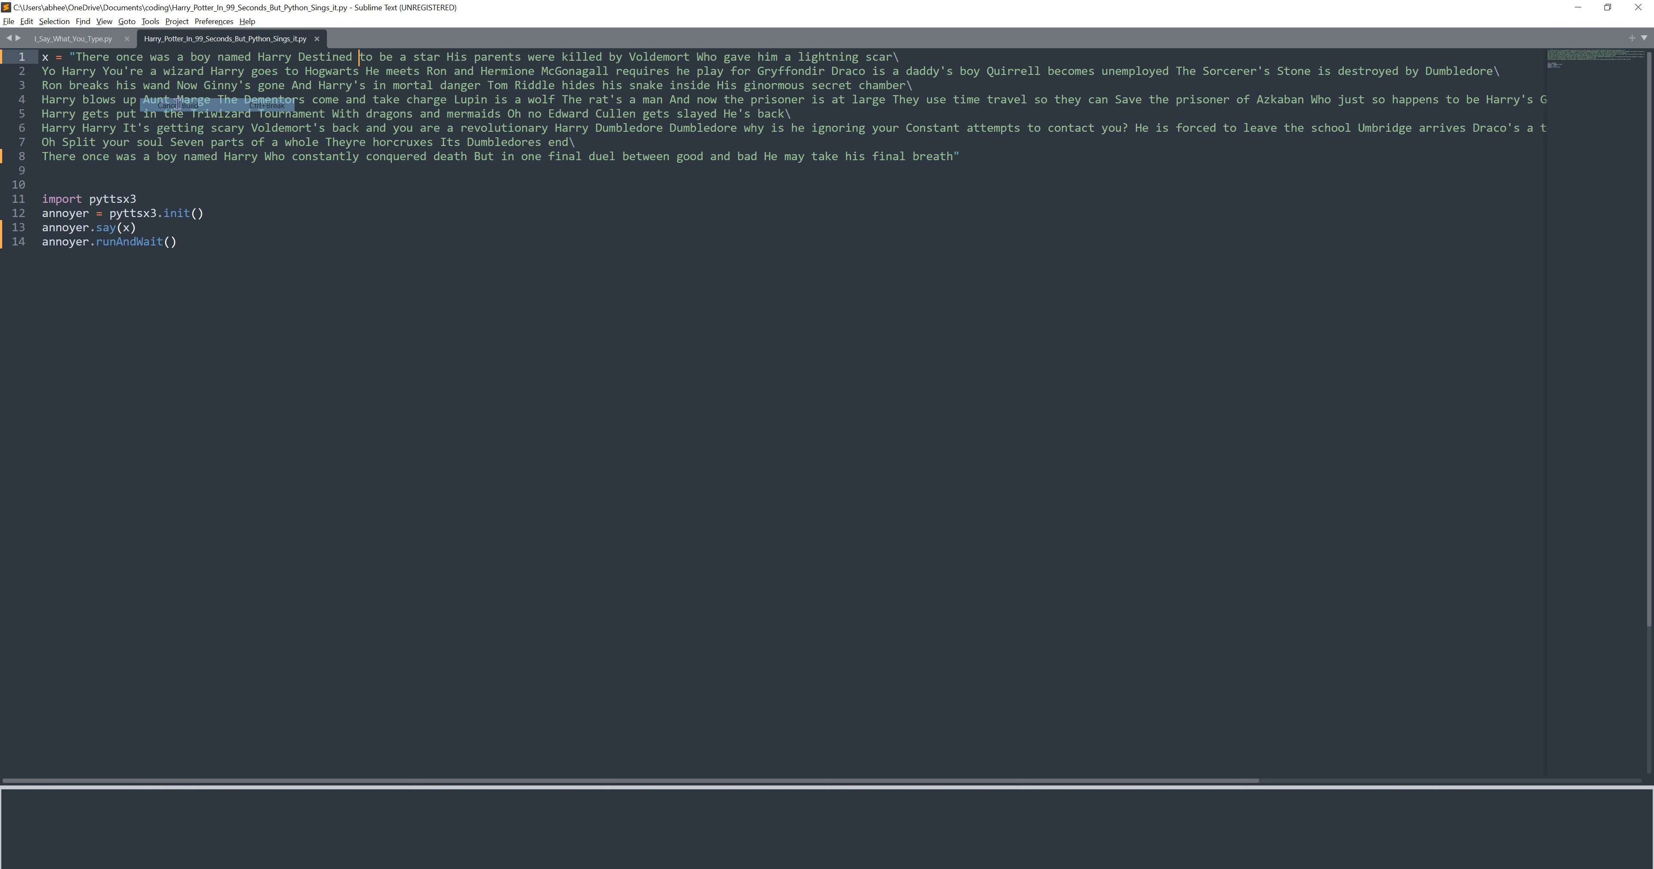
pyautogui.press('ctrl+break')
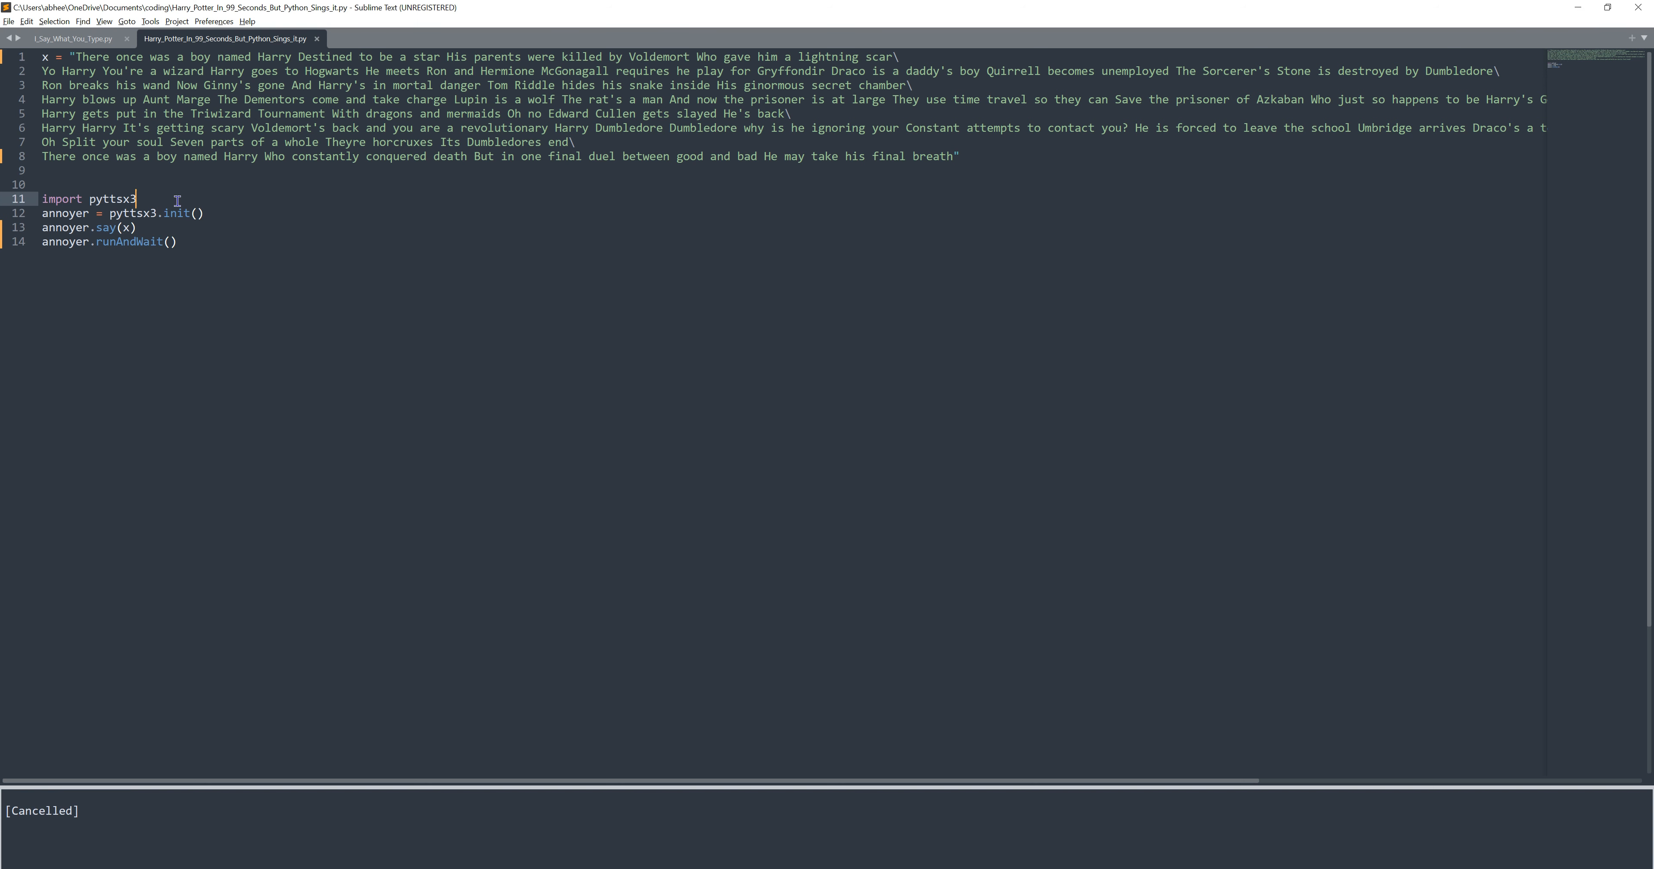
pyautogui.moveTo(127, 63)
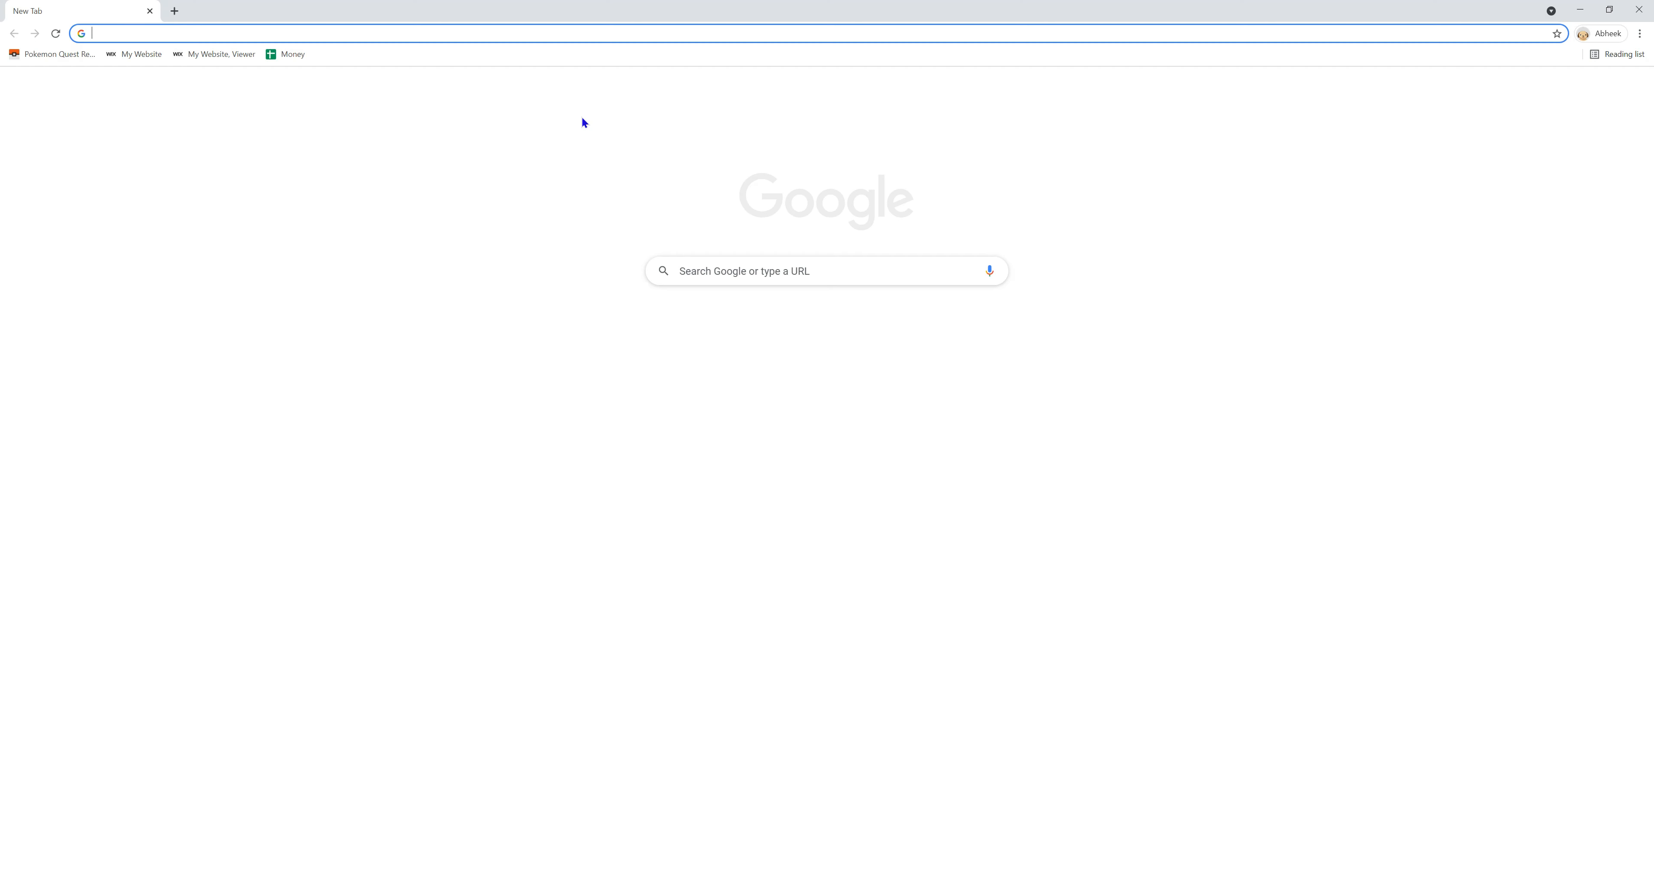
pyautogui.write('heros tonight lyrics')
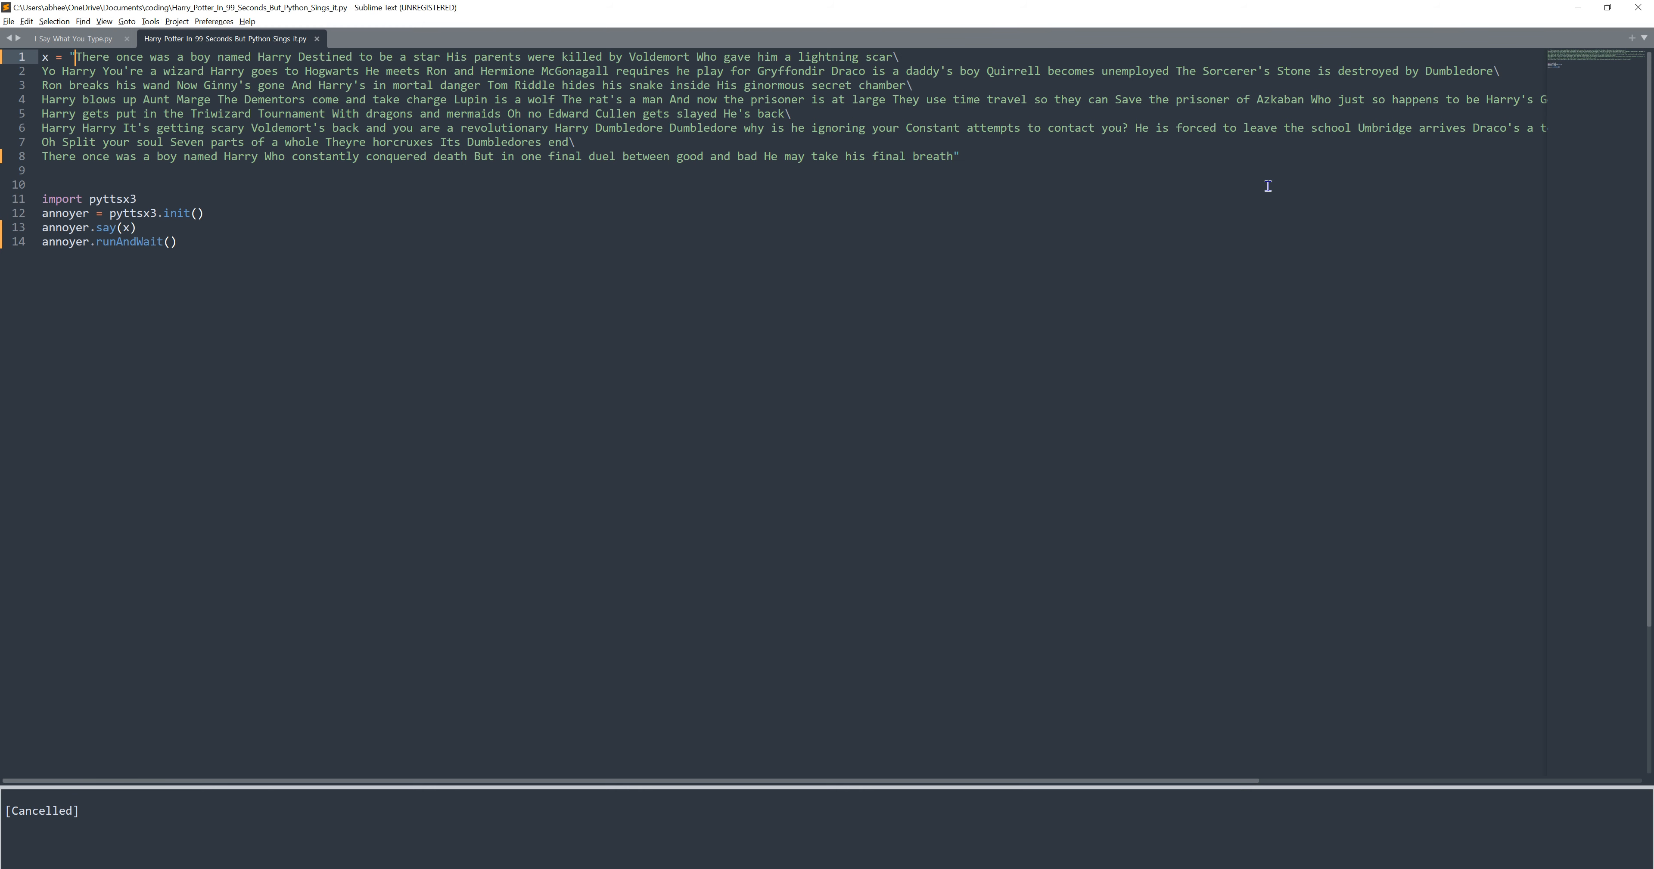
pyautogui.moveTo(150, 80)
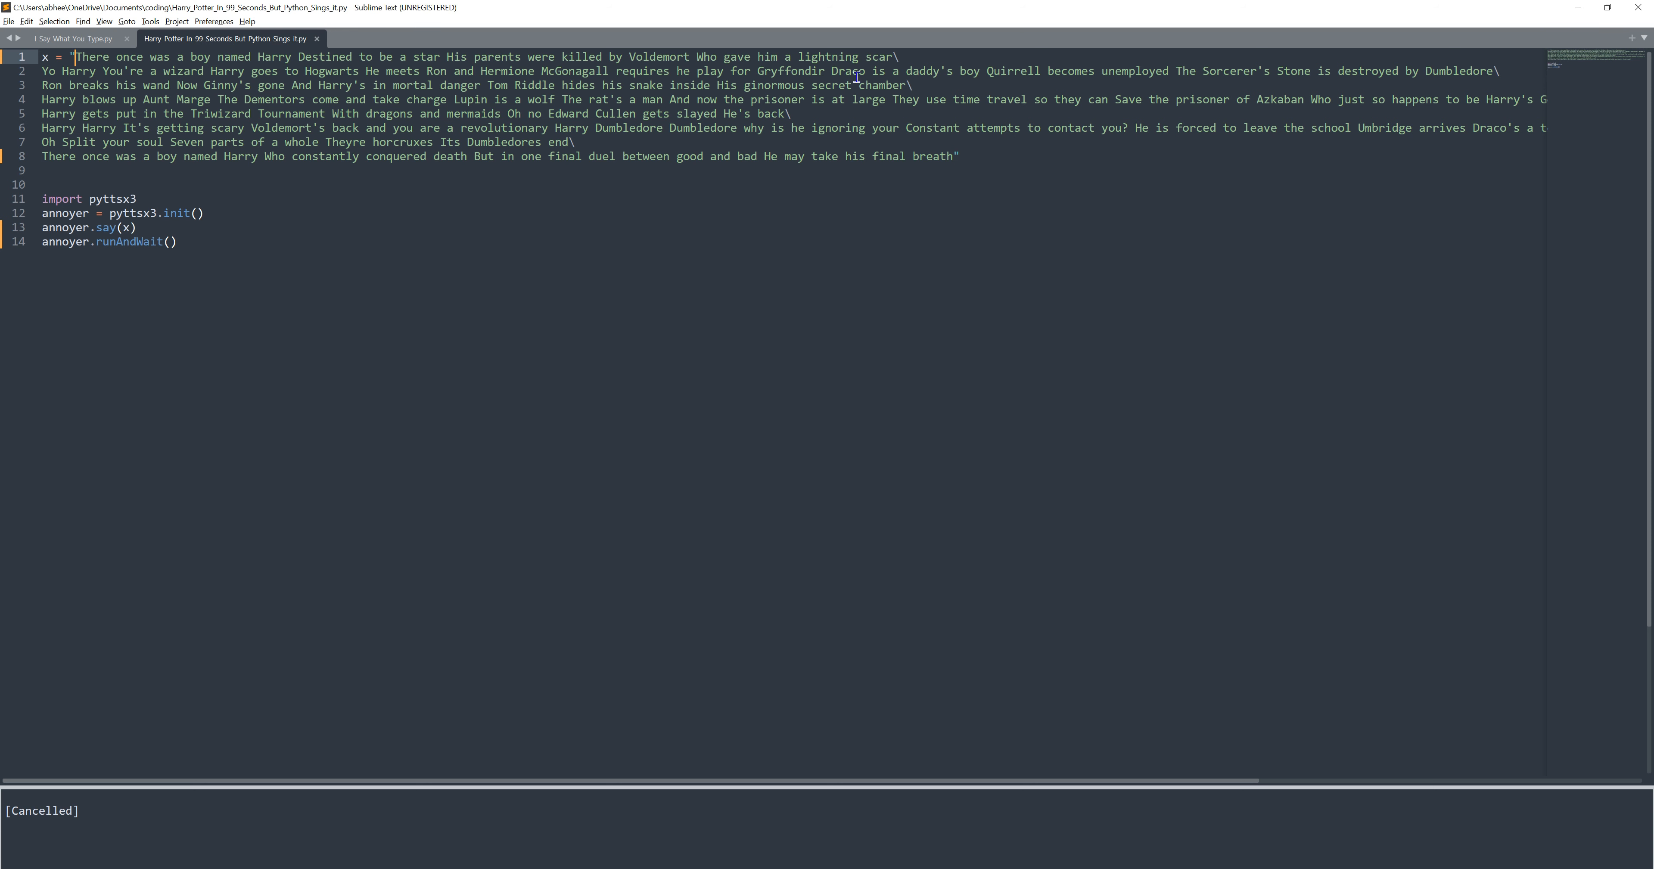
pyautogui.moveTo(883, 67)
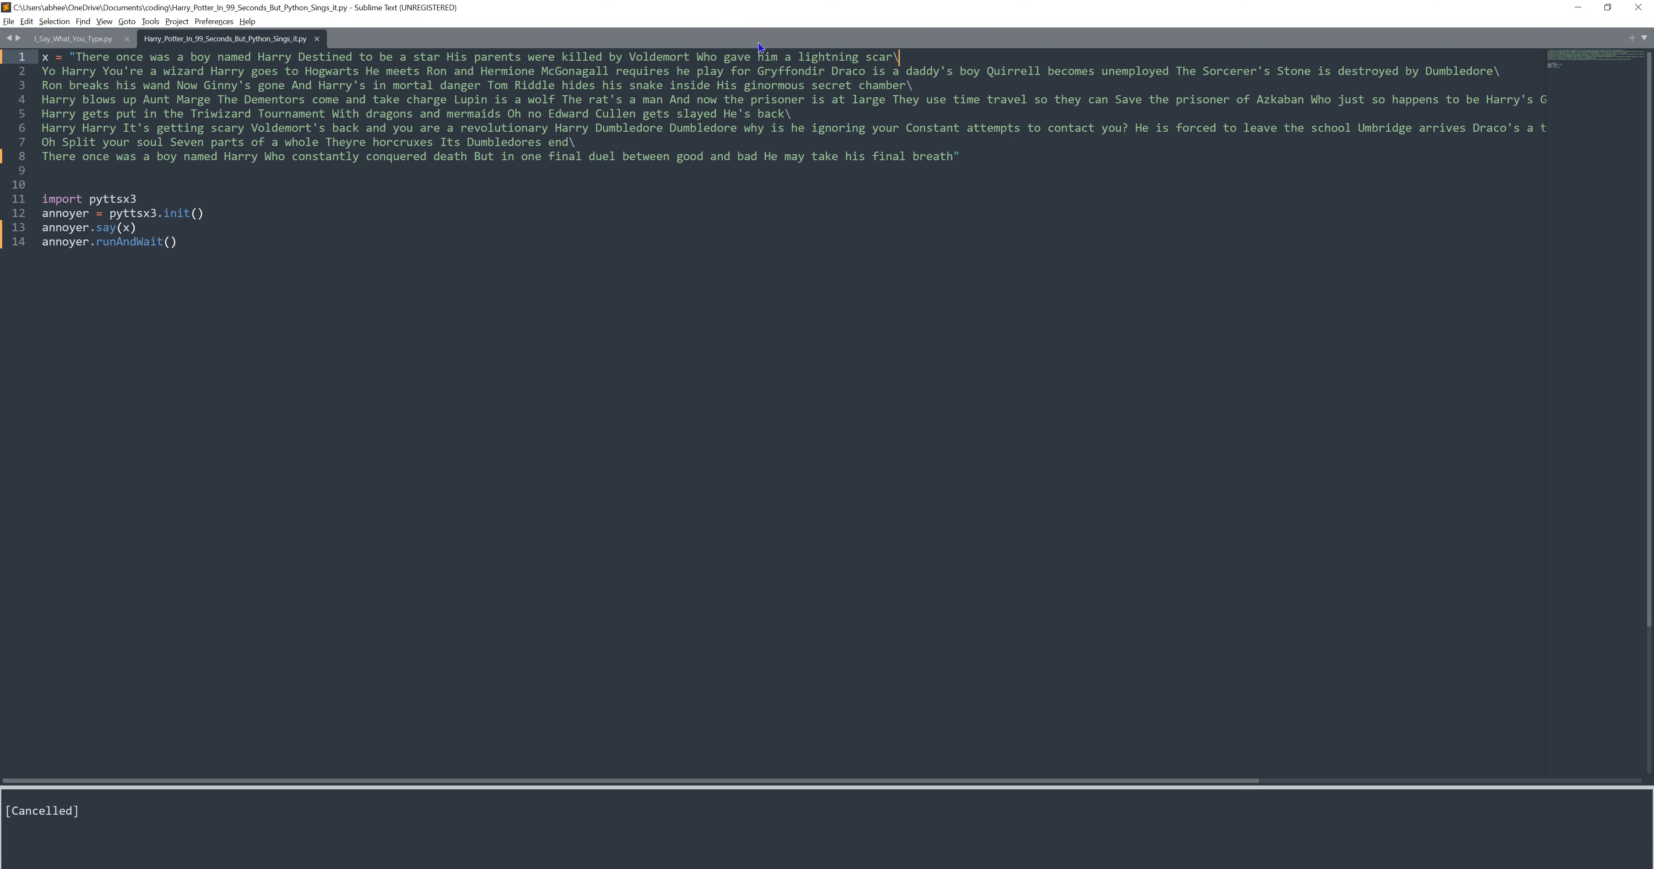
pyautogui.moveTo(697, 75)
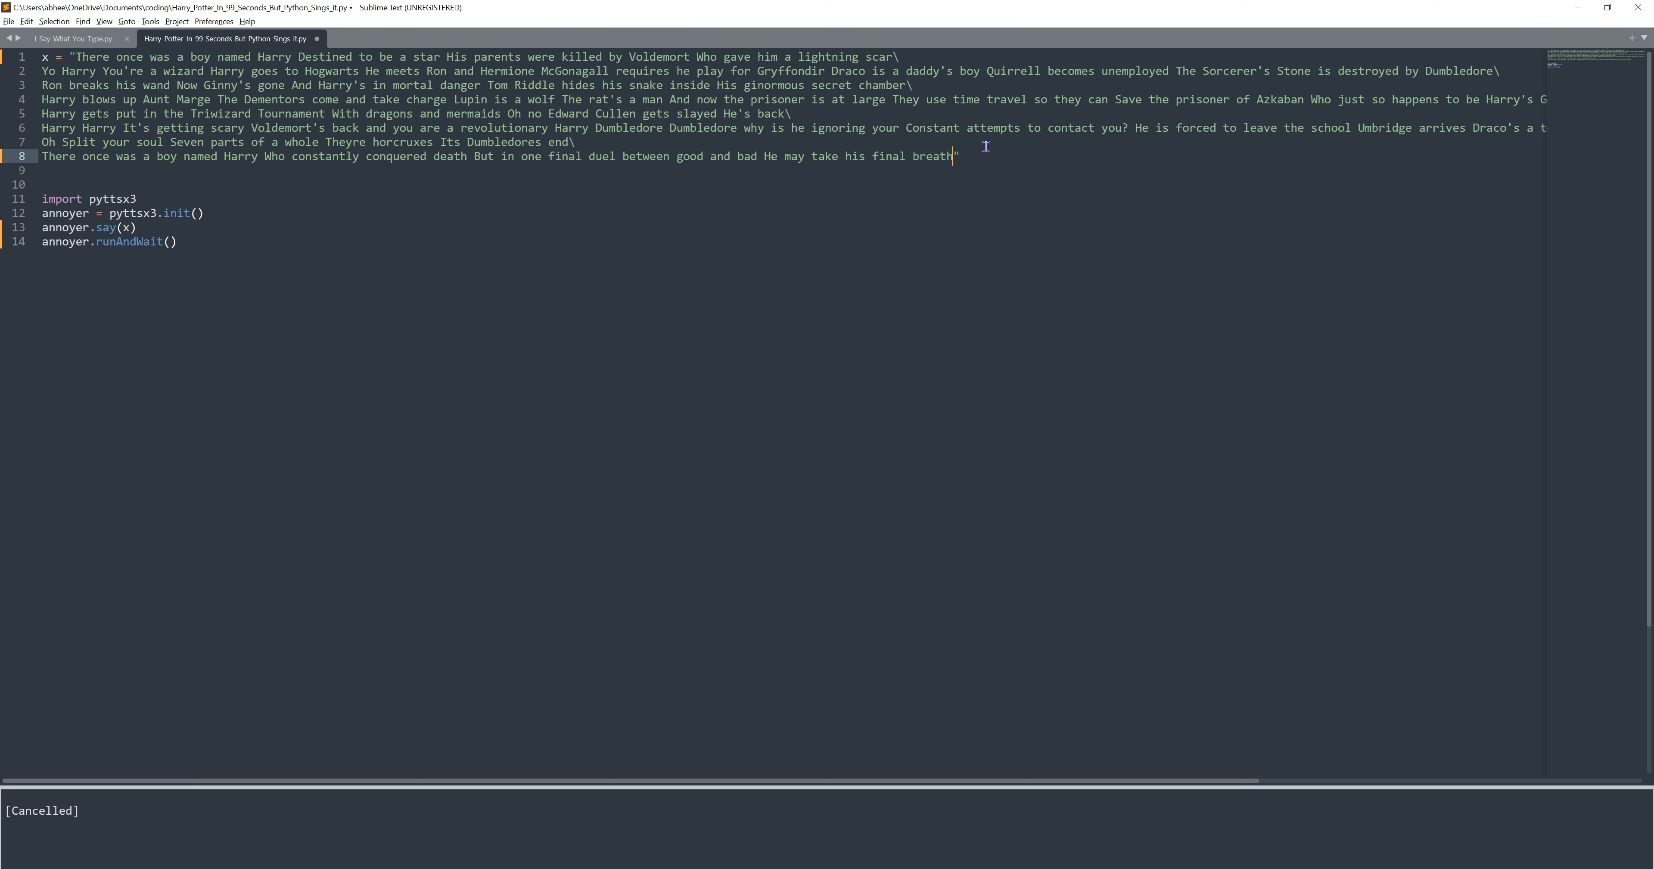
pyautogui.moveTo(316, 95)
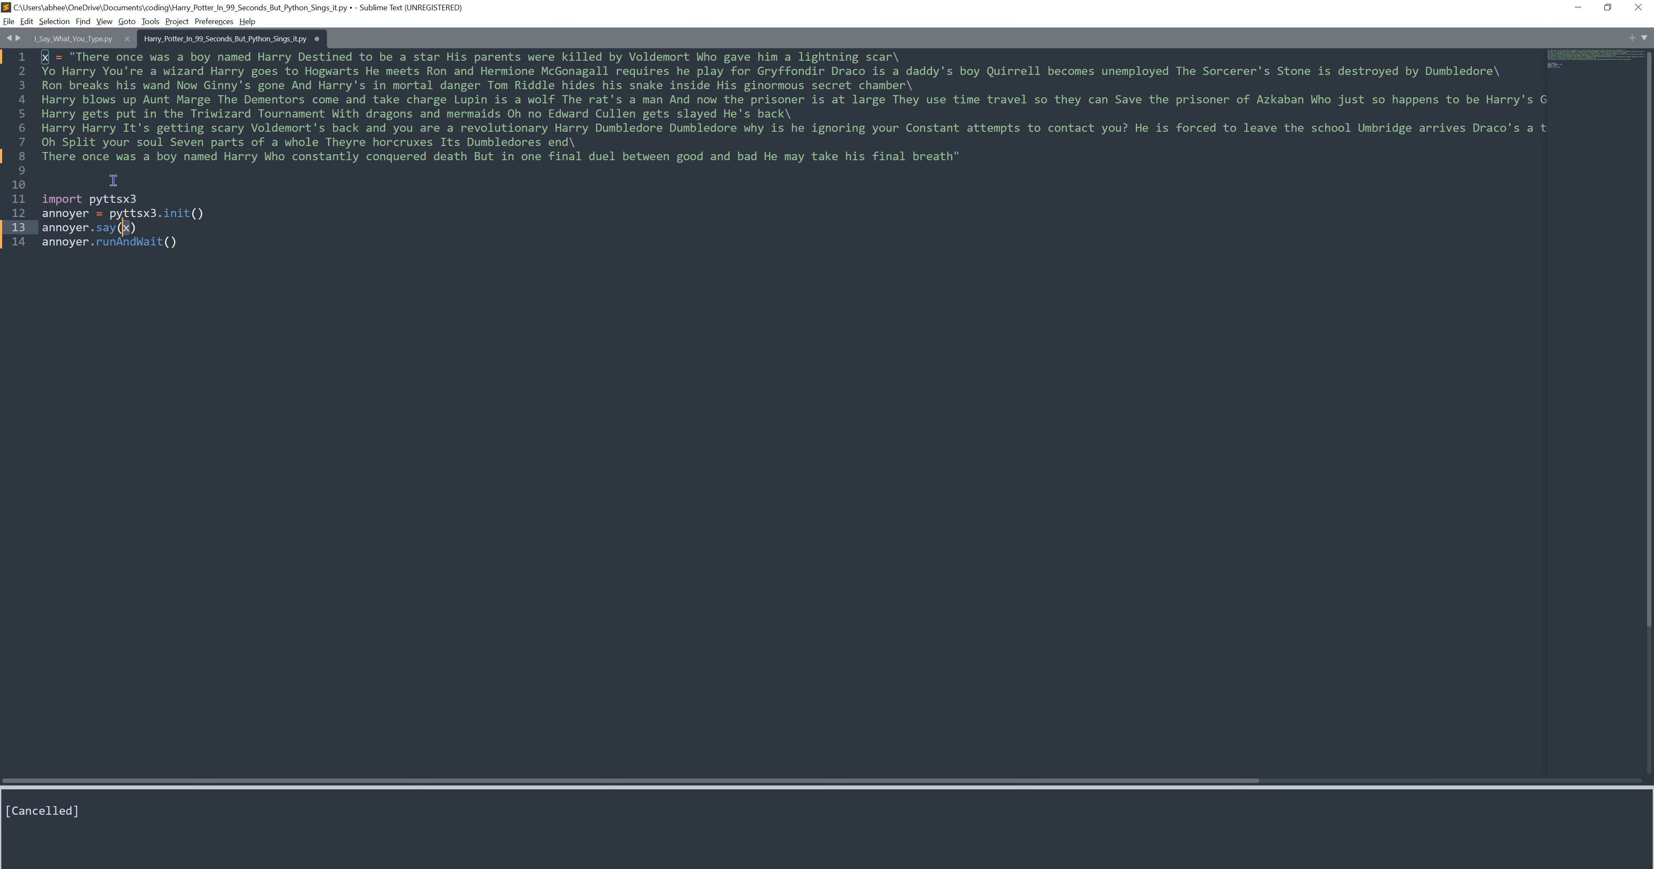
pyautogui.moveTo(147, 304)
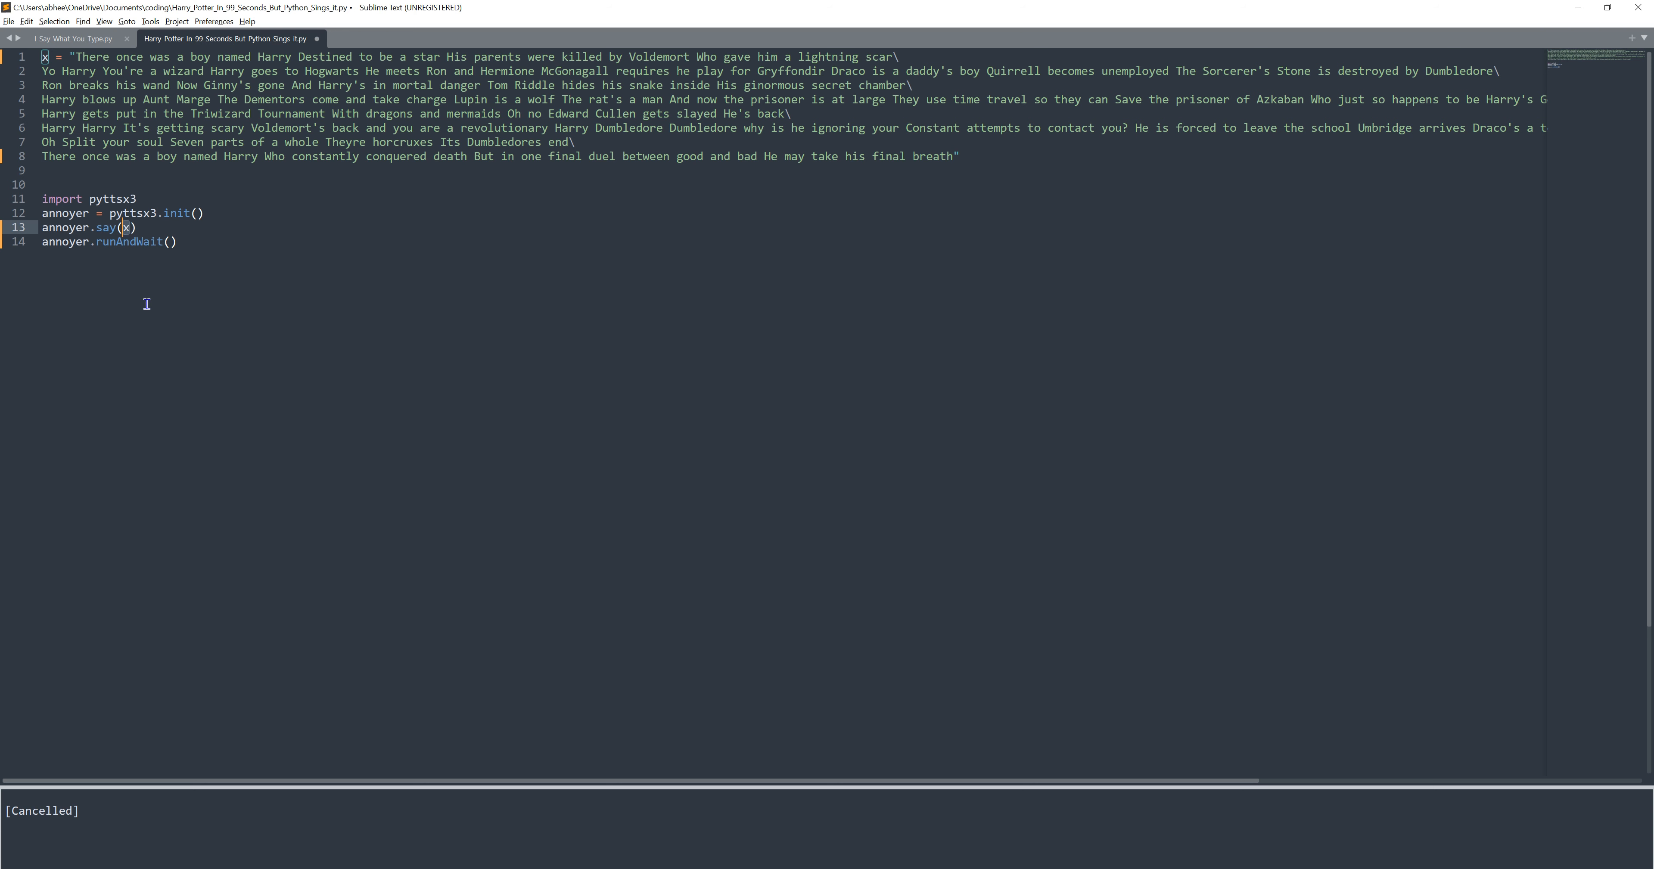
pyautogui.moveTo(202, 328)
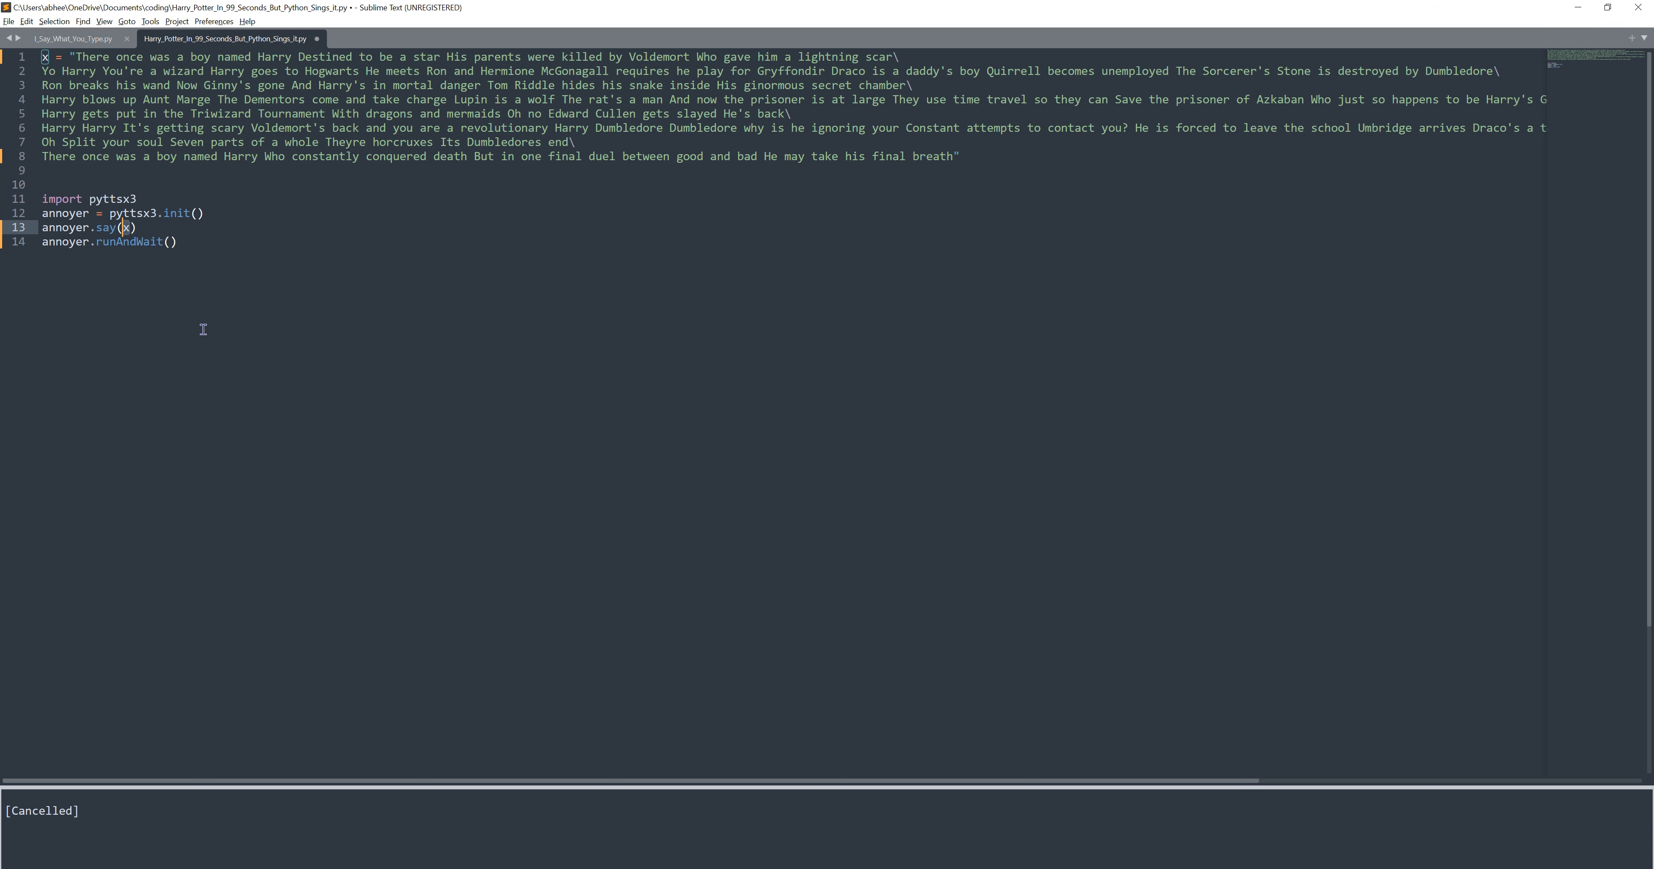
# Switch to Say_What_You_Type.py and place the cursor inside the phrase quotes
pyautogui.click(71, 38)
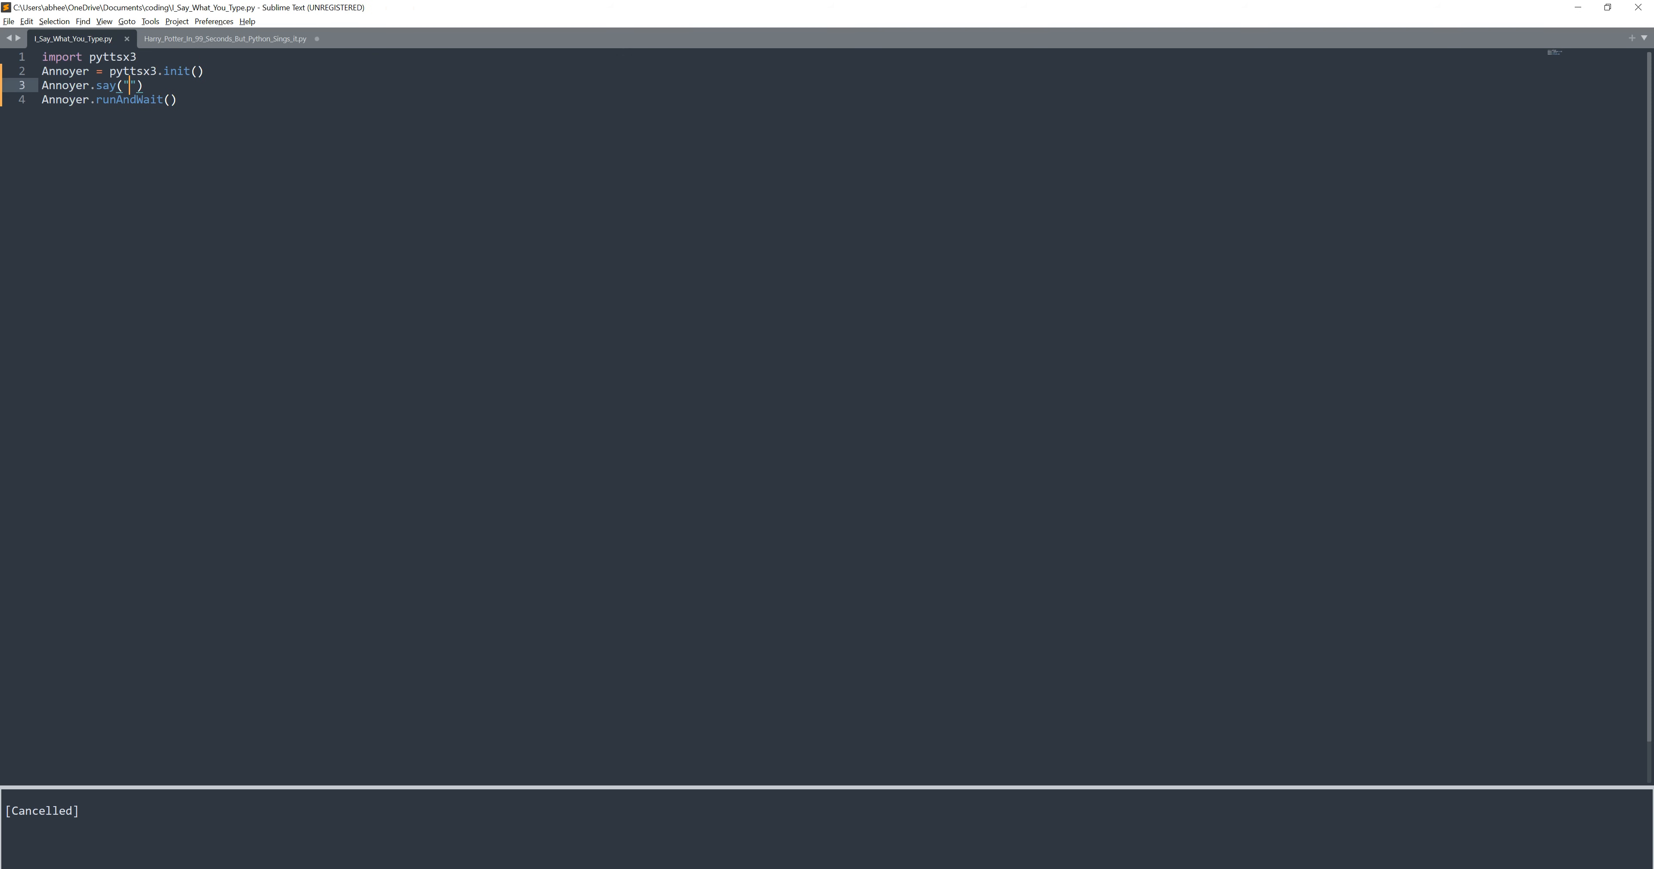
pyautogui.click(222, 39)
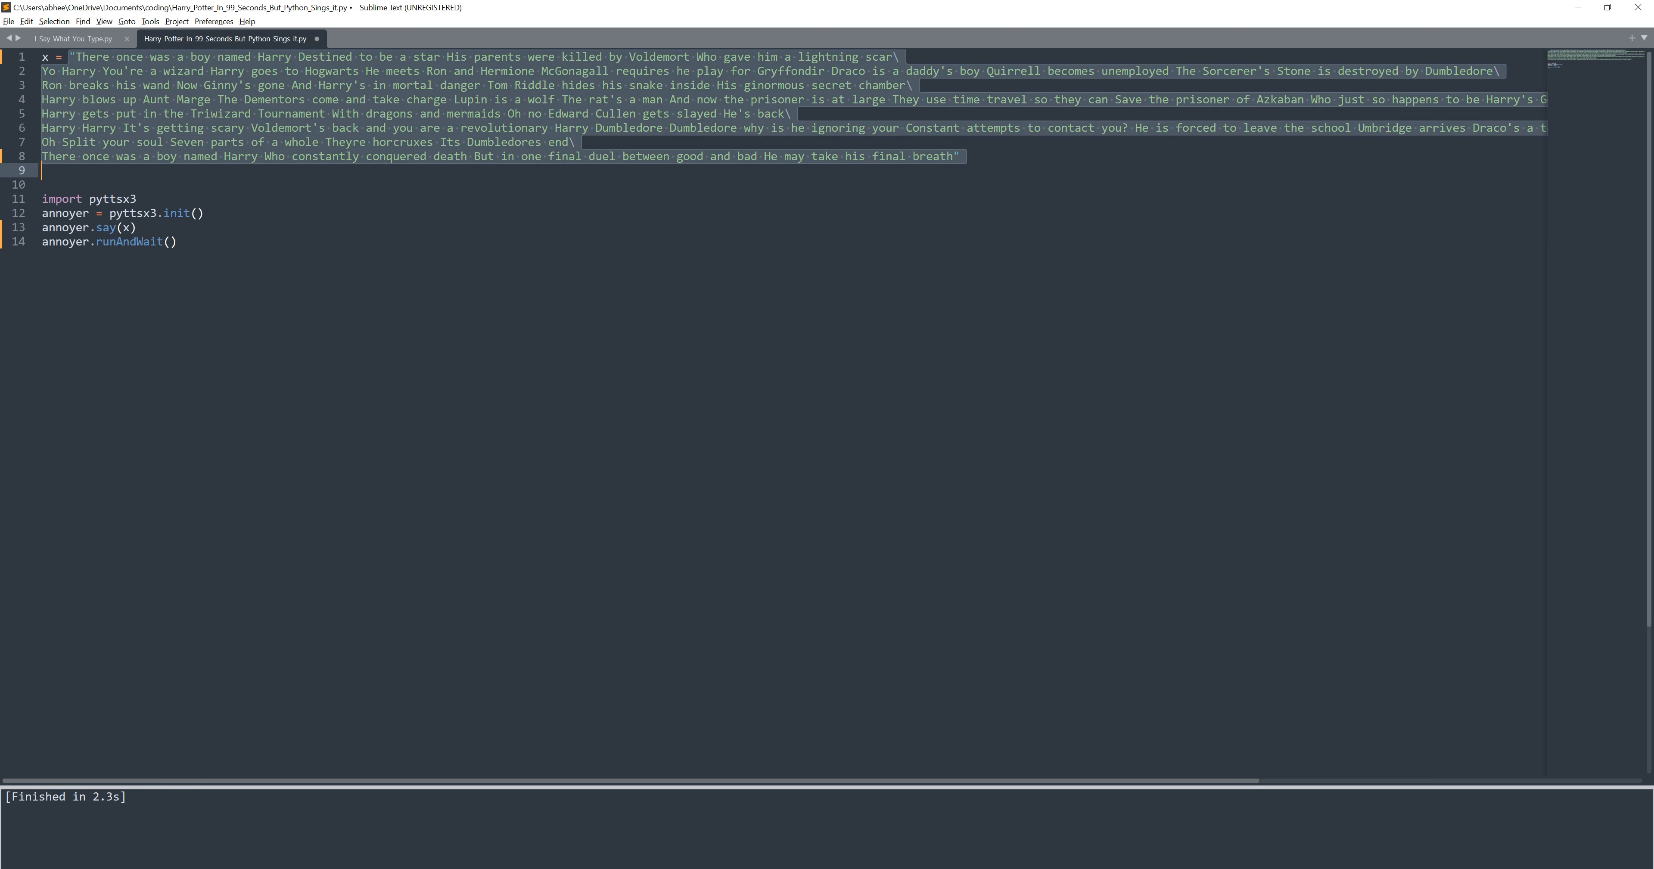
# Return from the lyrics script to Say_What_You_Type.py, whose say() call is empty
pyautogui.press('Delete')
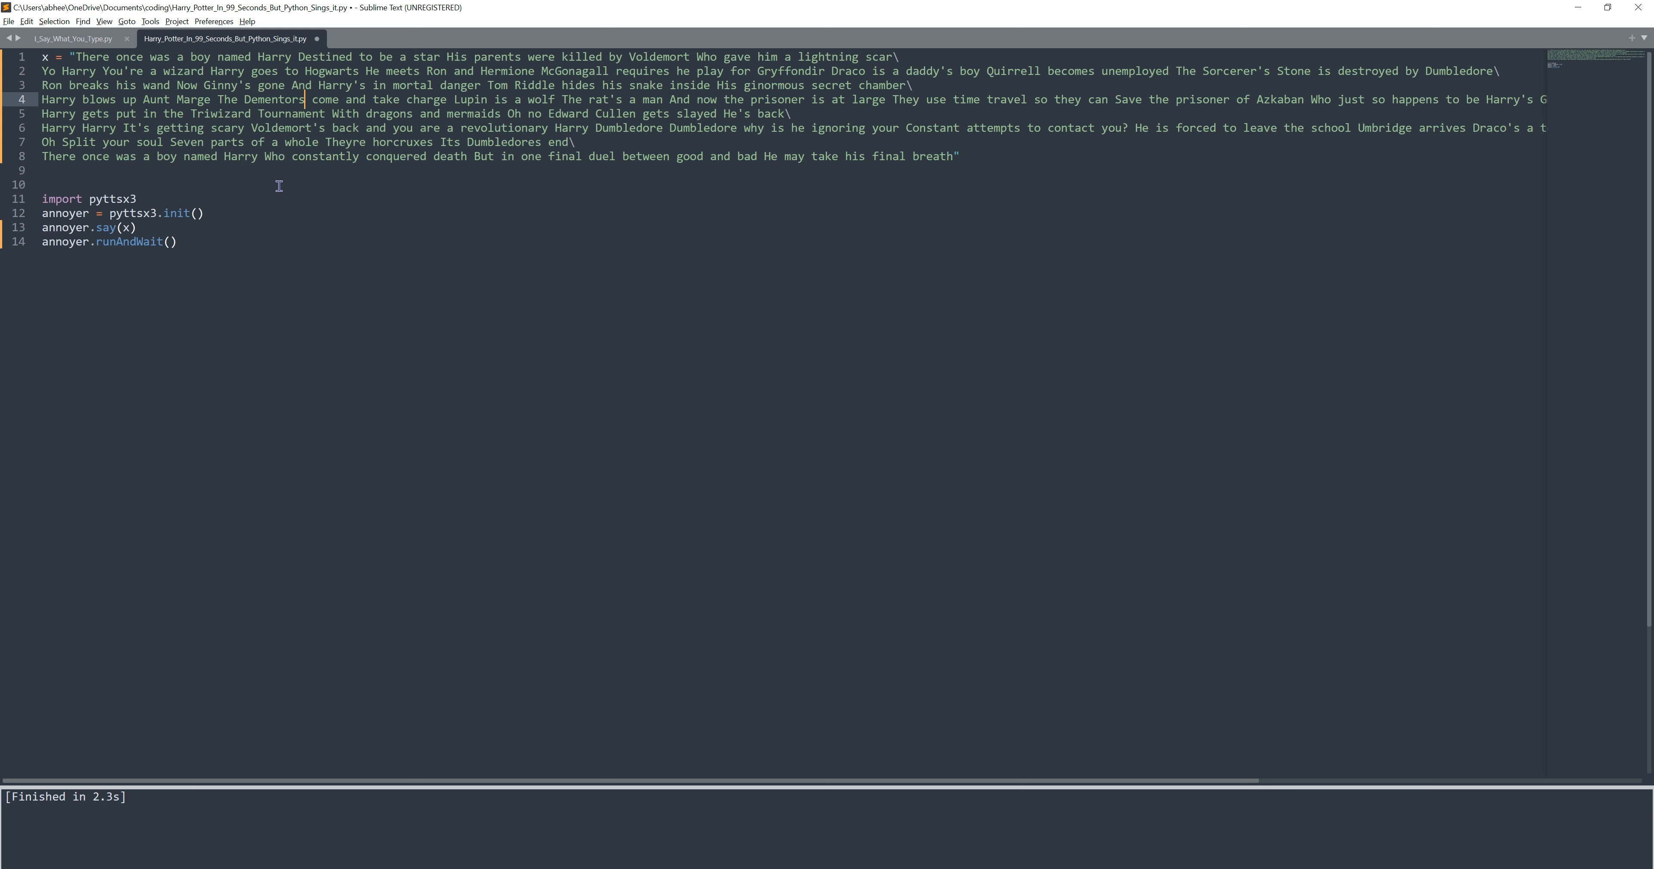
pyautogui.moveTo(243, 99)
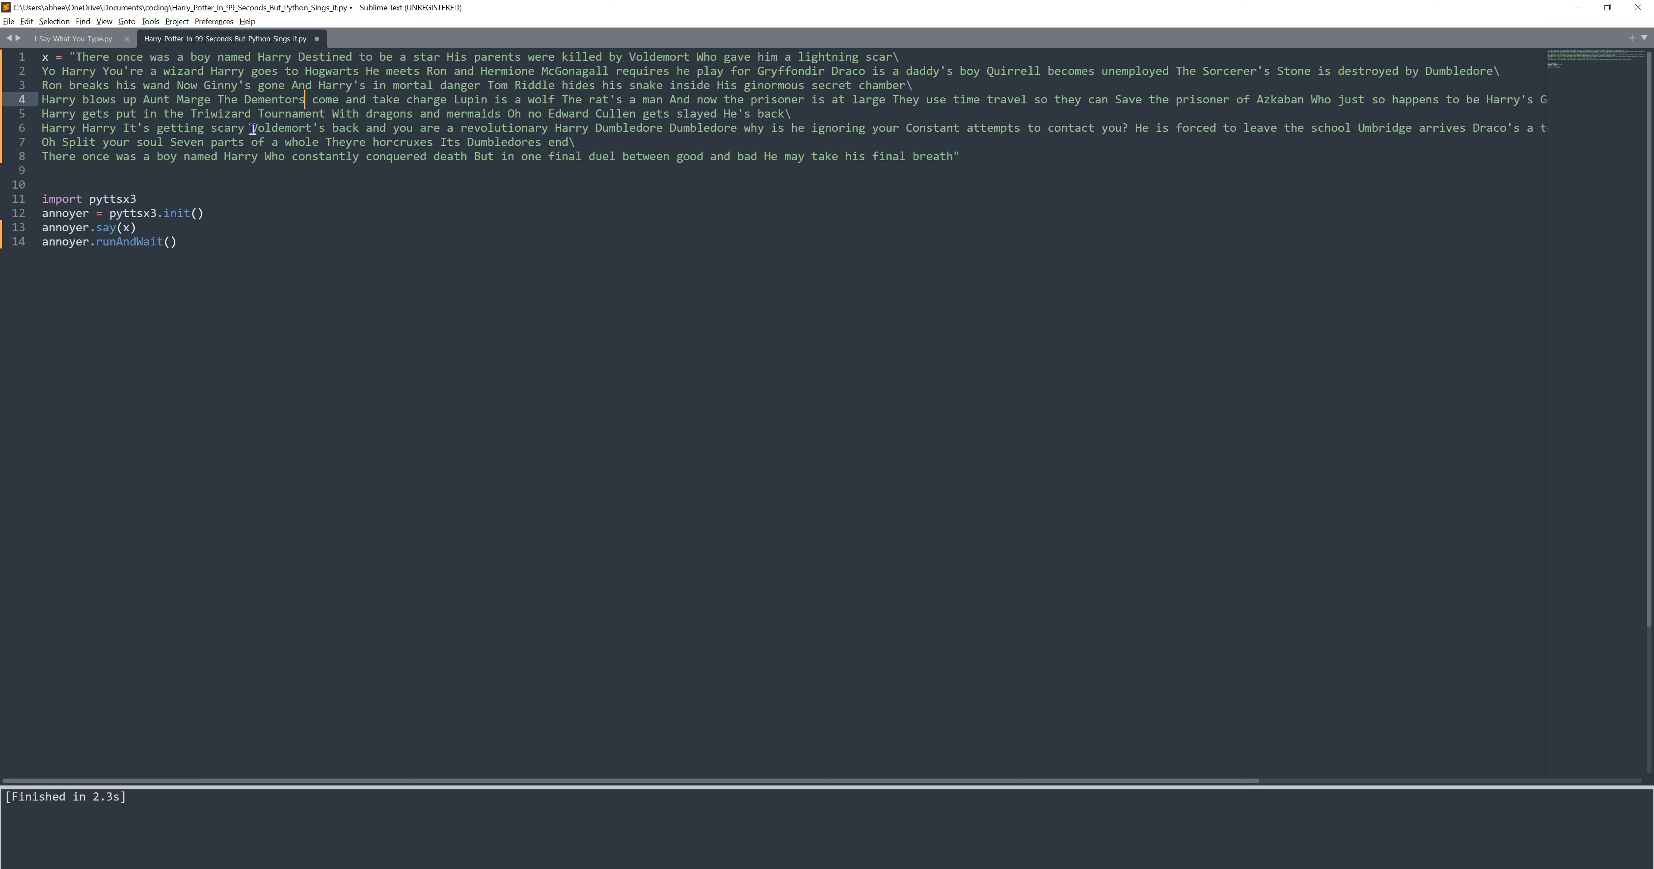
pyautogui.click(71, 38)
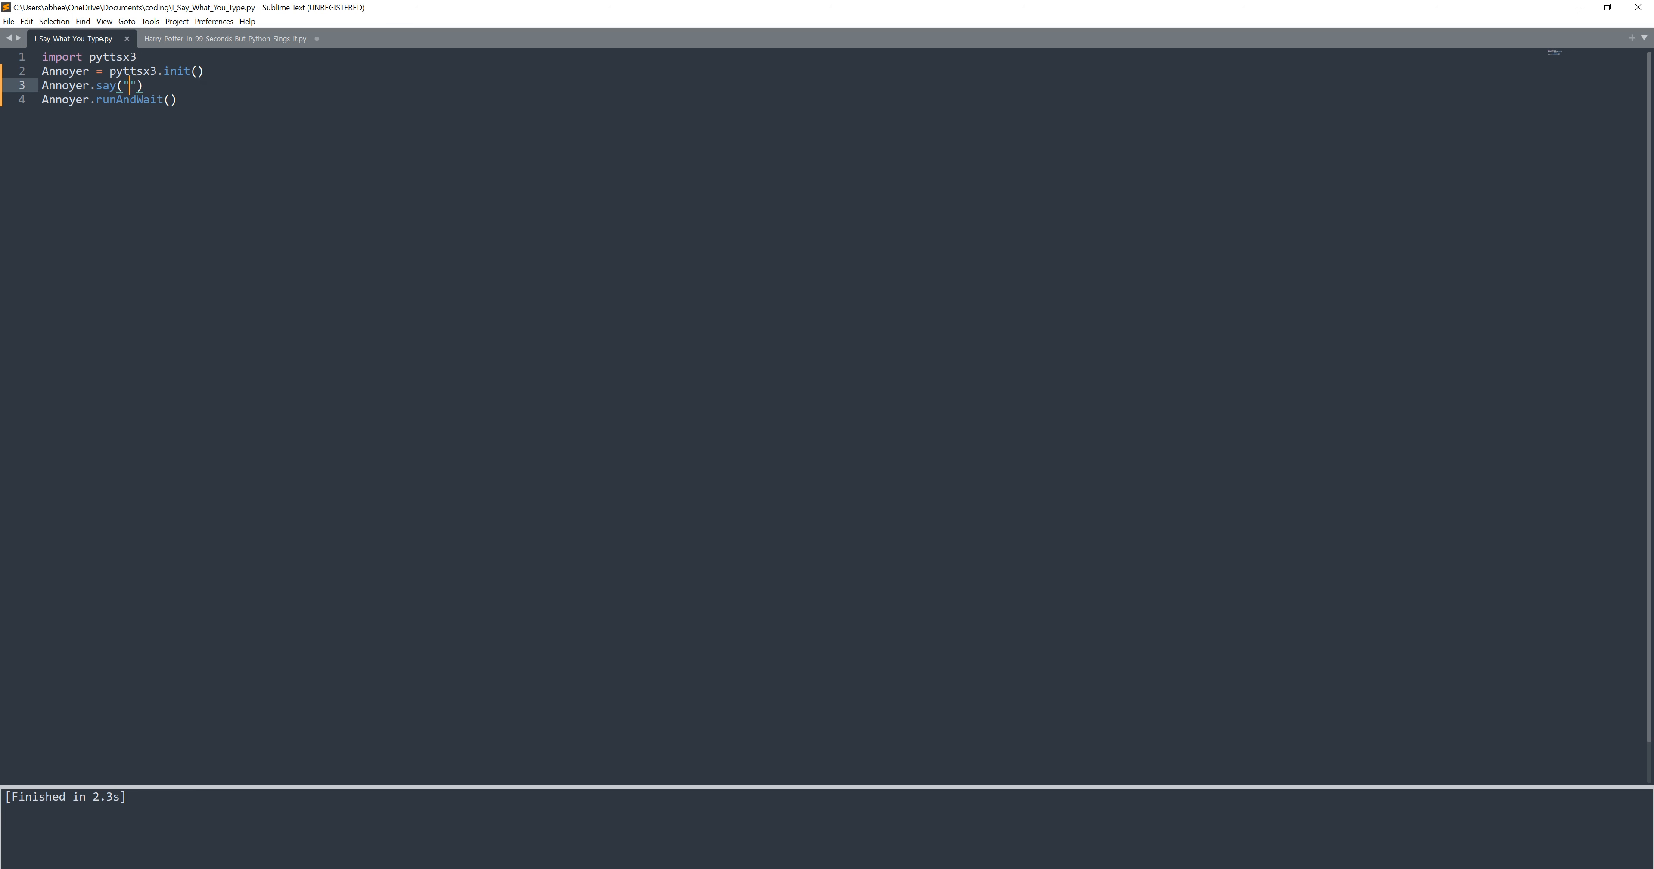
# Set Annoyer.say() to "BA" and run the script with Ctrl+B
pyautogui.write('BA')
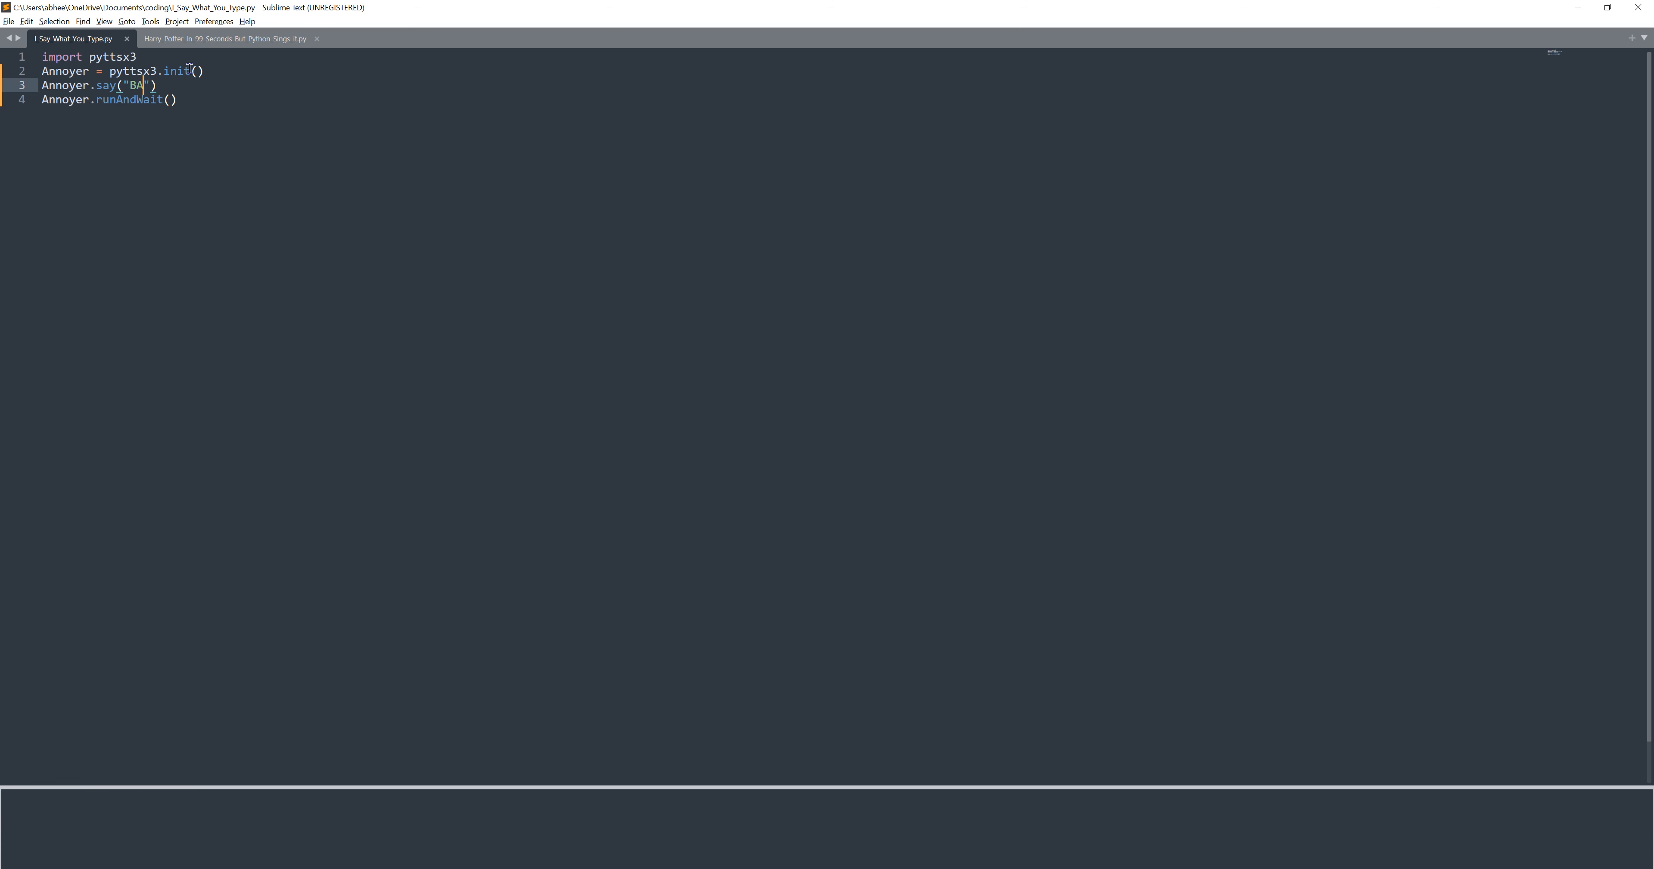
pyautogui.press('ctrl+b')
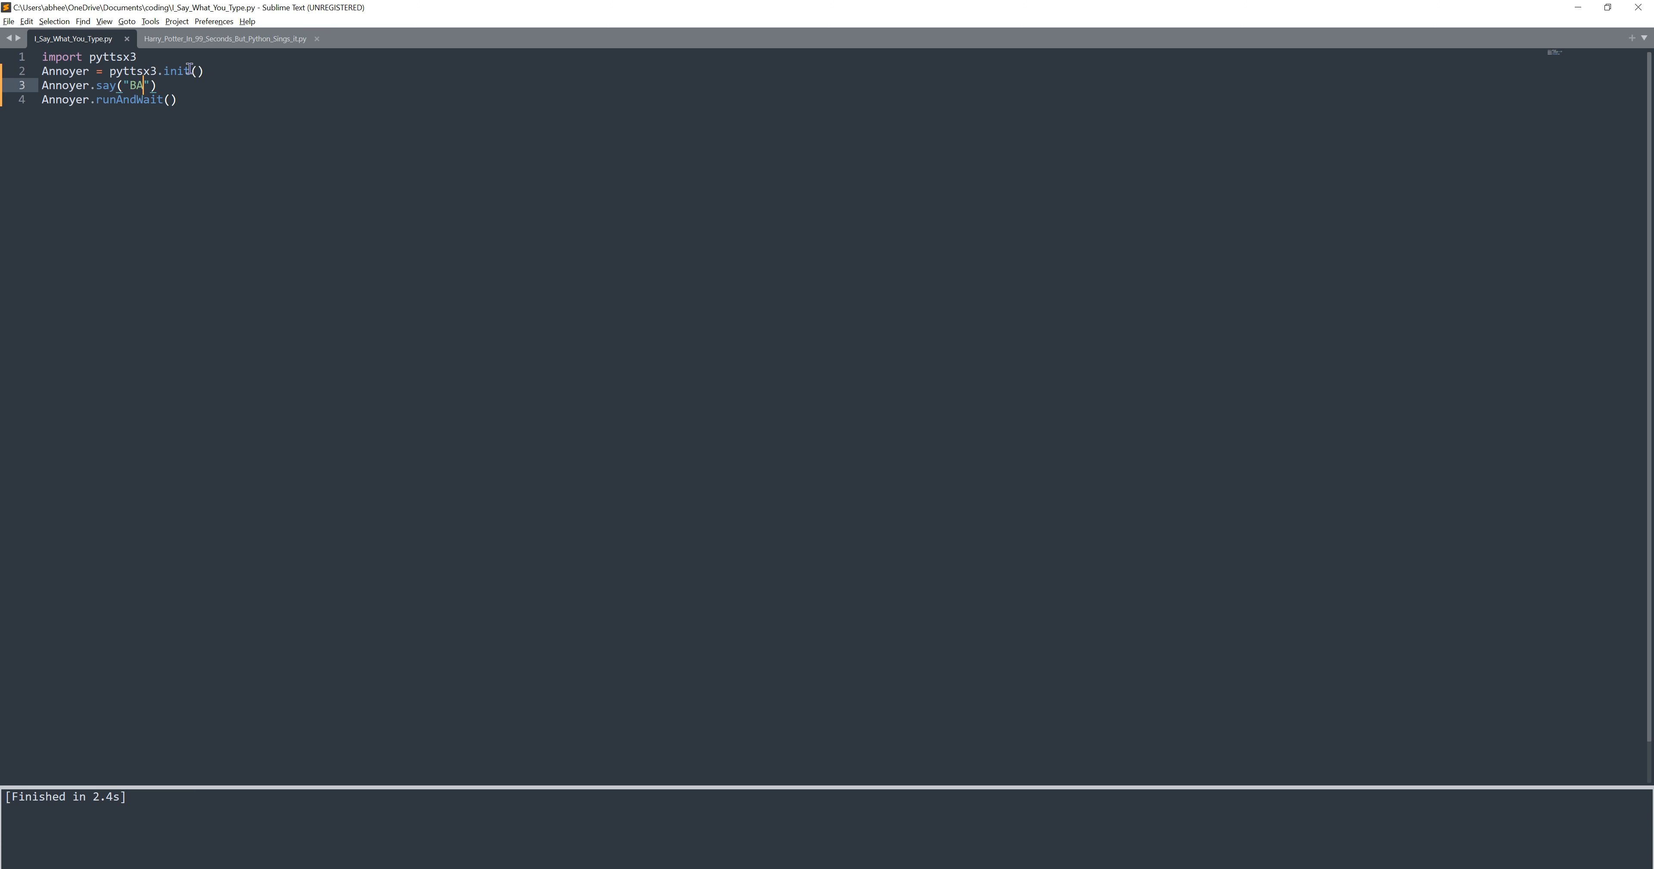
pyautogui.moveTo(191, 164)
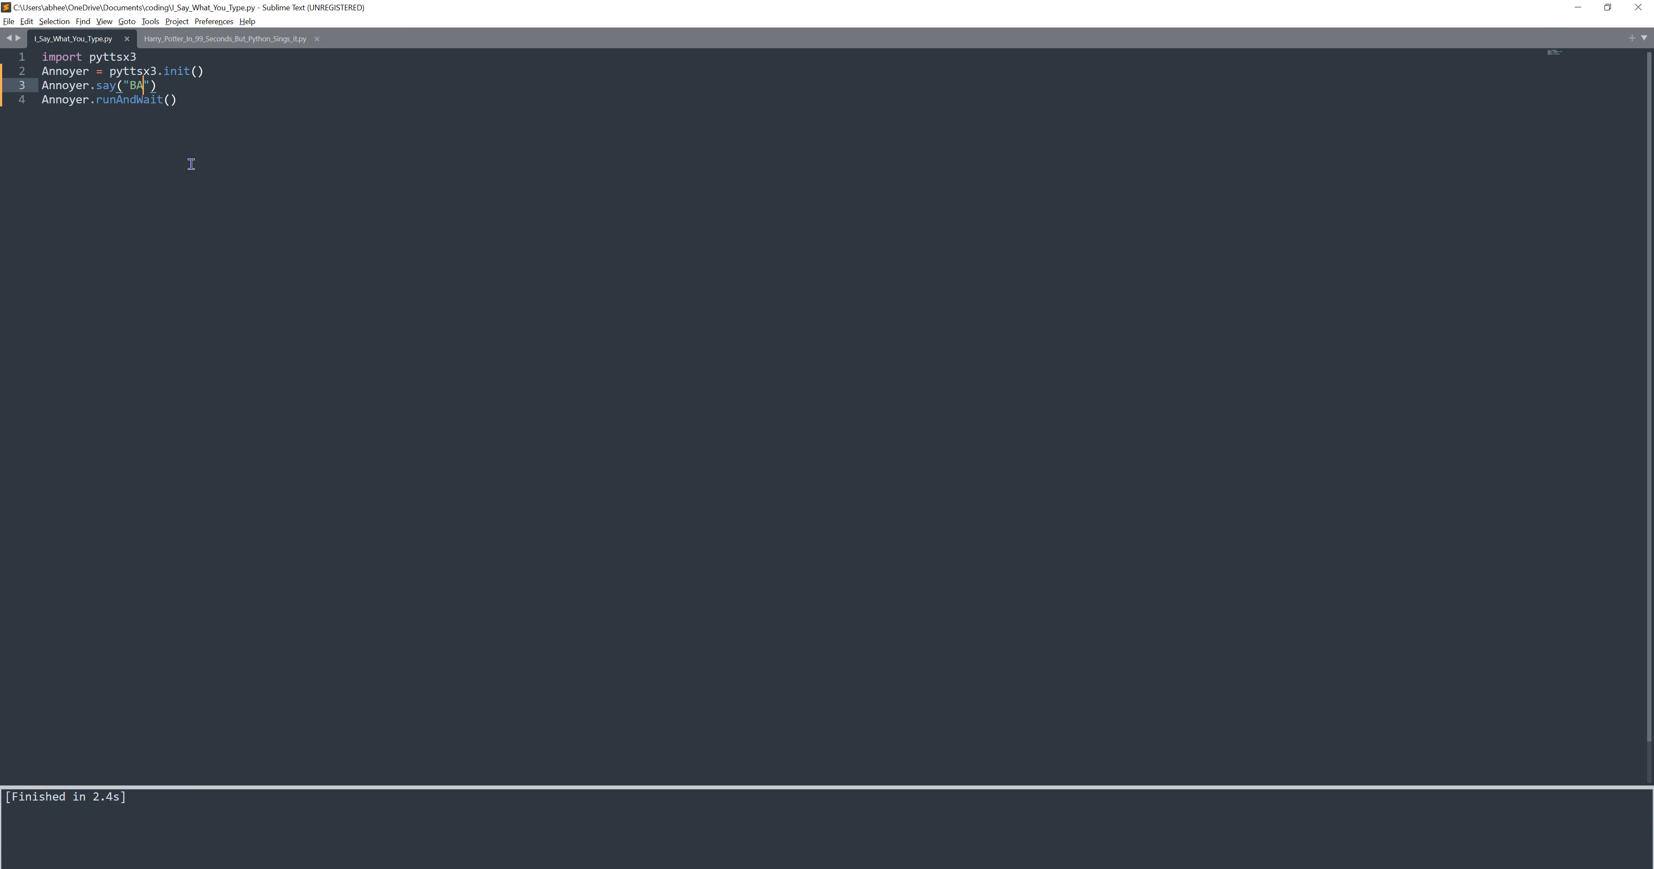